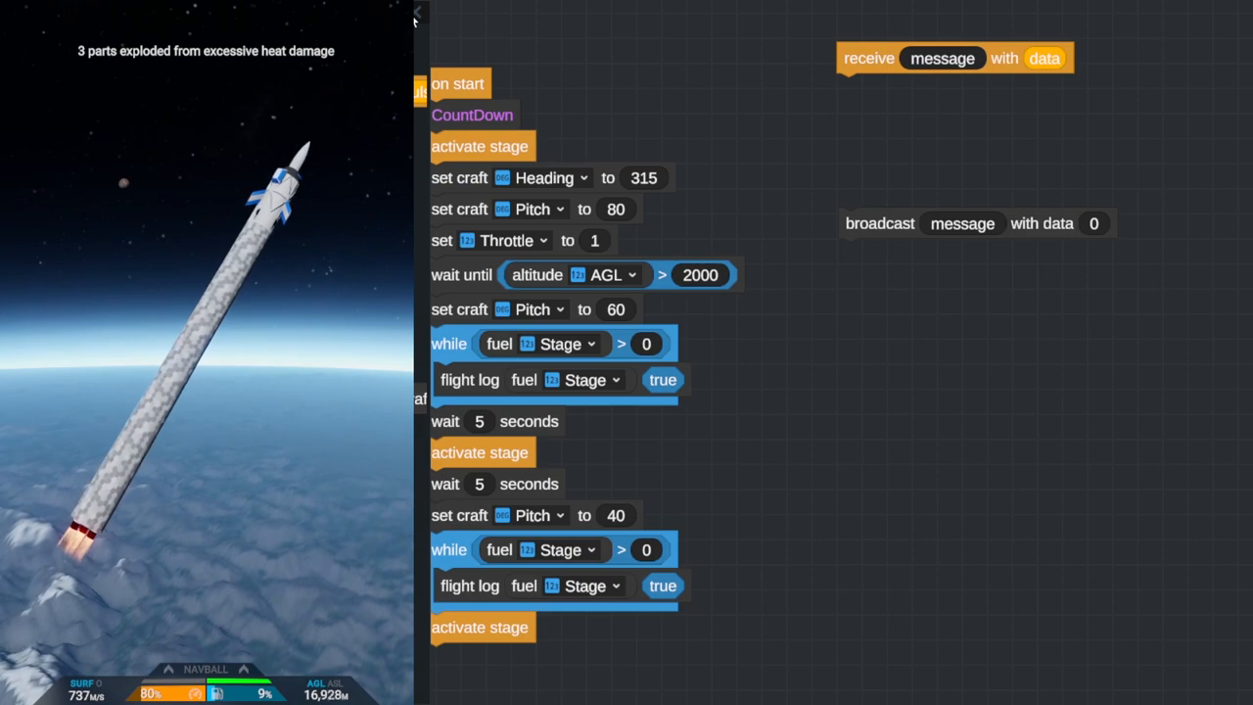
Rename the receive and broadcast message blocks to FuelCheck, correcting the 'FuleCheck' typo
click(943, 57)
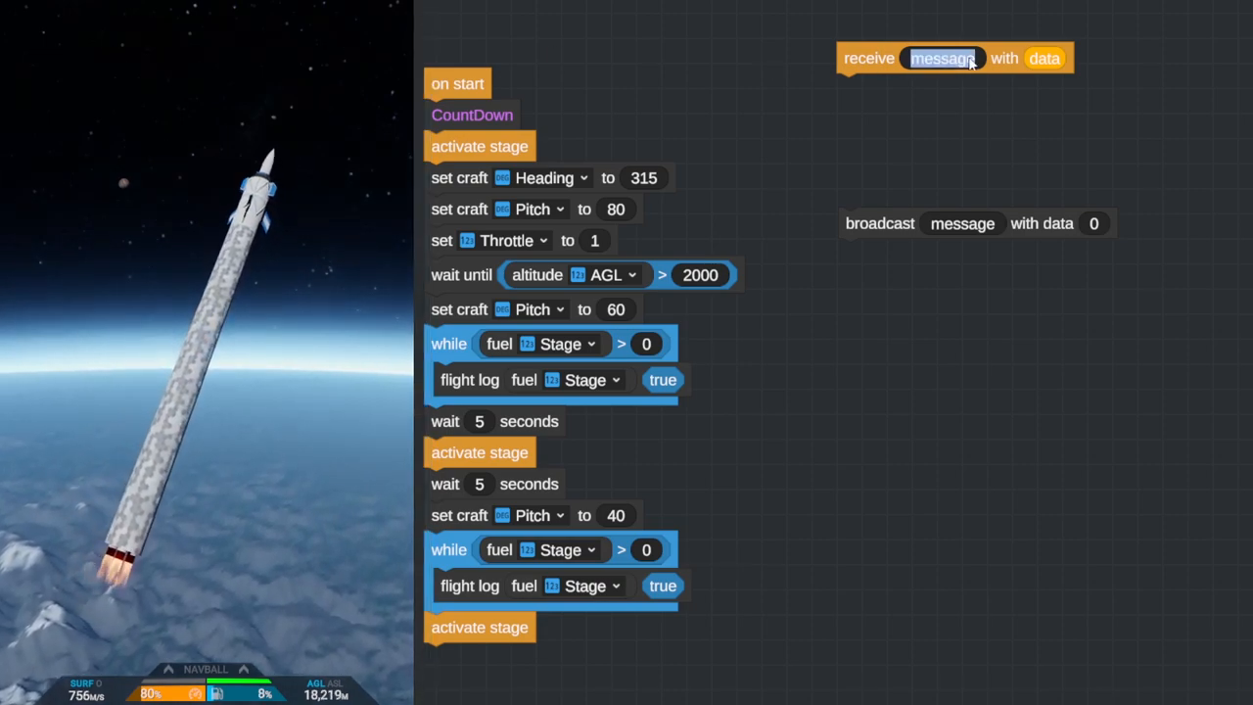
text(FuleCheck)
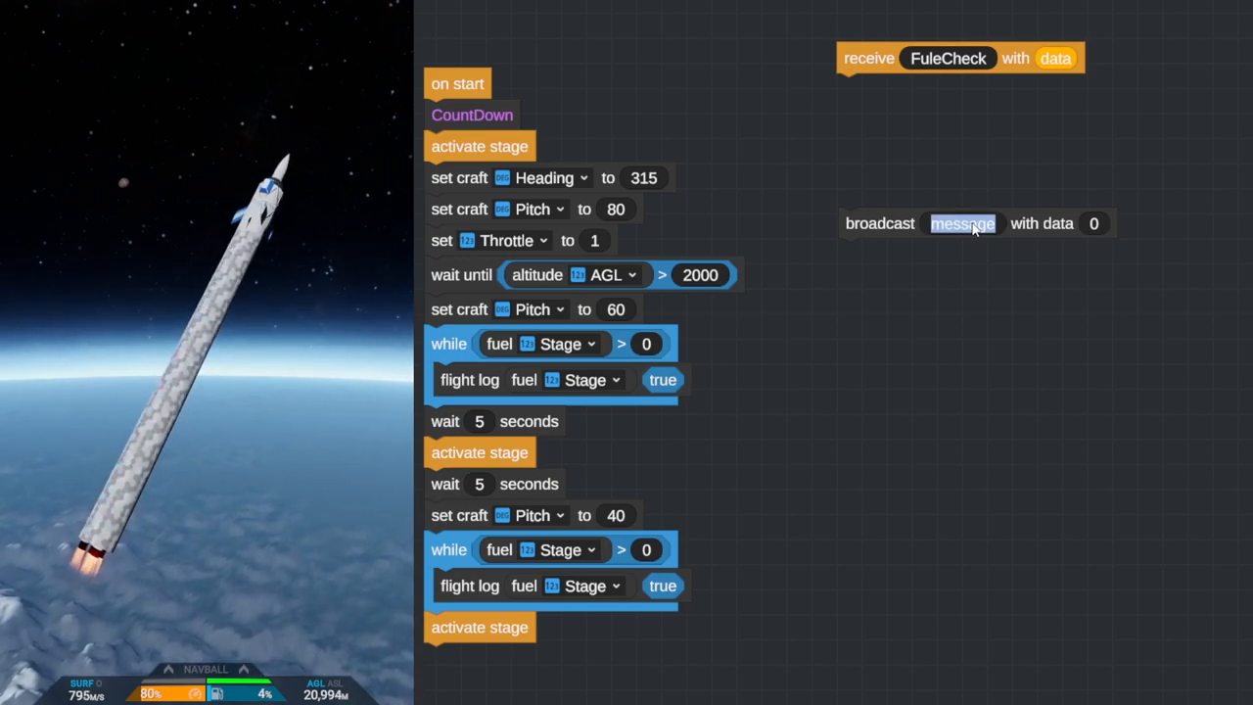
text(Fule)
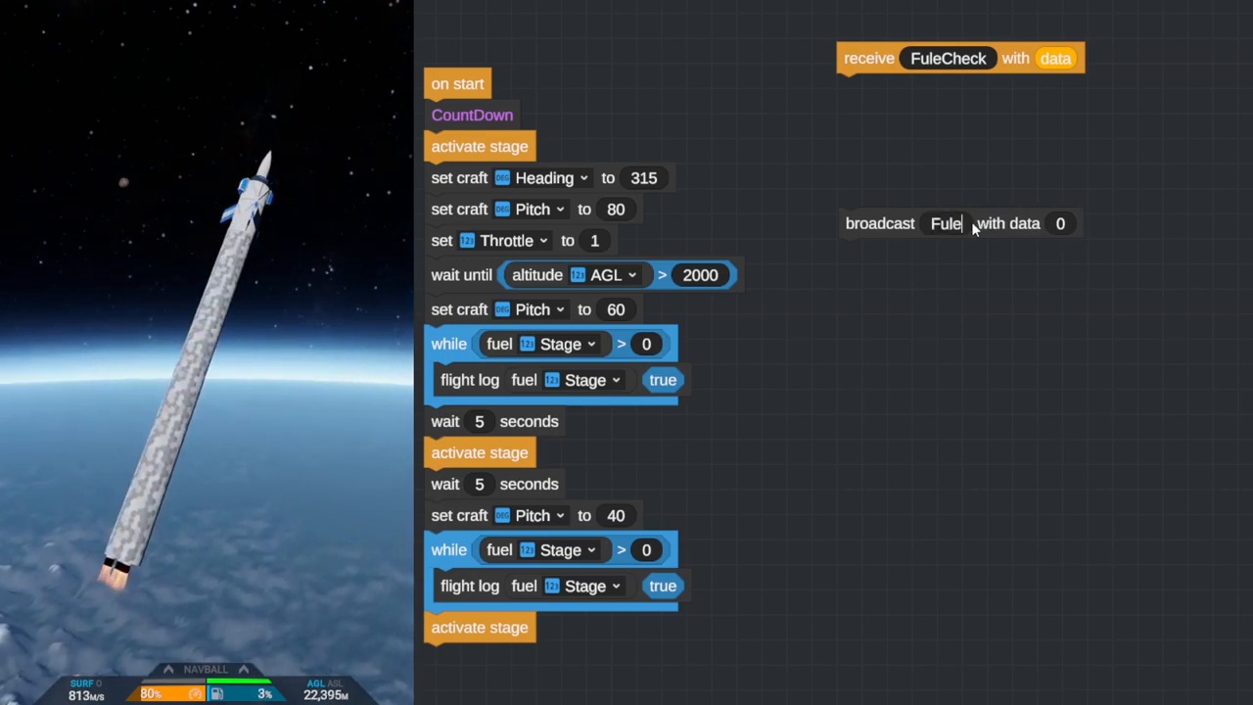
text(Check)
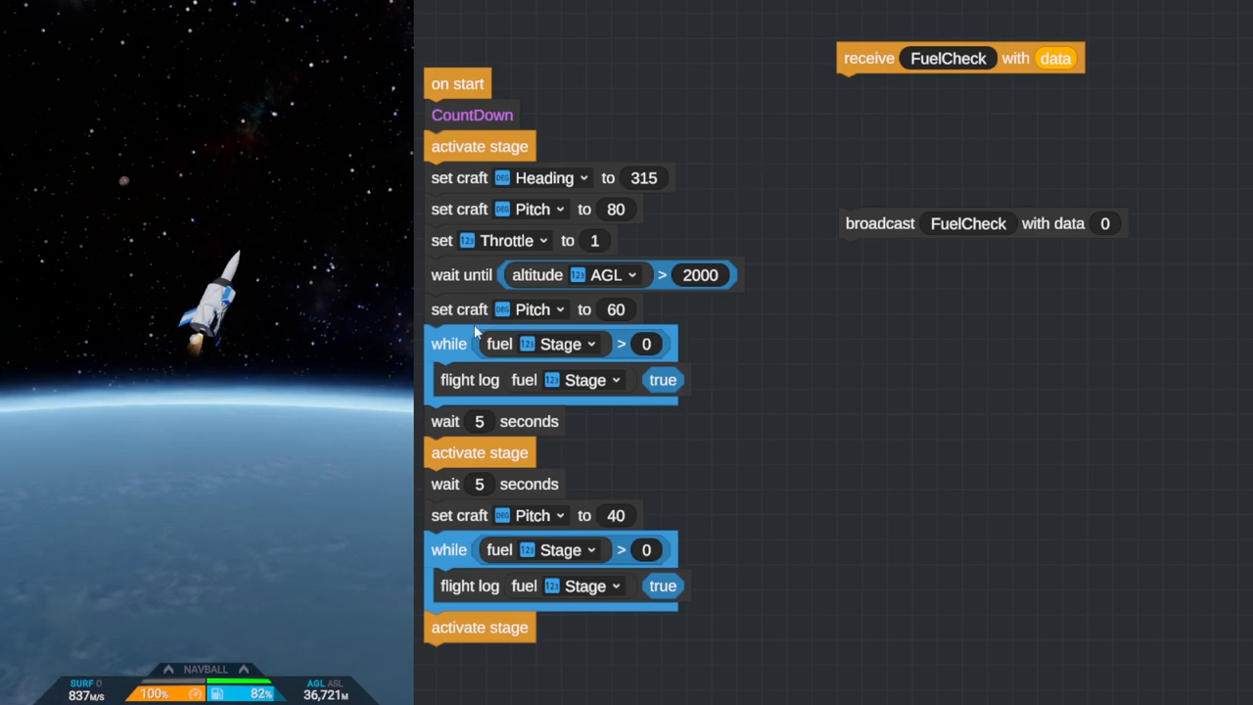
mouse_move(454, 350)
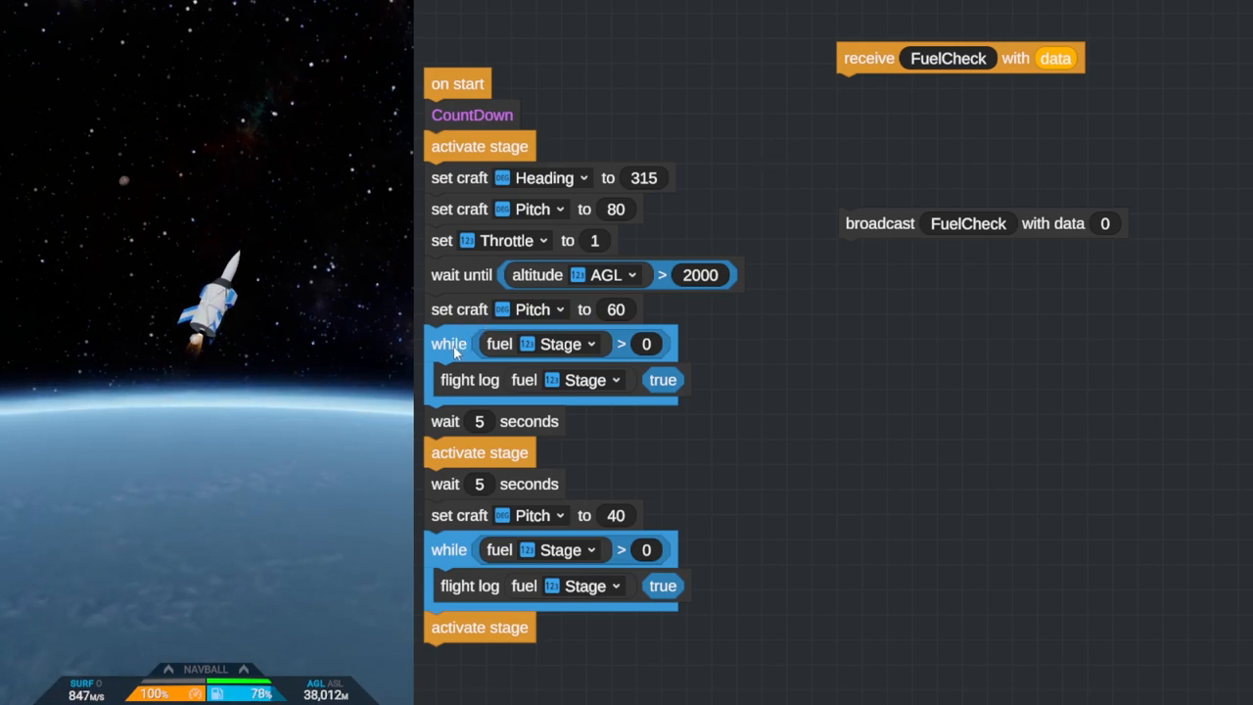
Drag the while-fuel loop and the blocks below it off the on-start stack
drag(448, 343, 801, 379)
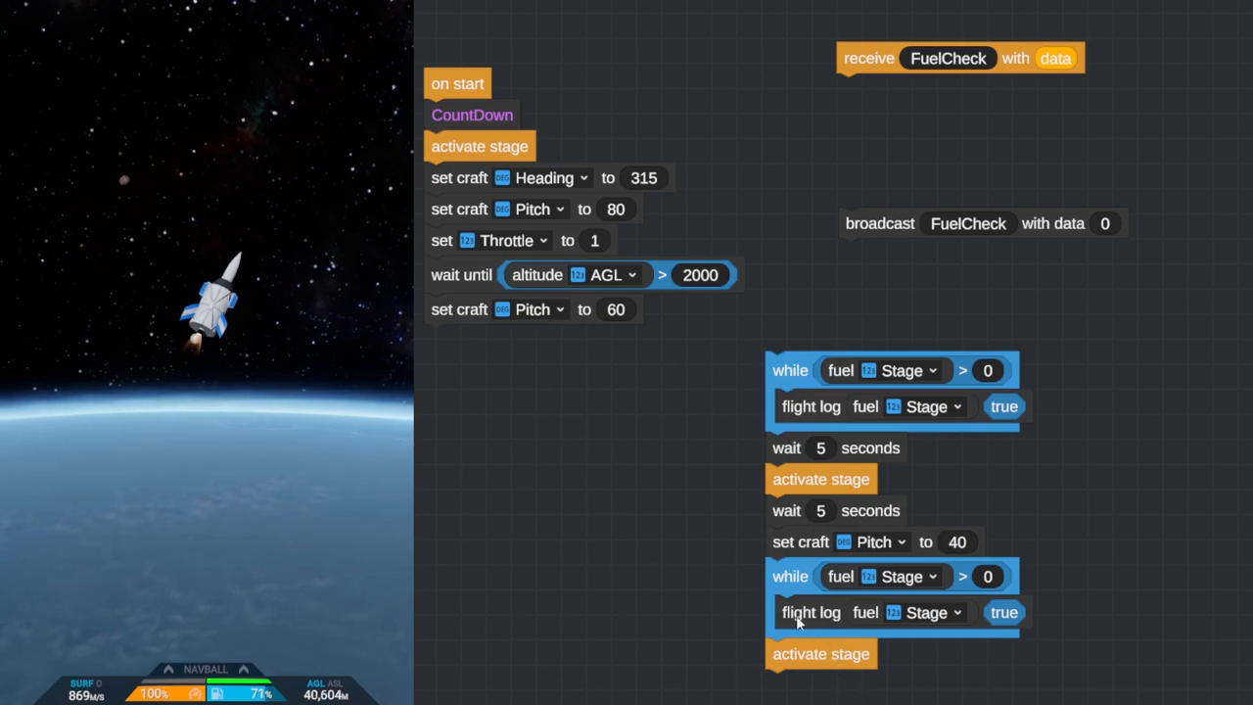
mouse_move(783, 176)
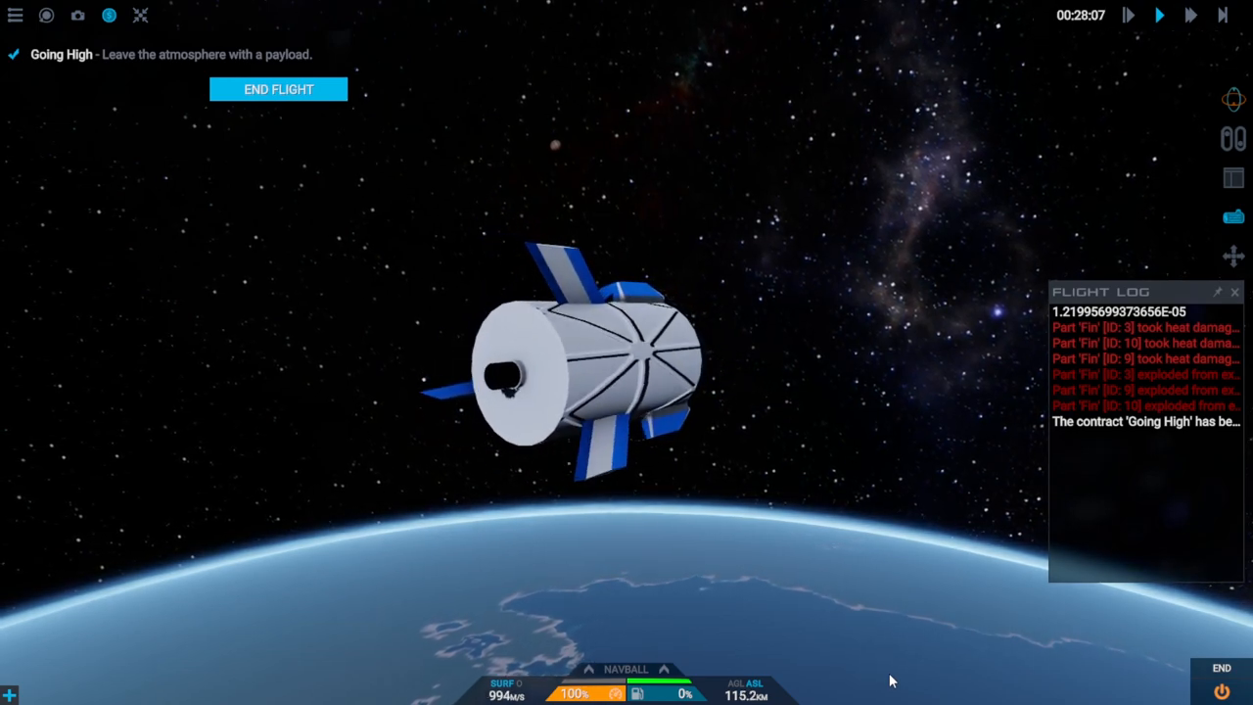
Warp time until the craft lands, then end the flight
click(1222, 16)
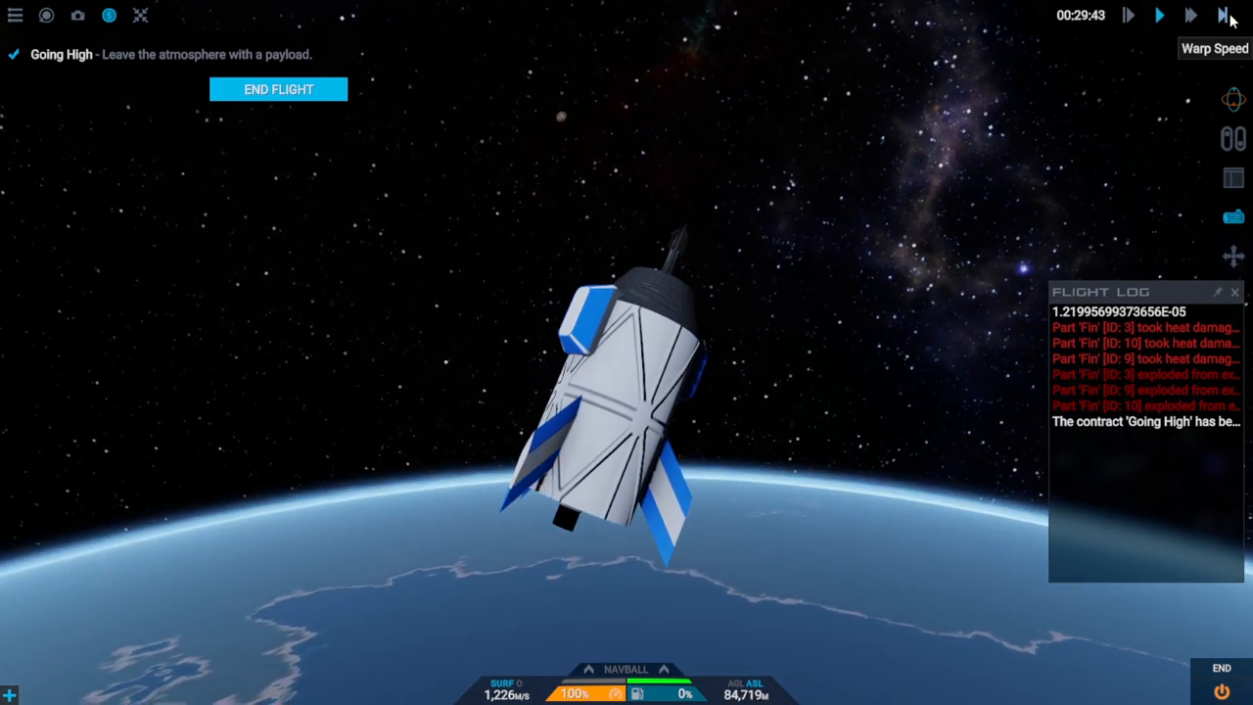
click(1223, 14)
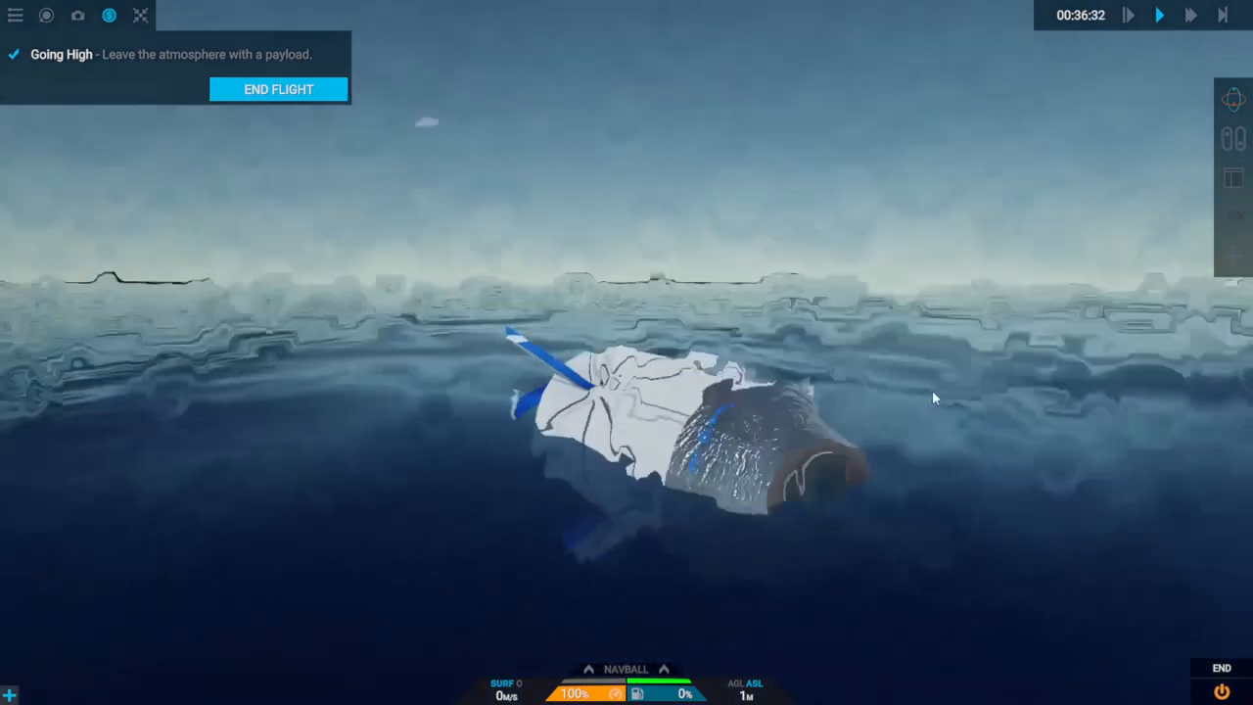
click(278, 89)
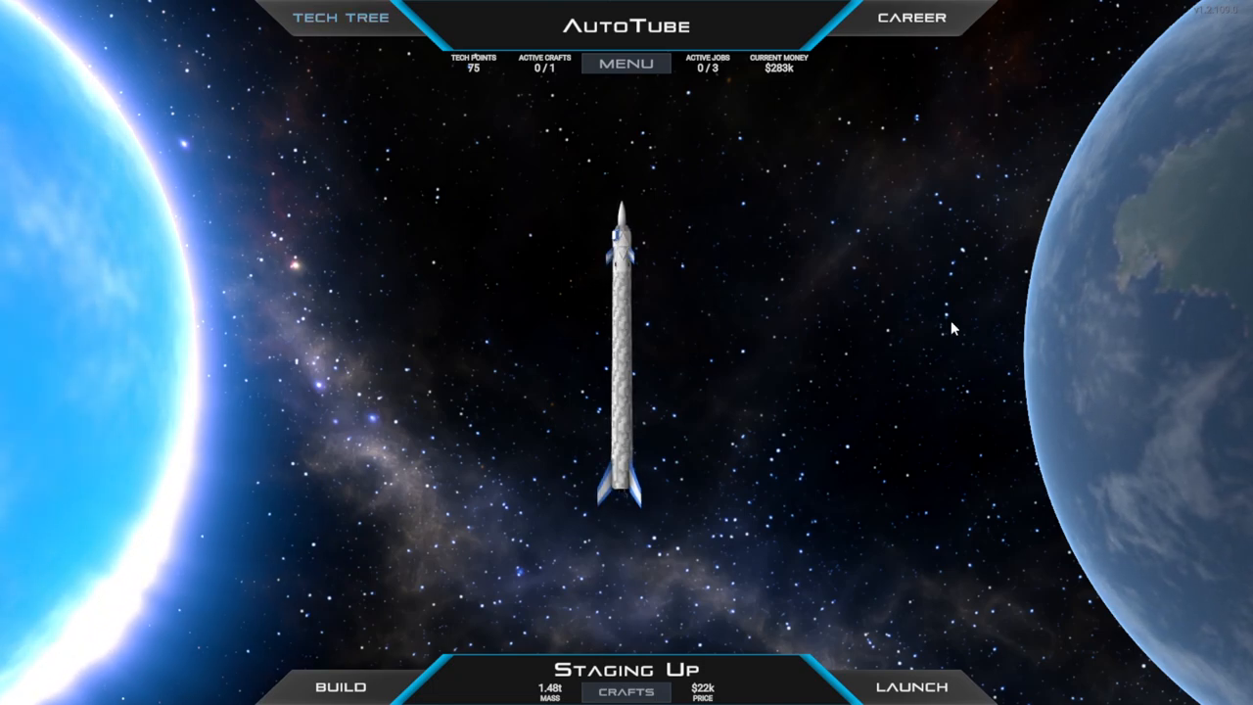
Review The Jump contract, then start a New Rocket in the designer
click(910, 18)
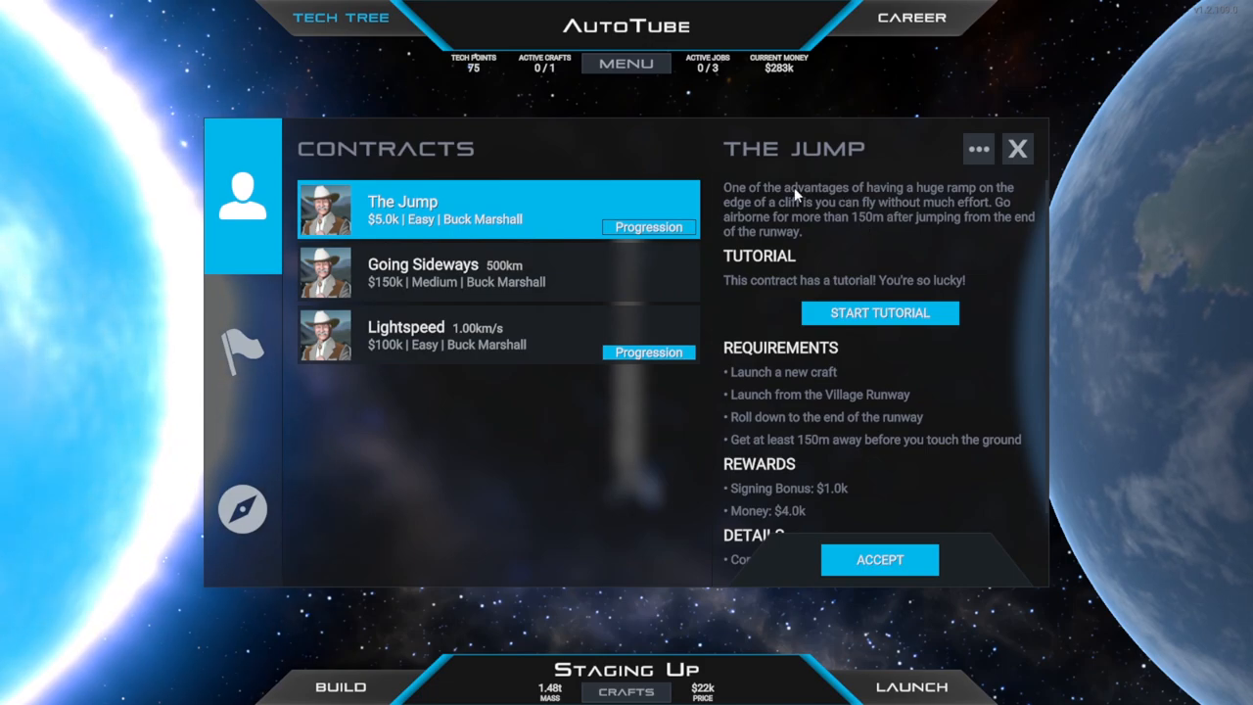
mouse_move(969, 195)
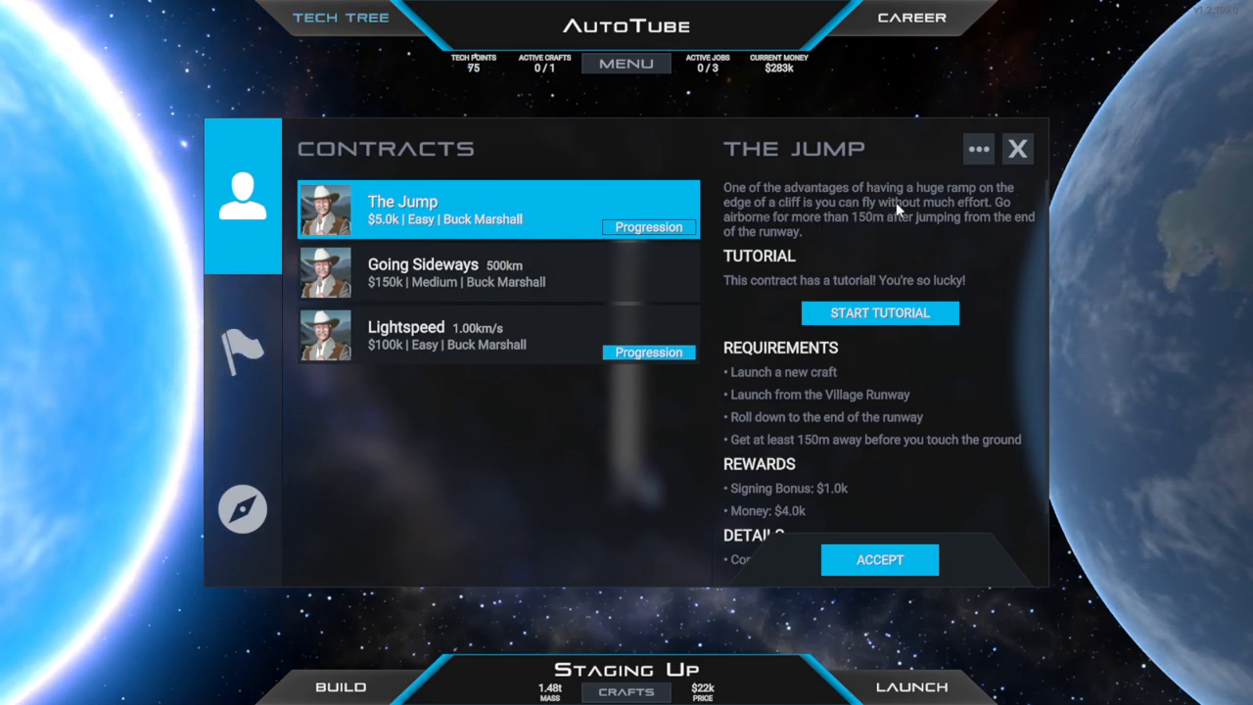
mouse_move(989, 217)
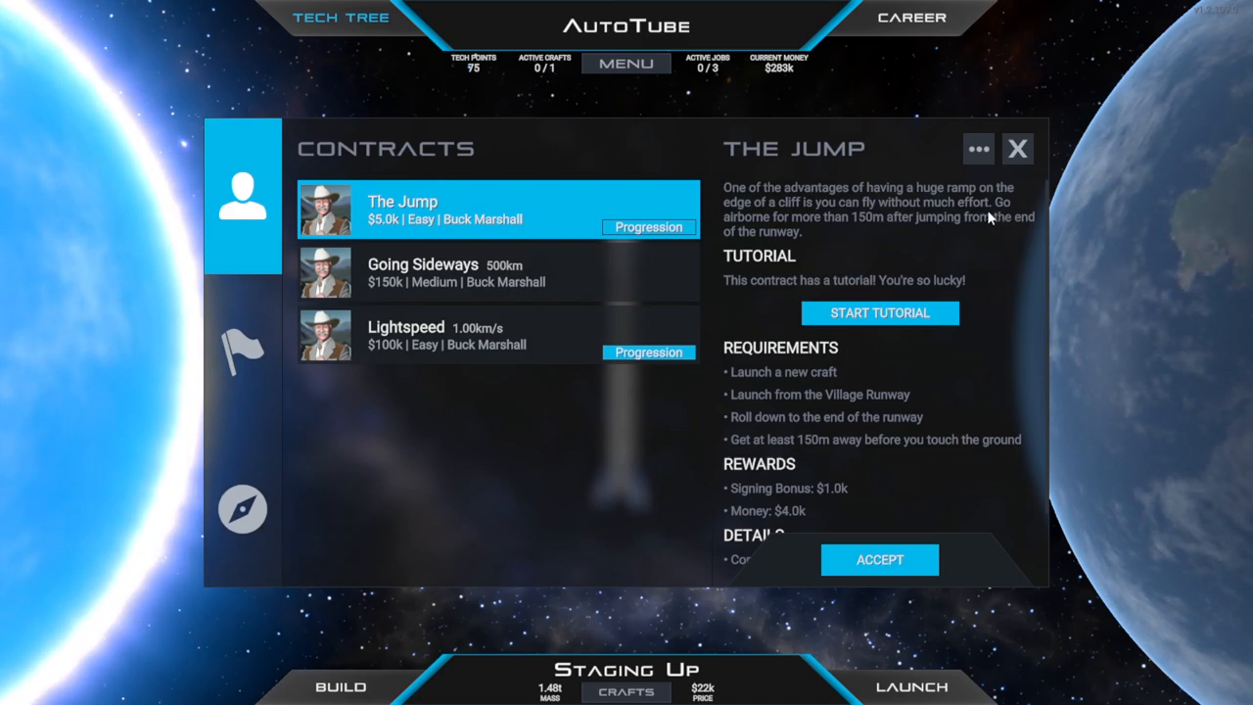
mouse_move(851, 233)
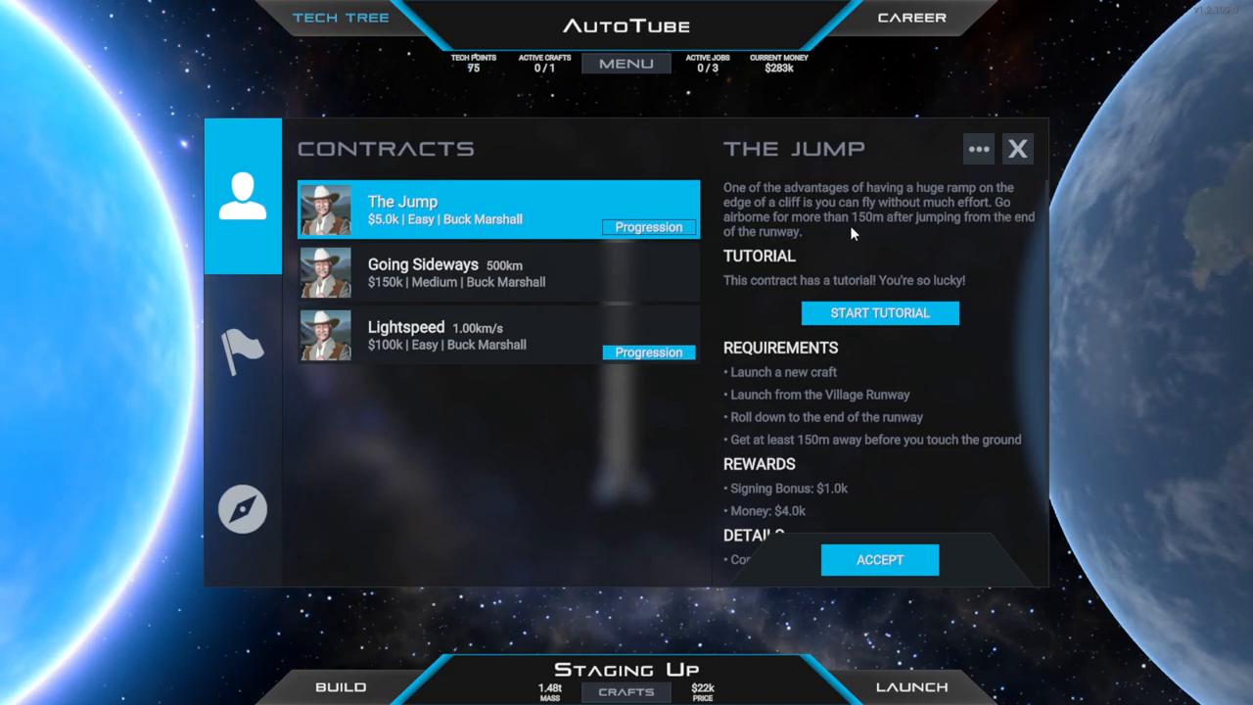
mouse_move(925, 240)
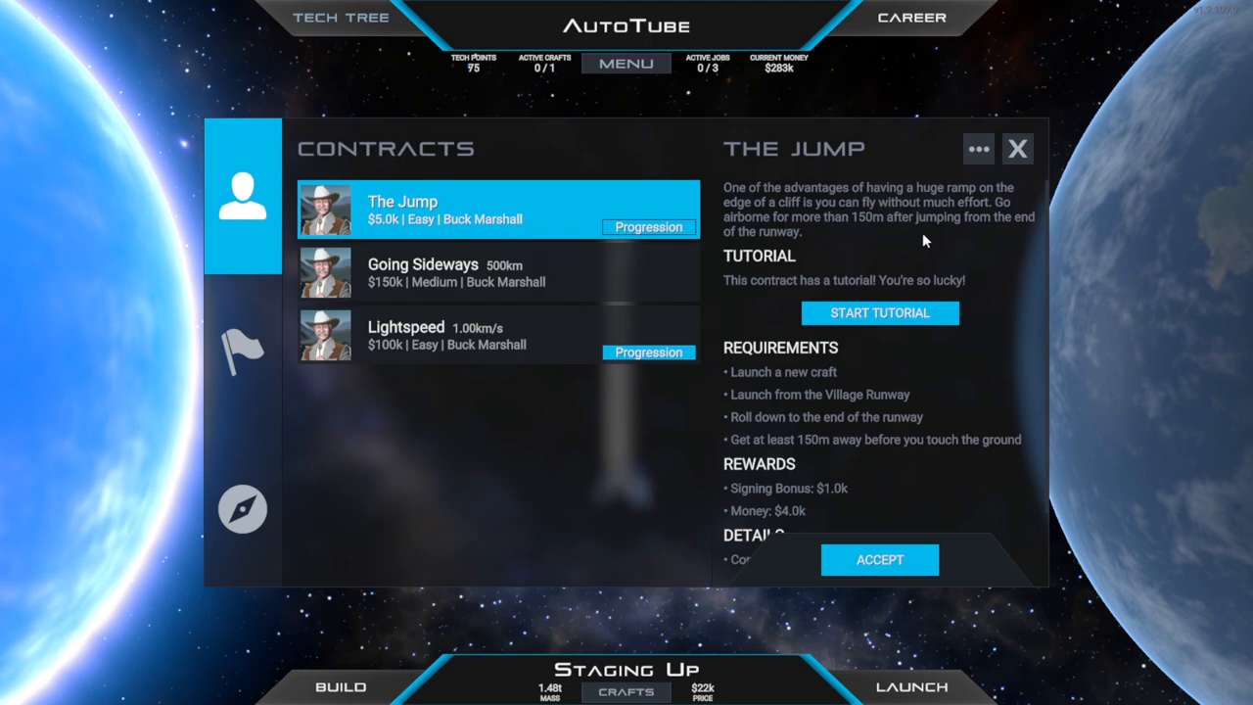
mouse_move(901, 531)
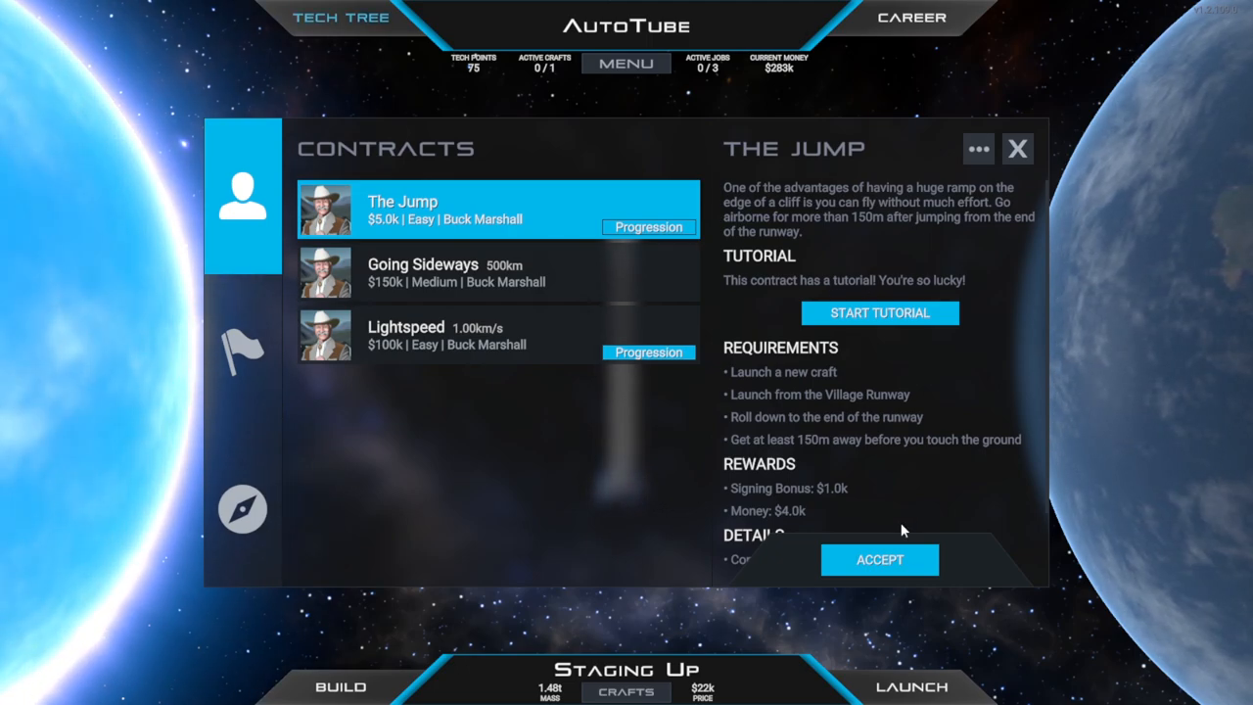
click(878, 559)
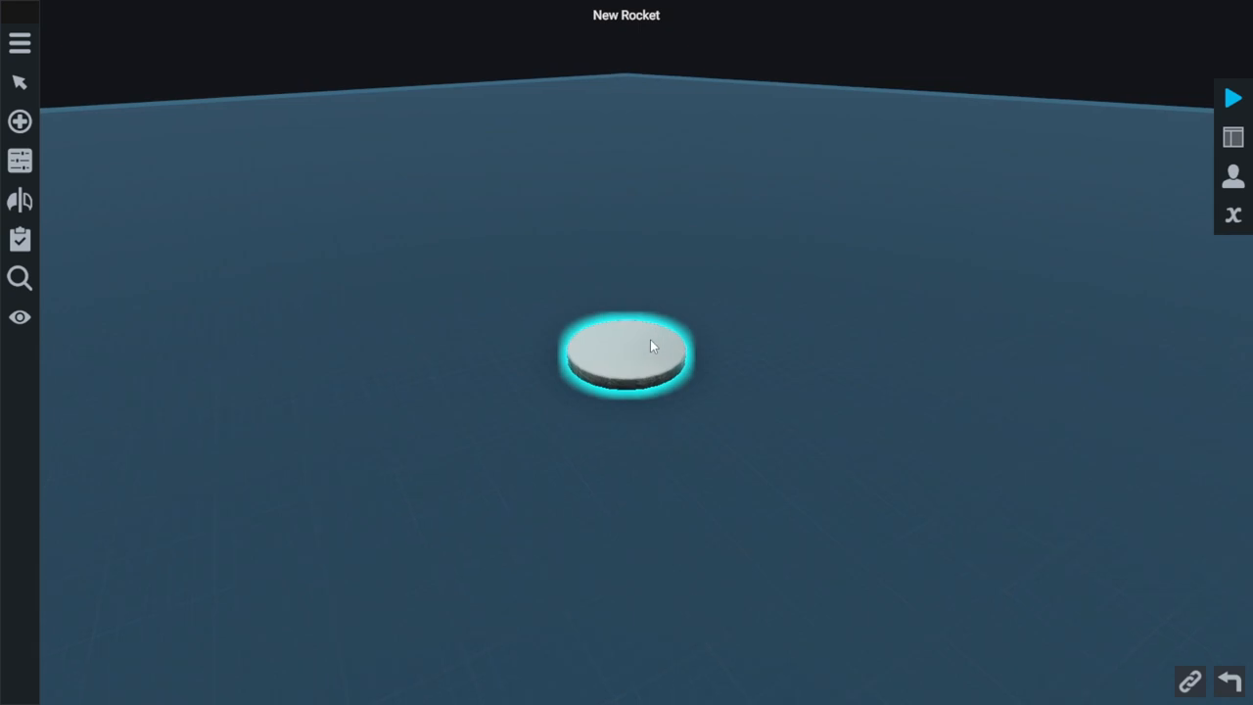
Add fuel tanks and a wing to the command disc, then open the program editor
click(627, 352)
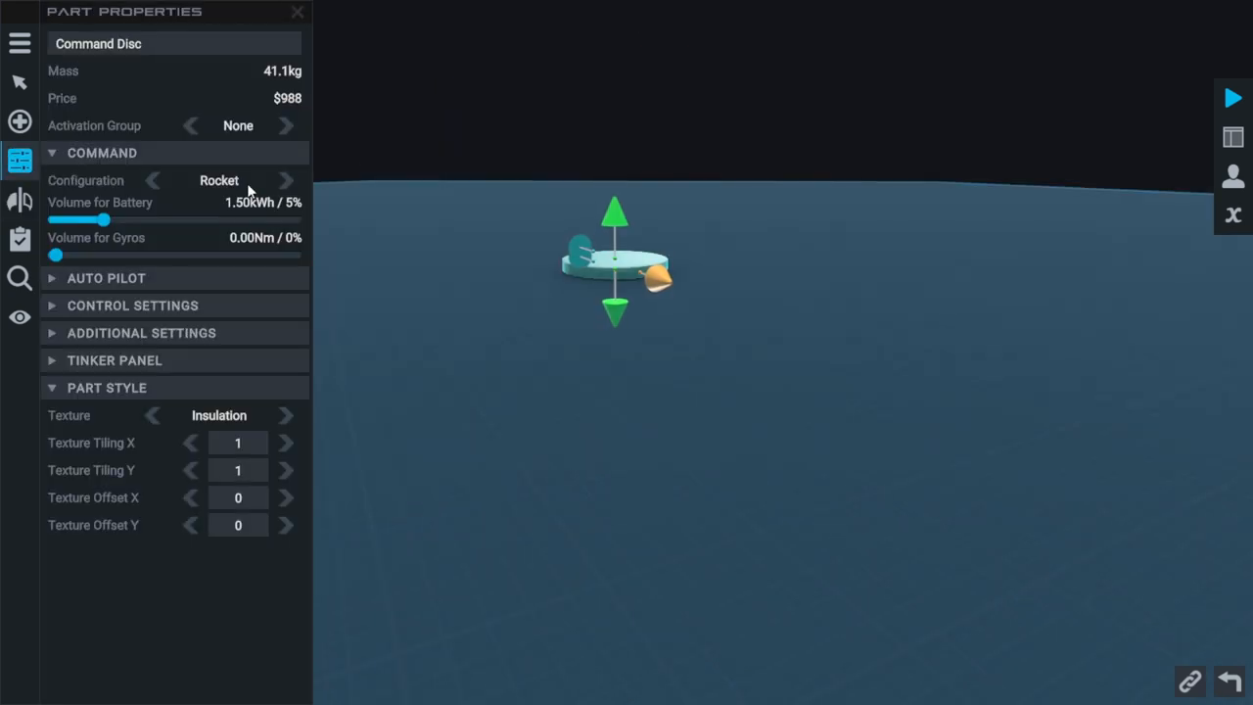
mouse_move(287, 186)
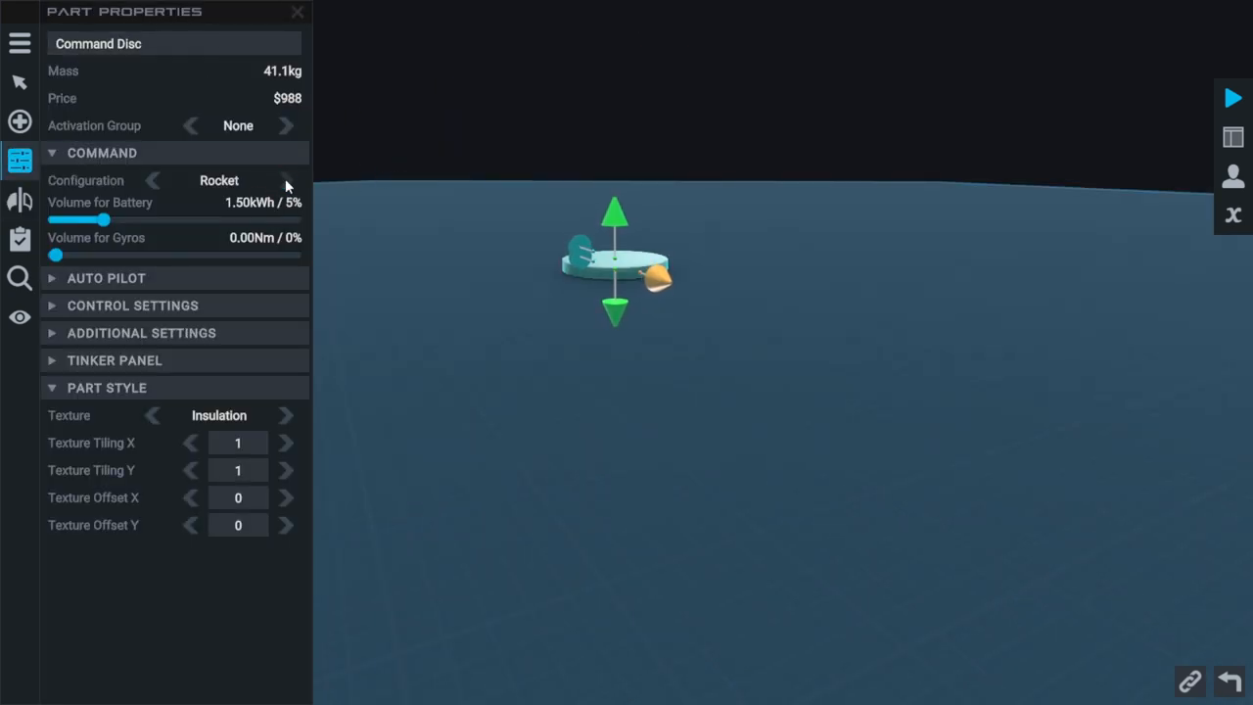
click(287, 181)
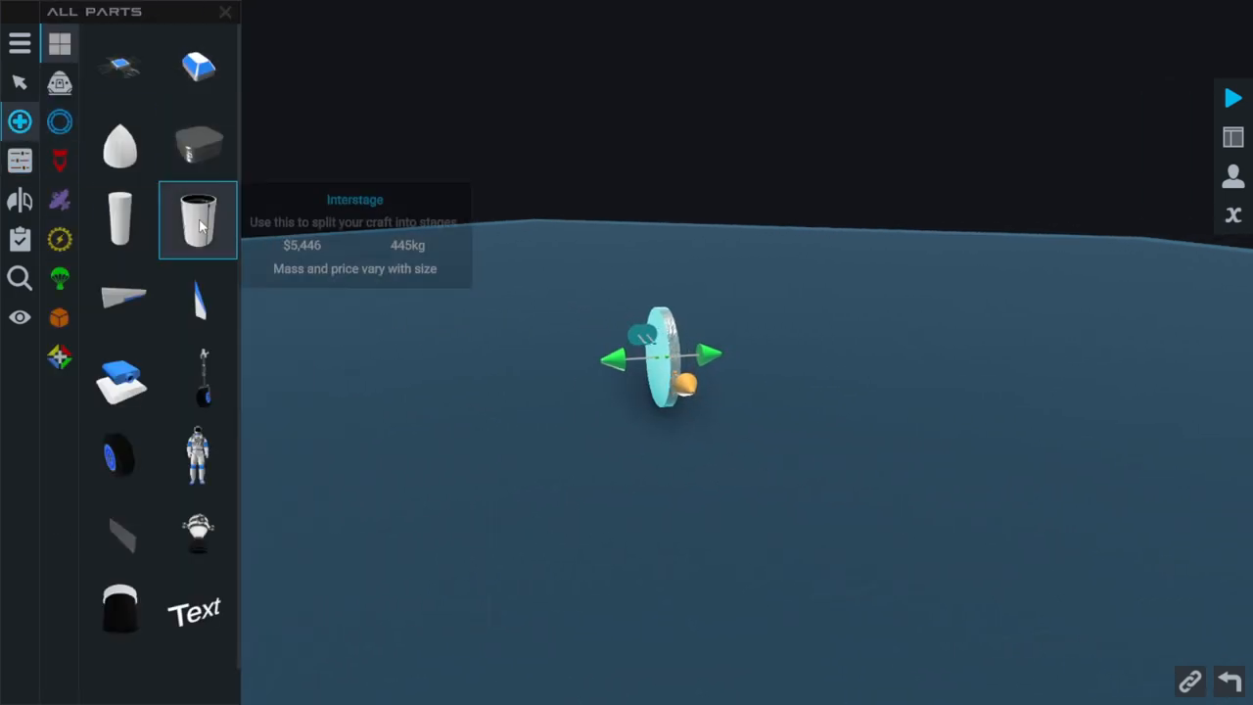
mouse_move(120, 217)
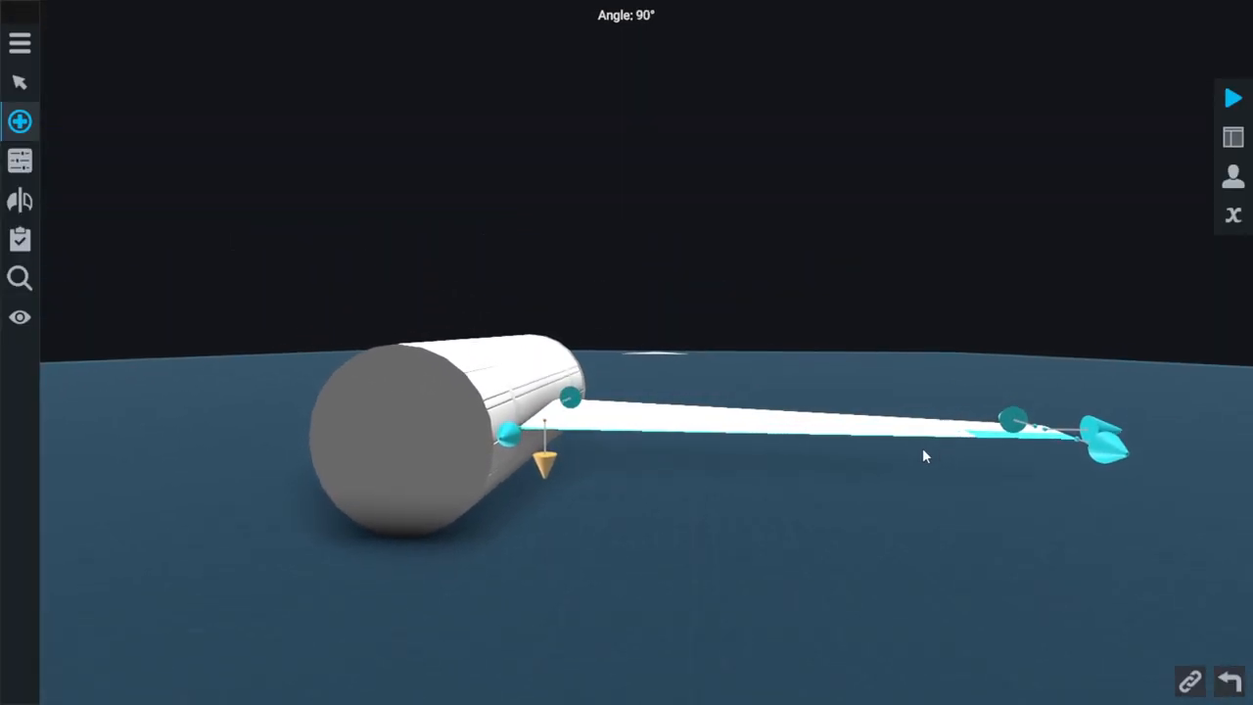
click(19, 120)
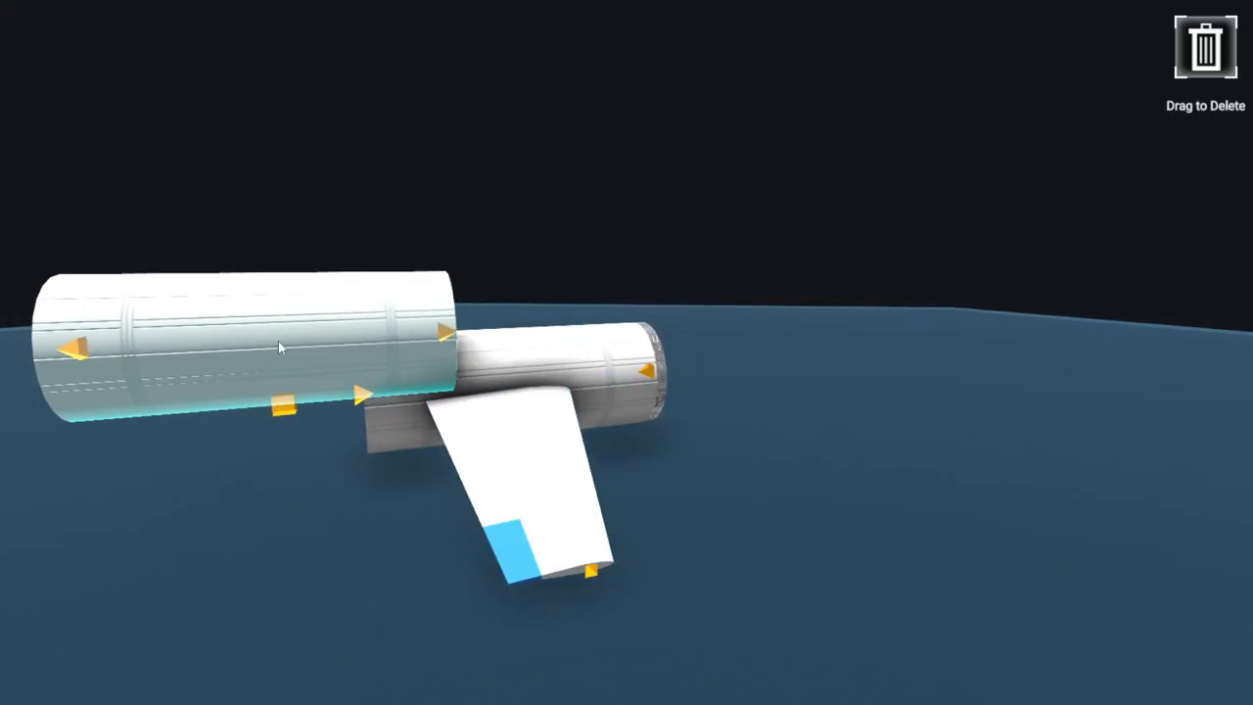
click(20, 121)
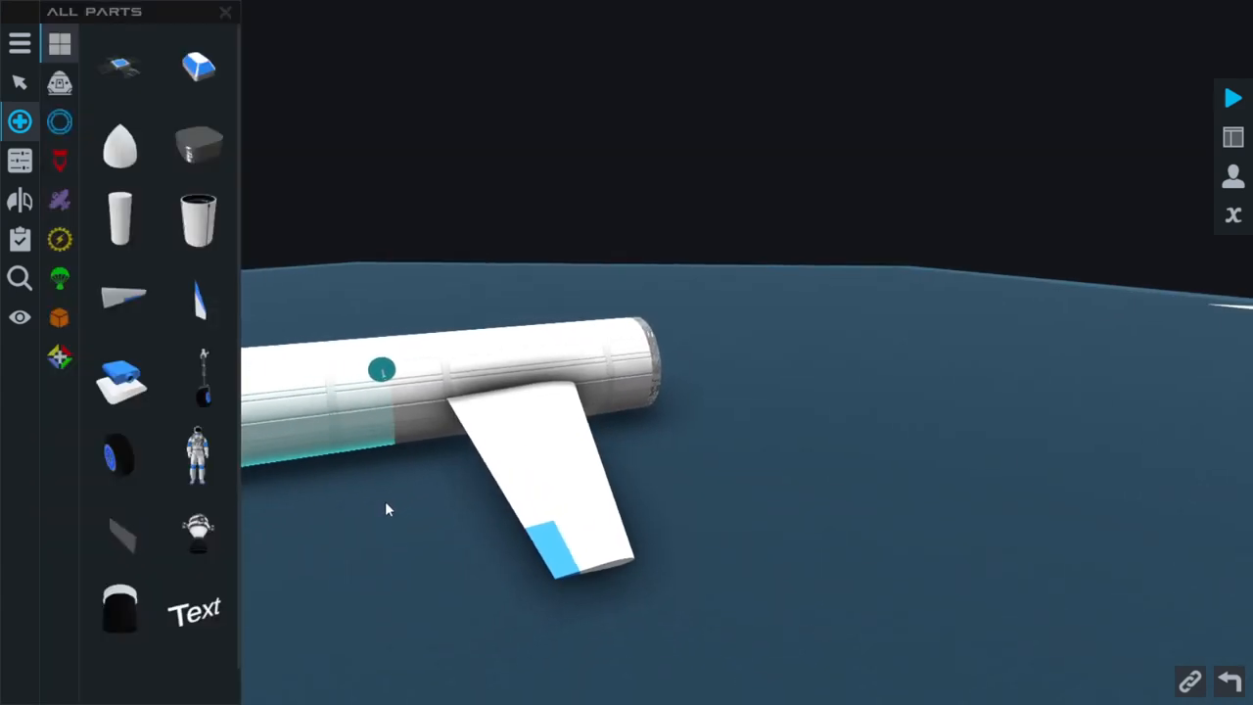
click(198, 219)
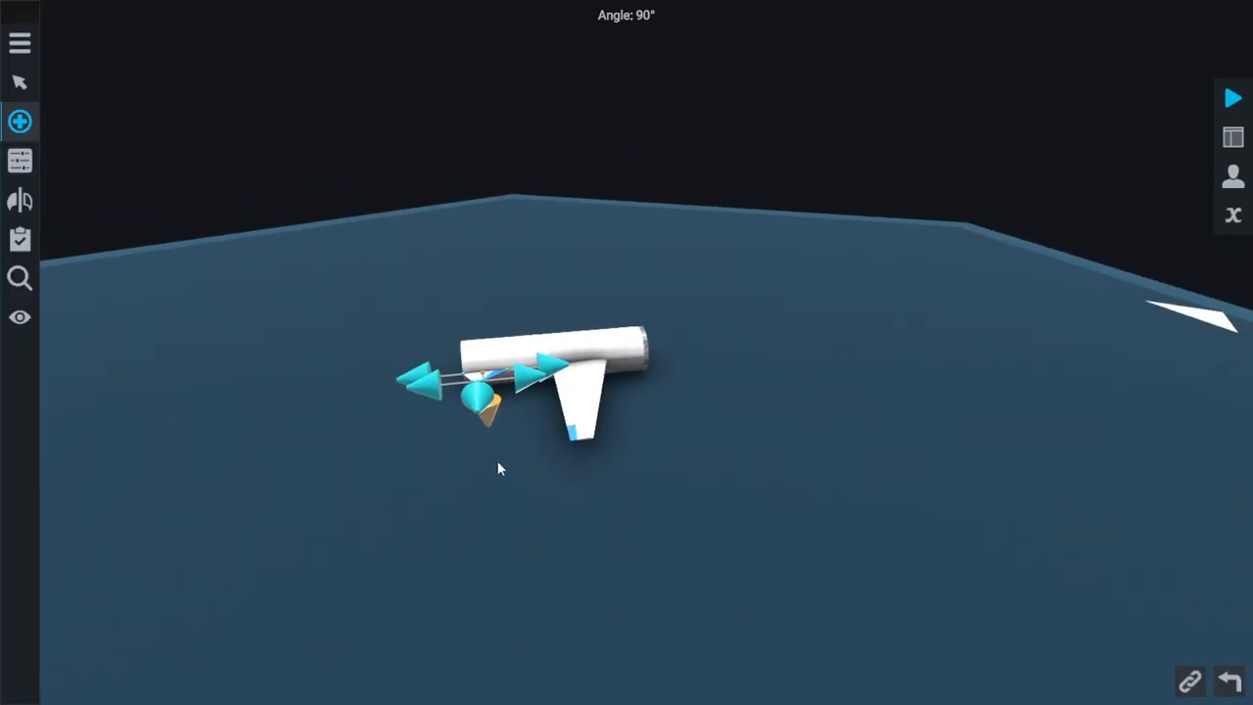
click(20, 120)
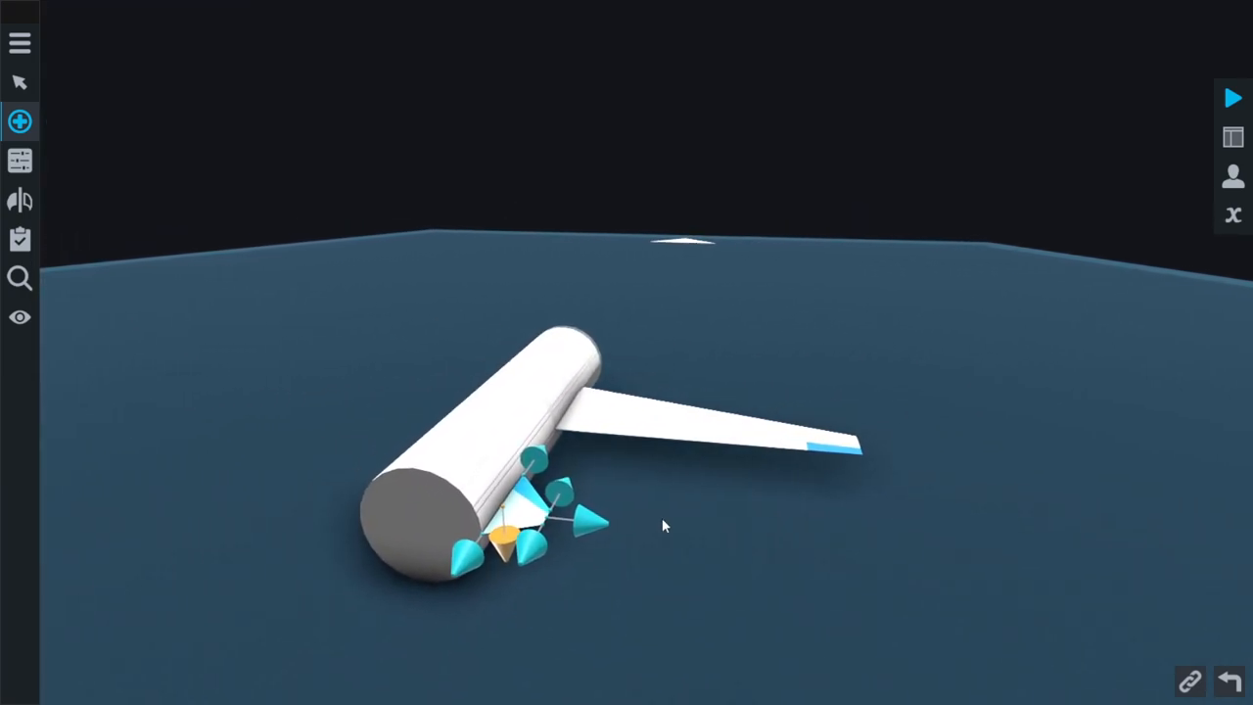
click(20, 81)
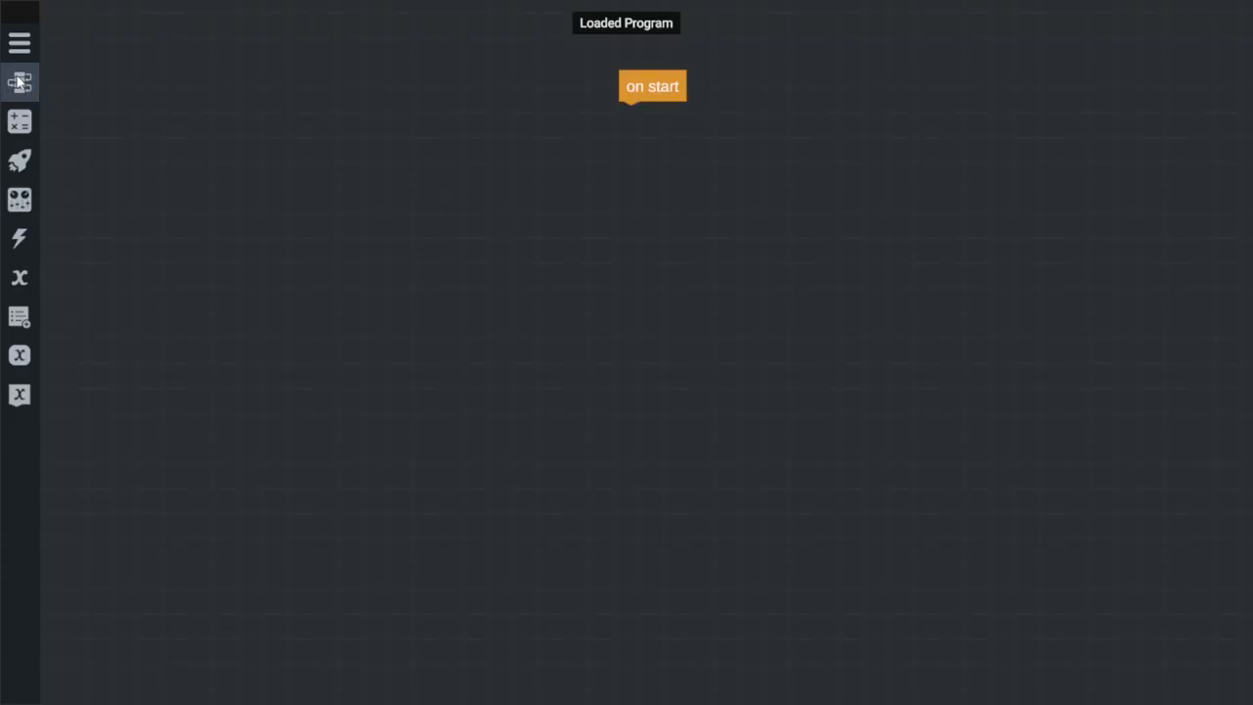
Program on start to set pitch 15 and heading 0, and save to craft
click(19, 120)
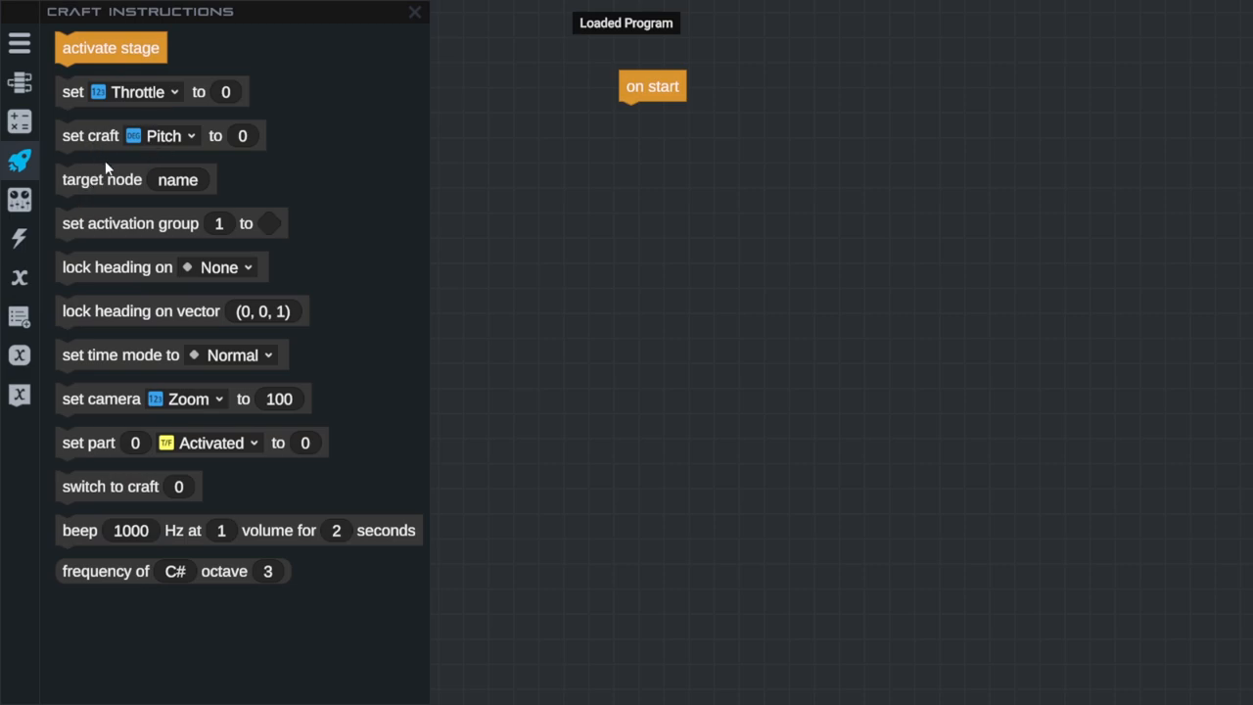
drag(127, 135, 693, 118)
text(15)
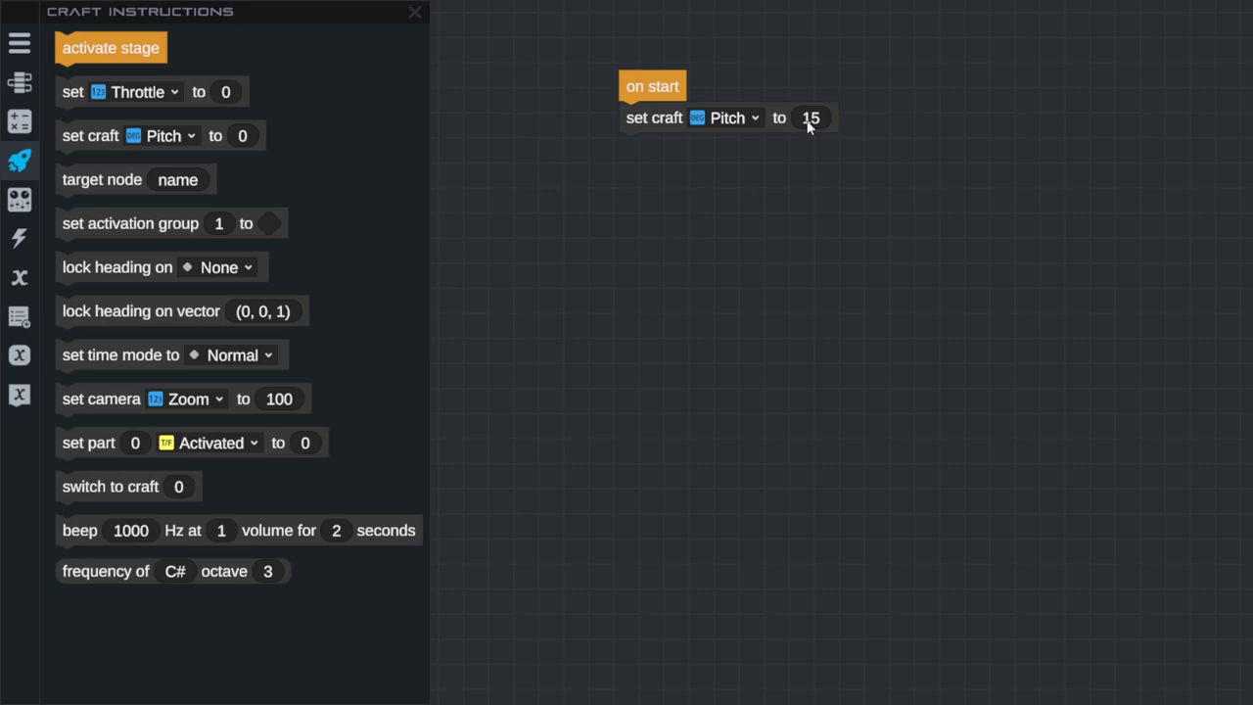
mouse_move(701, 206)
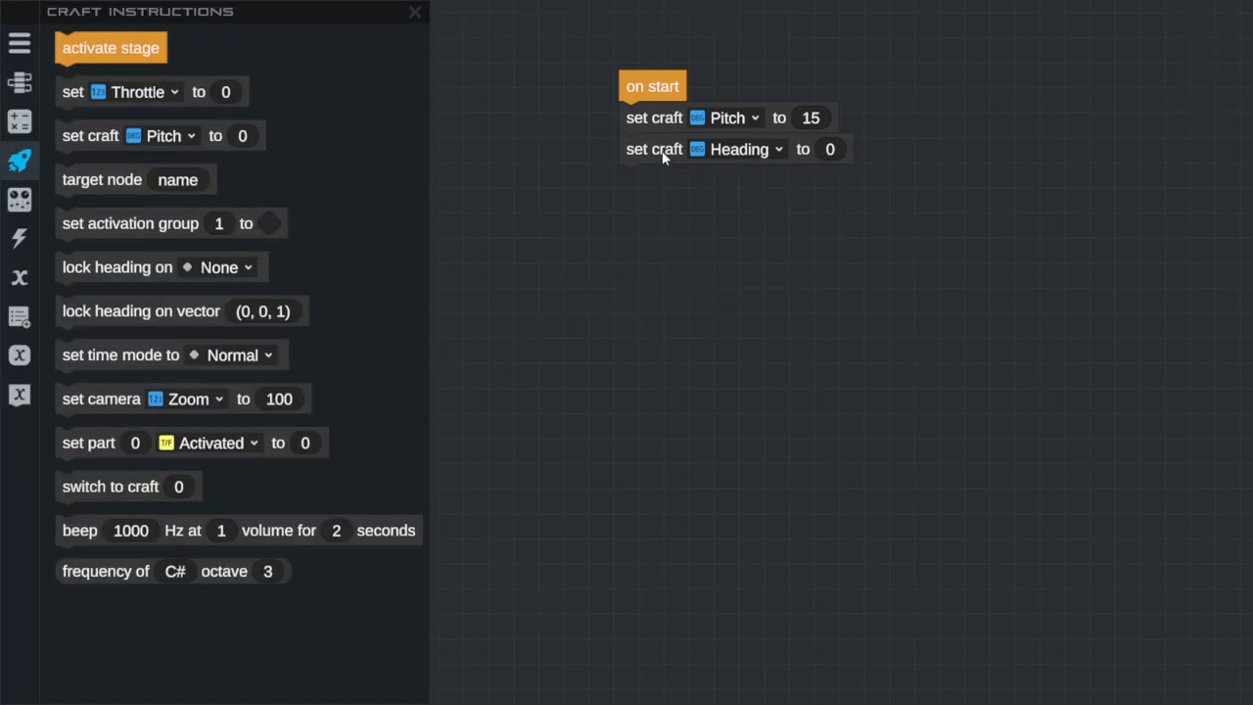
click(414, 12)
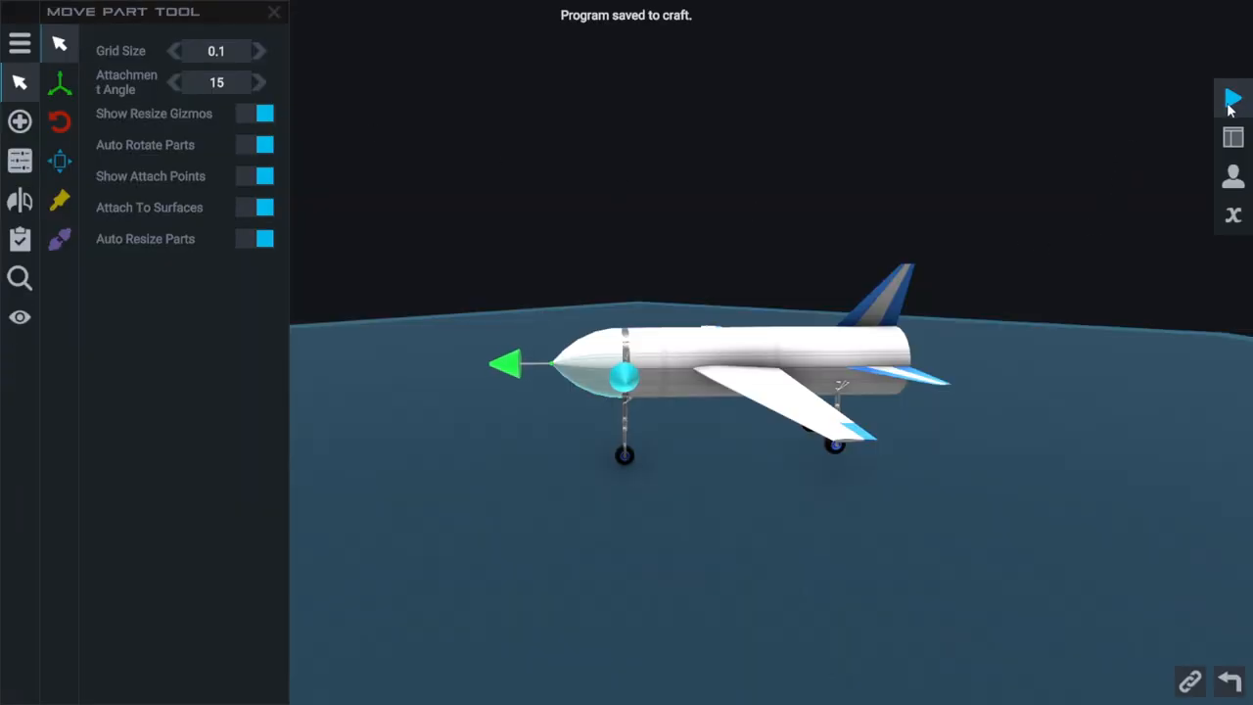
Launch the craft on Juno Village Runway and show the Flight Info panel
click(1233, 98)
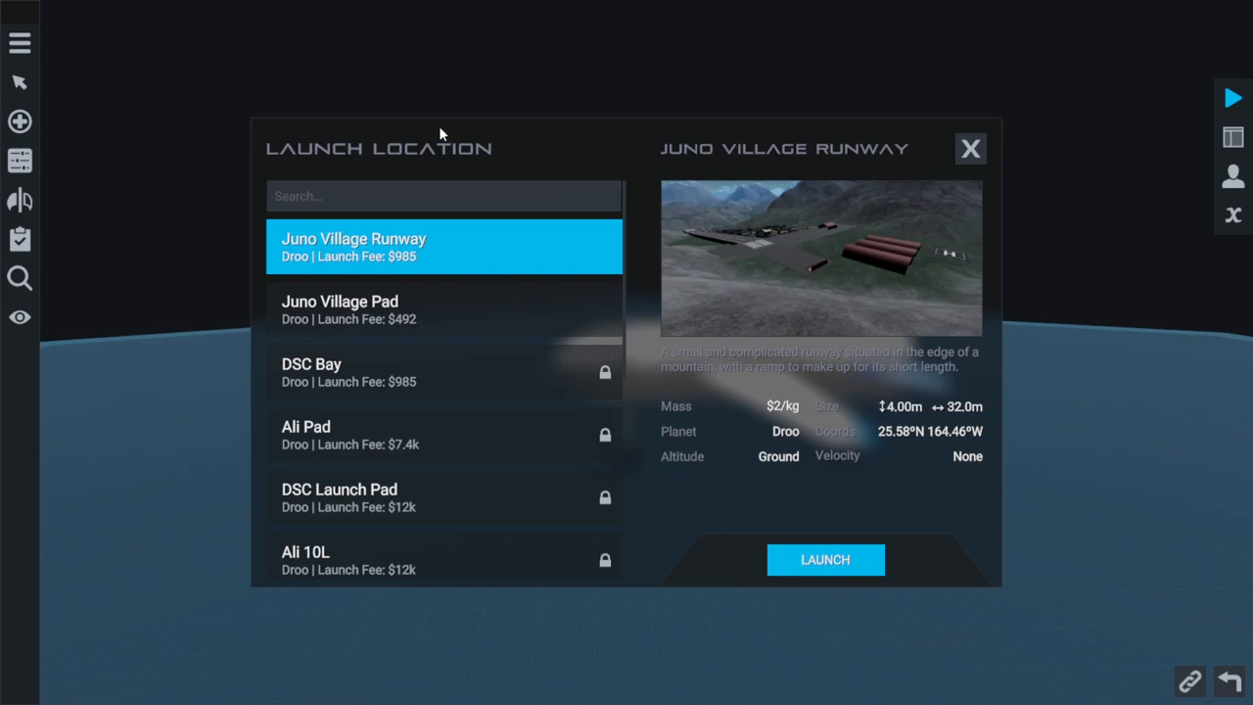
click(824, 559)
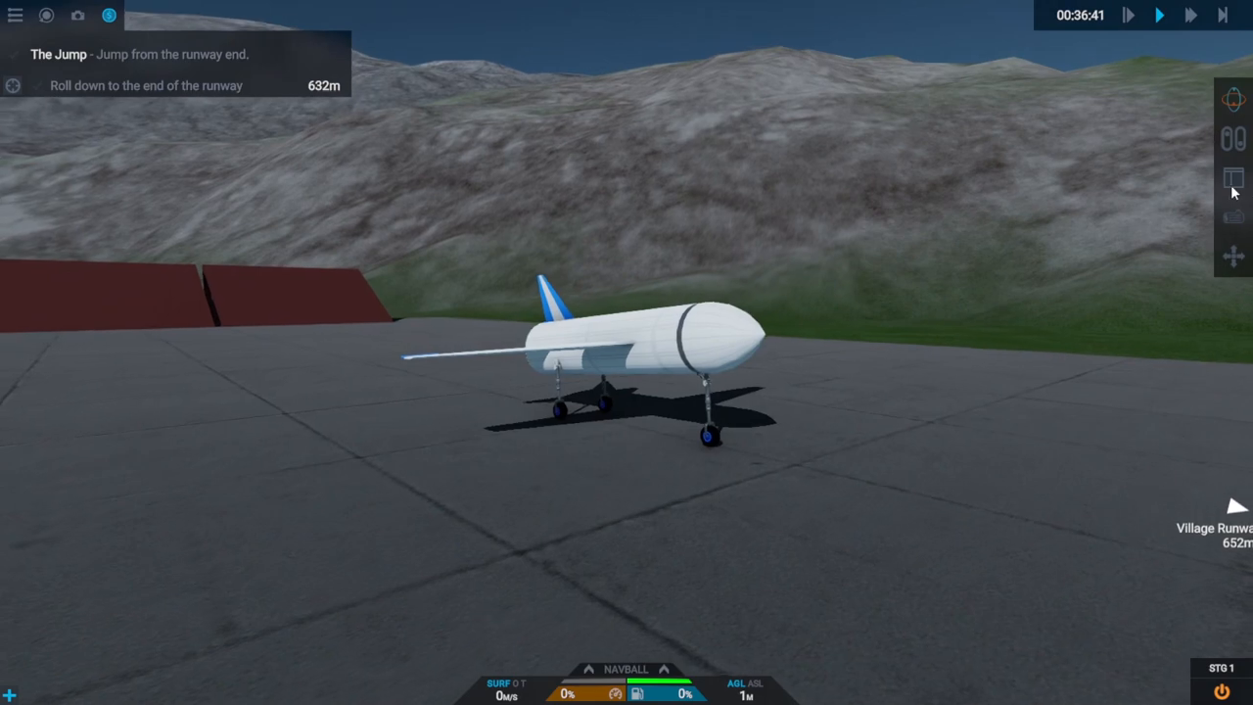
click(1234, 177)
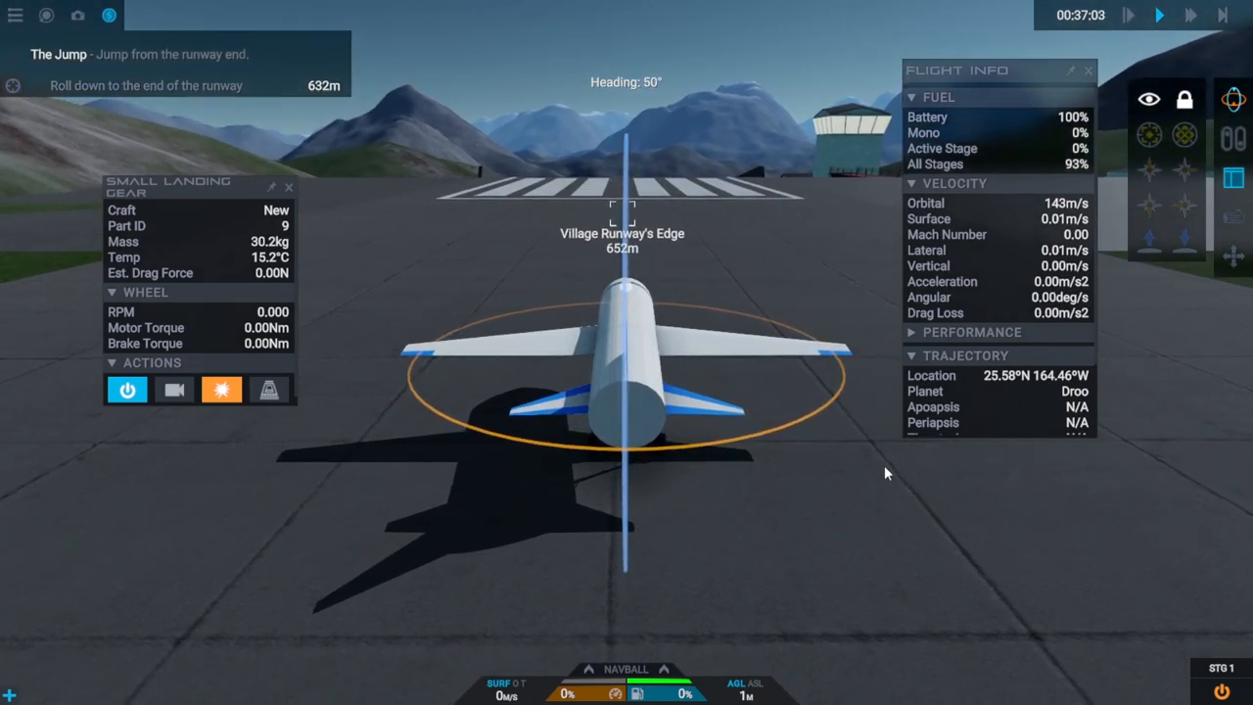
drag(886, 473, 563, 553)
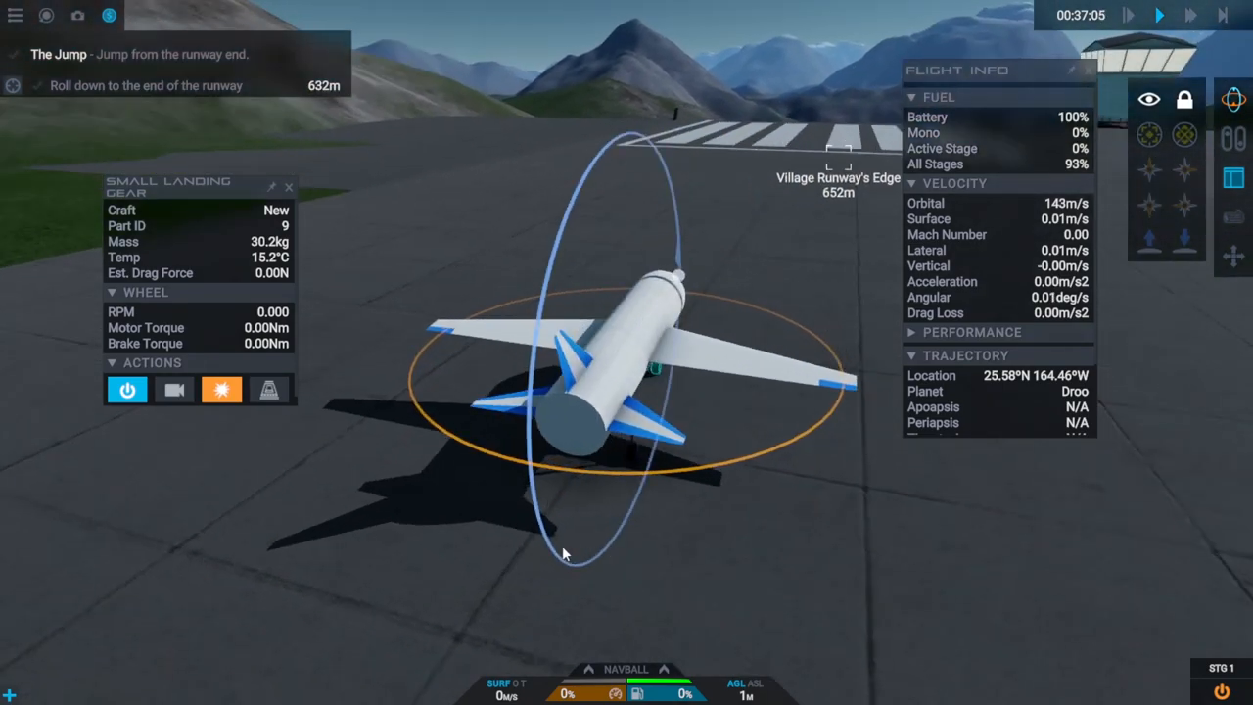
drag(563, 553, 817, 585)
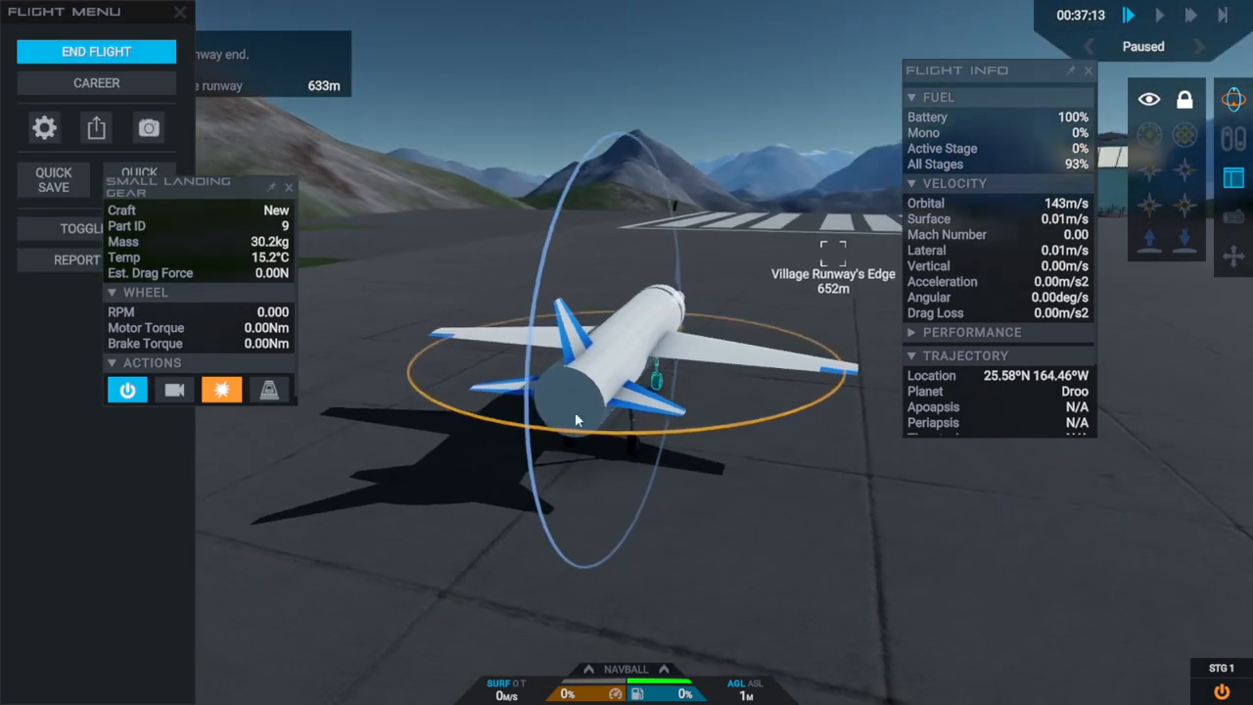
End the flight and open the Small Landing Gear's part properties in the designer
click(96, 51)
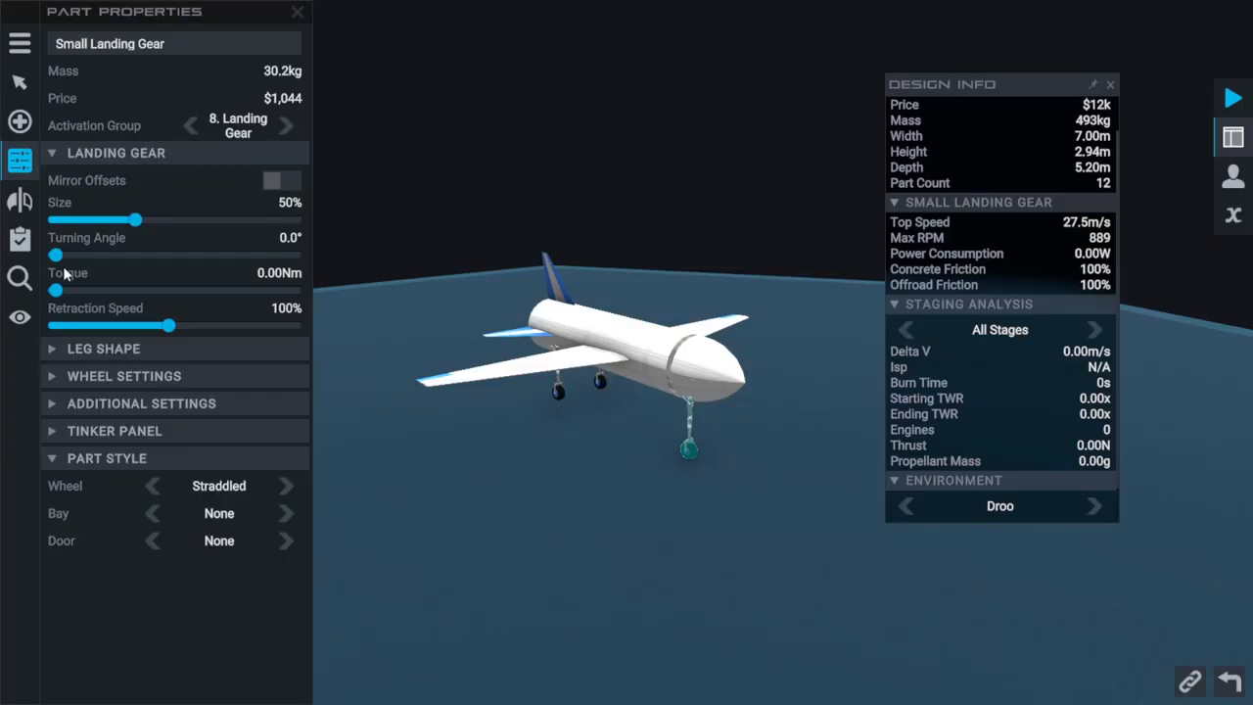
mouse_move(44, 305)
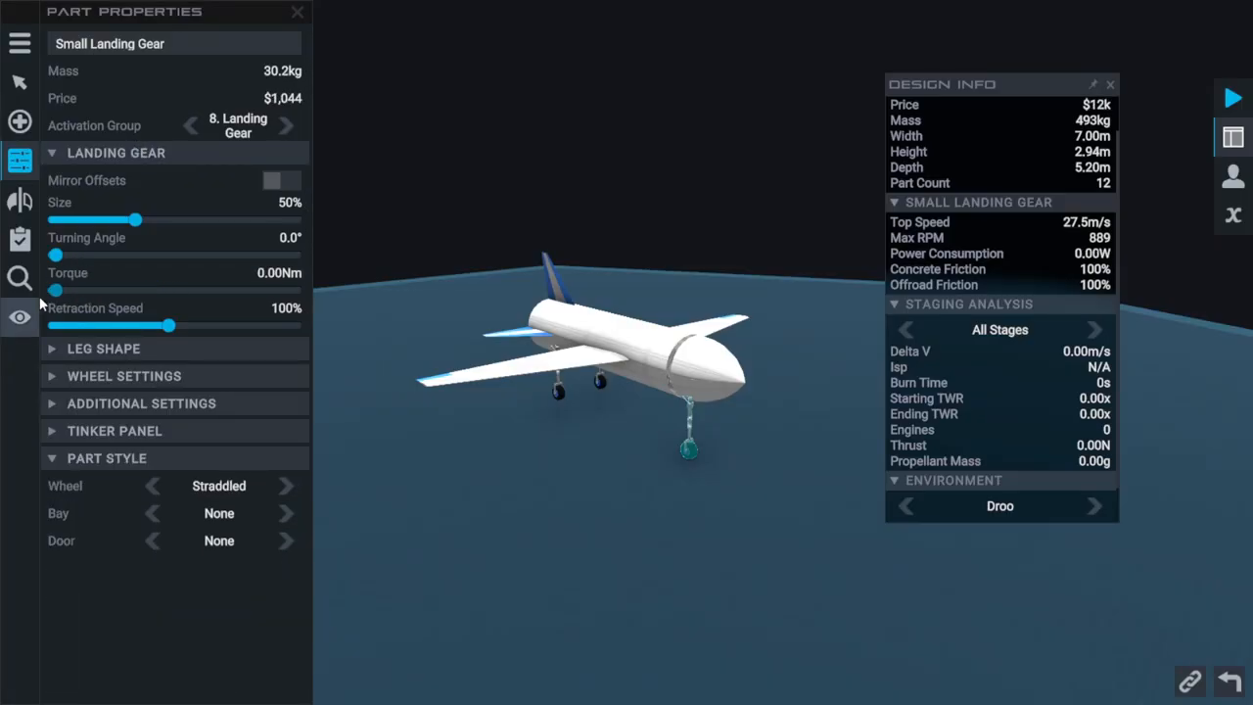
mouse_move(56, 290)
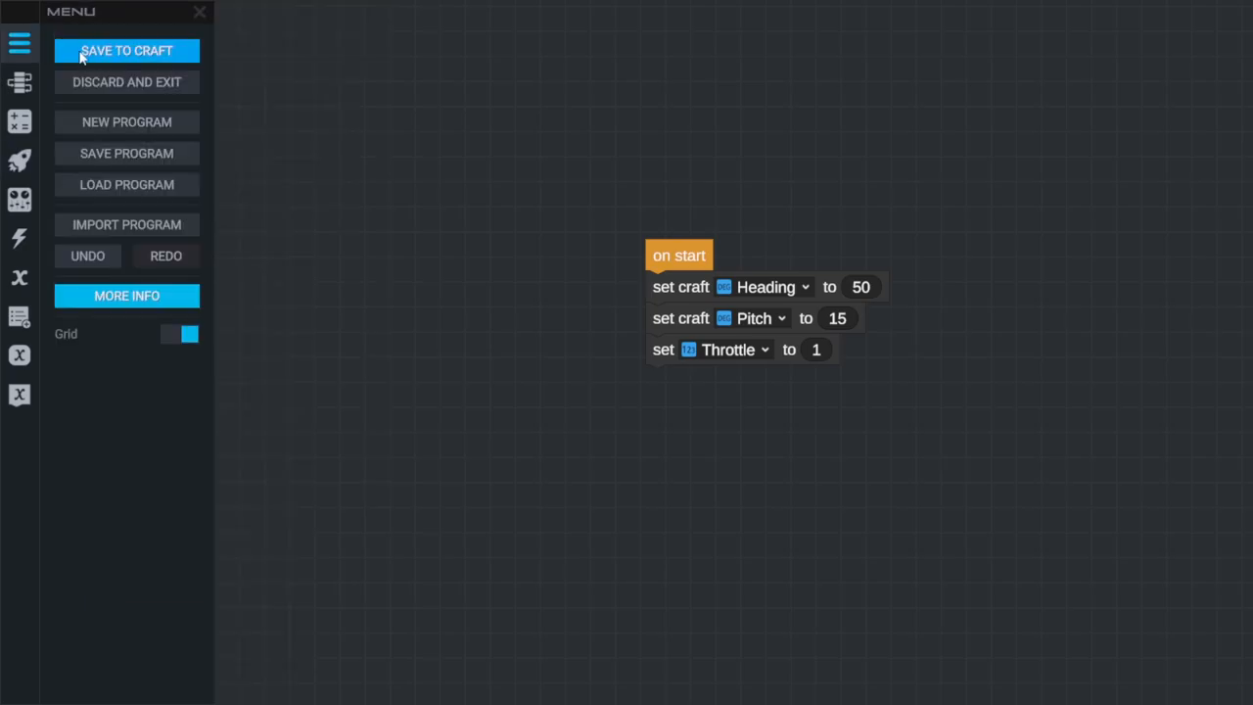
Save the program and give the front landing gear 202 Nm torque on throttle input
click(126, 50)
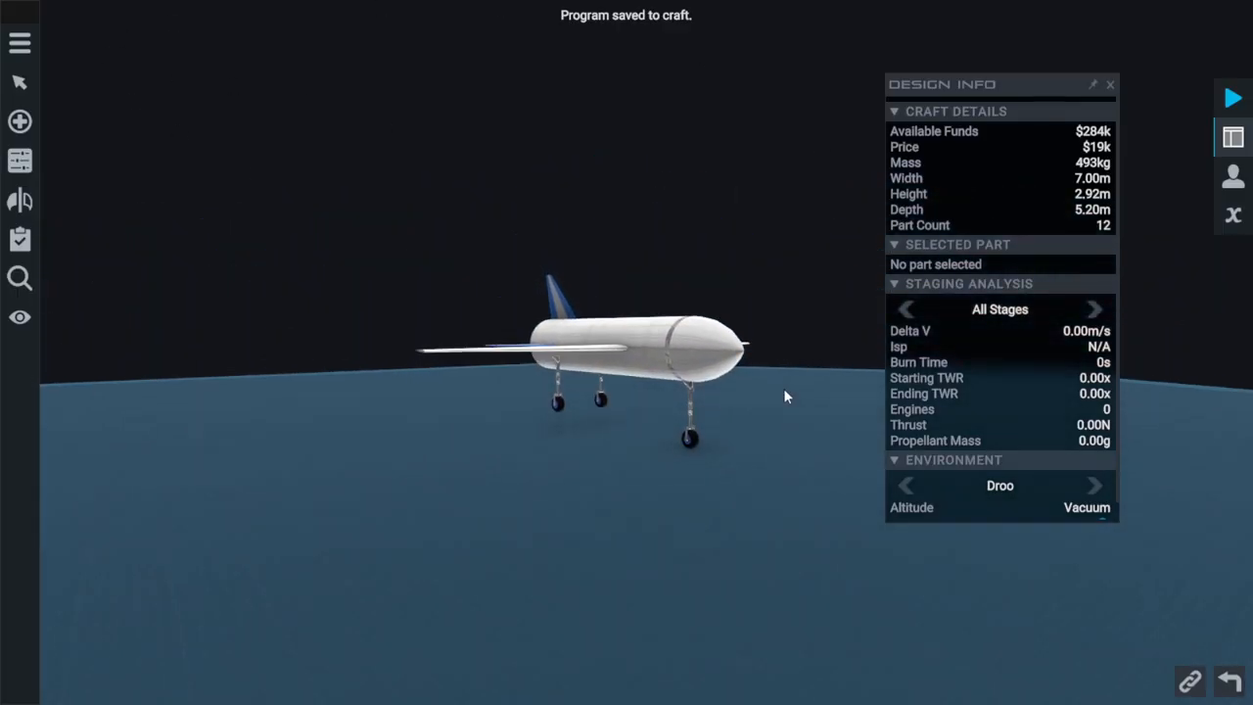
click(688, 436)
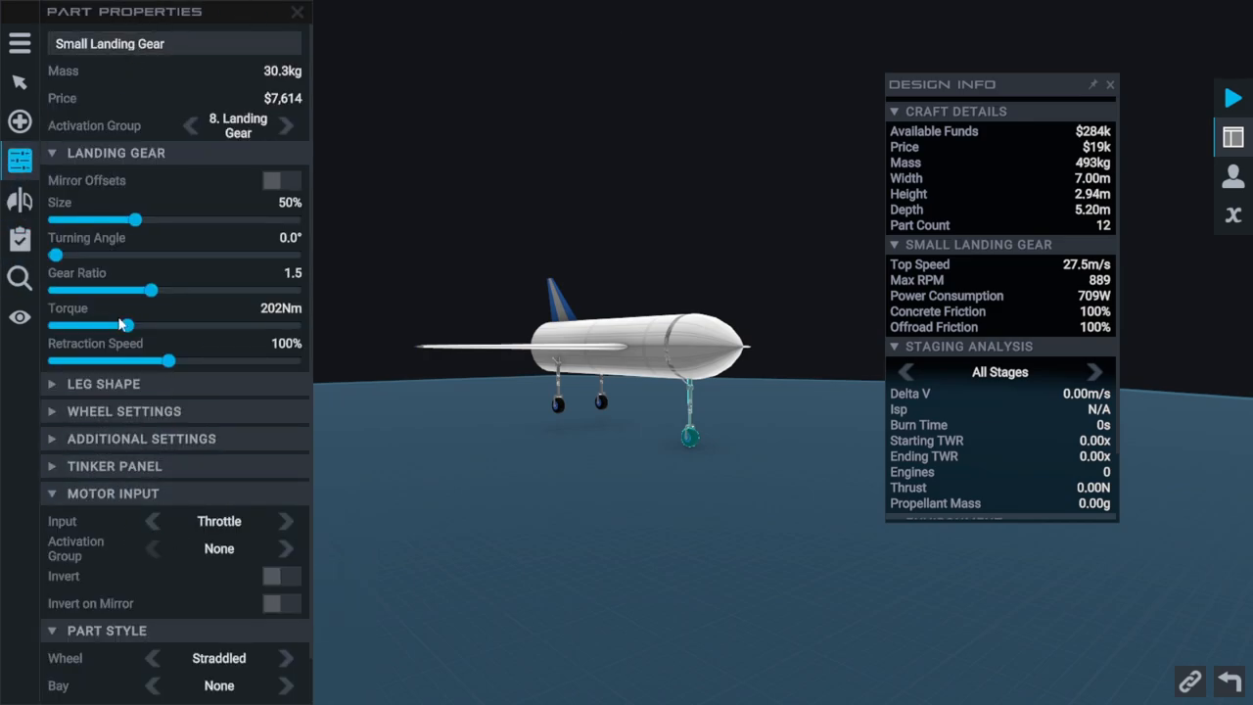
click(123, 410)
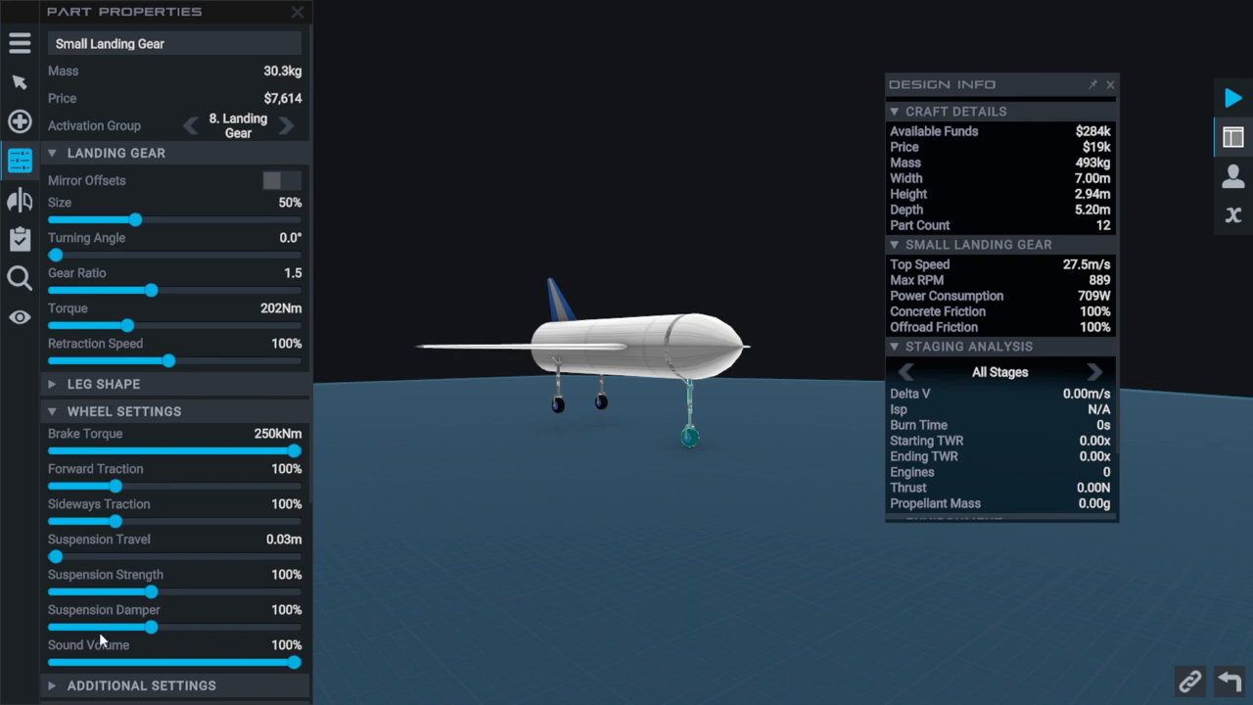
mouse_move(122, 331)
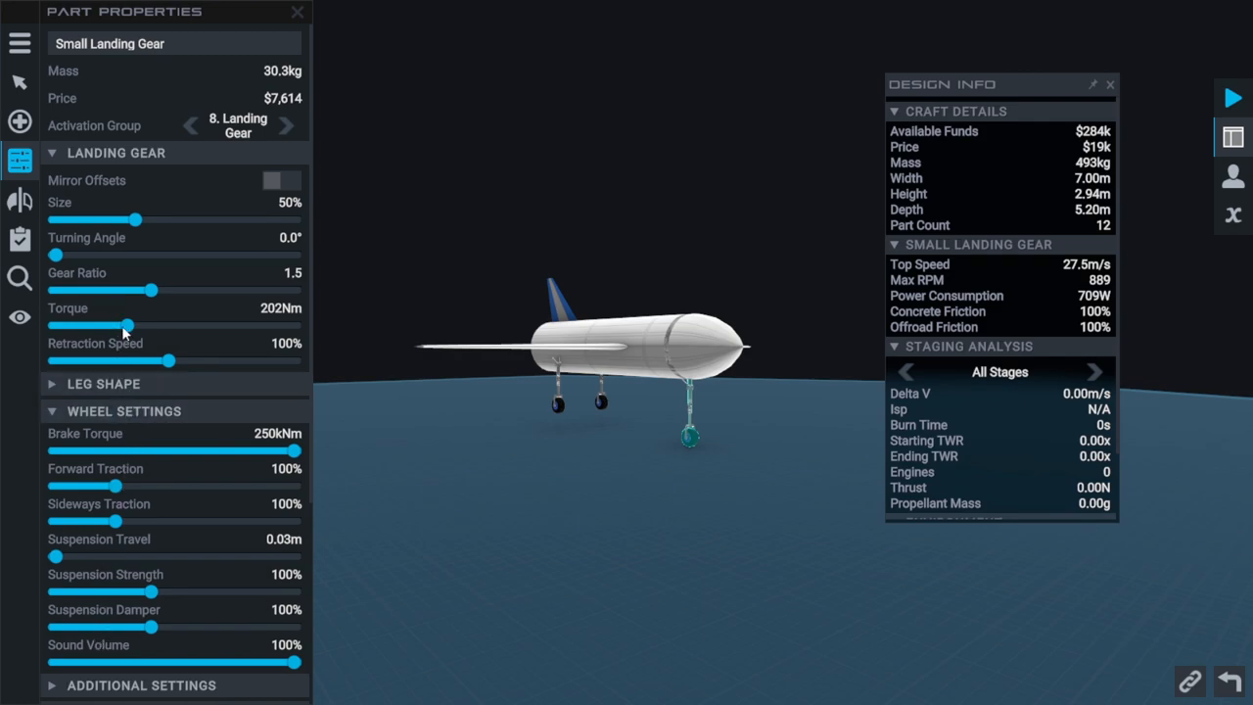
mouse_move(125, 326)
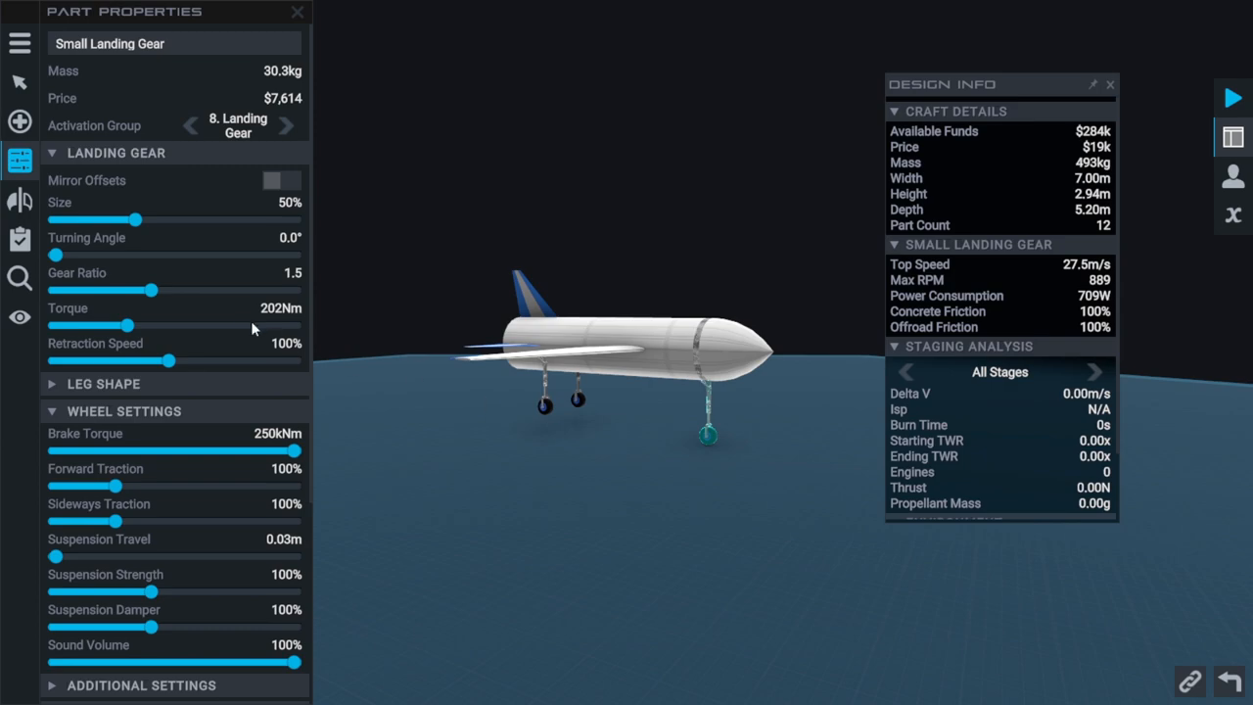
mouse_move(677, 425)
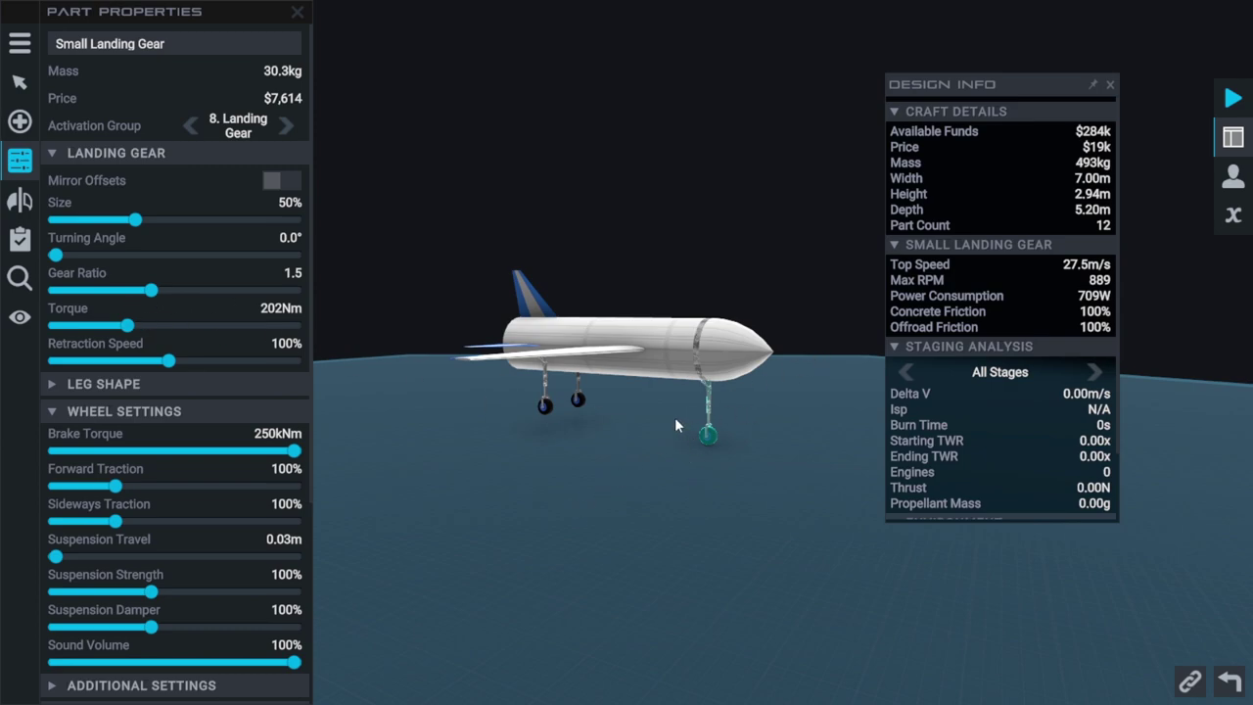
mouse_move(699, 421)
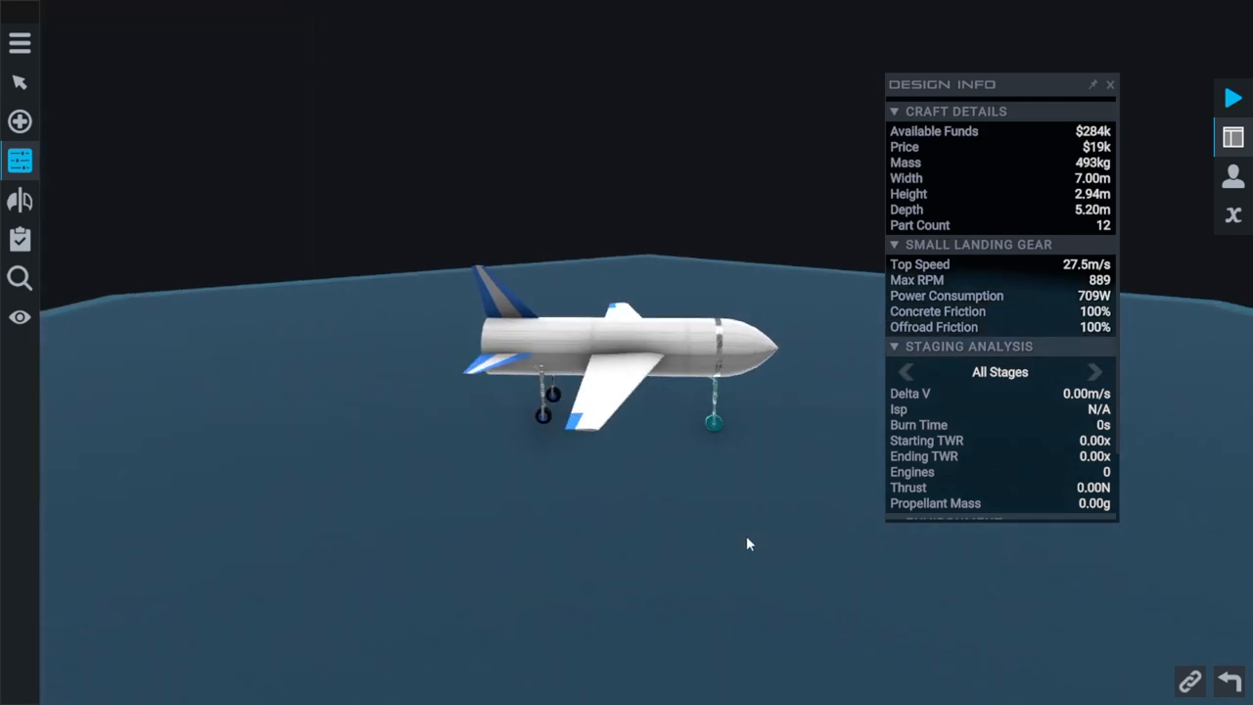
Launch again and hide Flight Info while the wheels roll off the runway end
click(1232, 97)
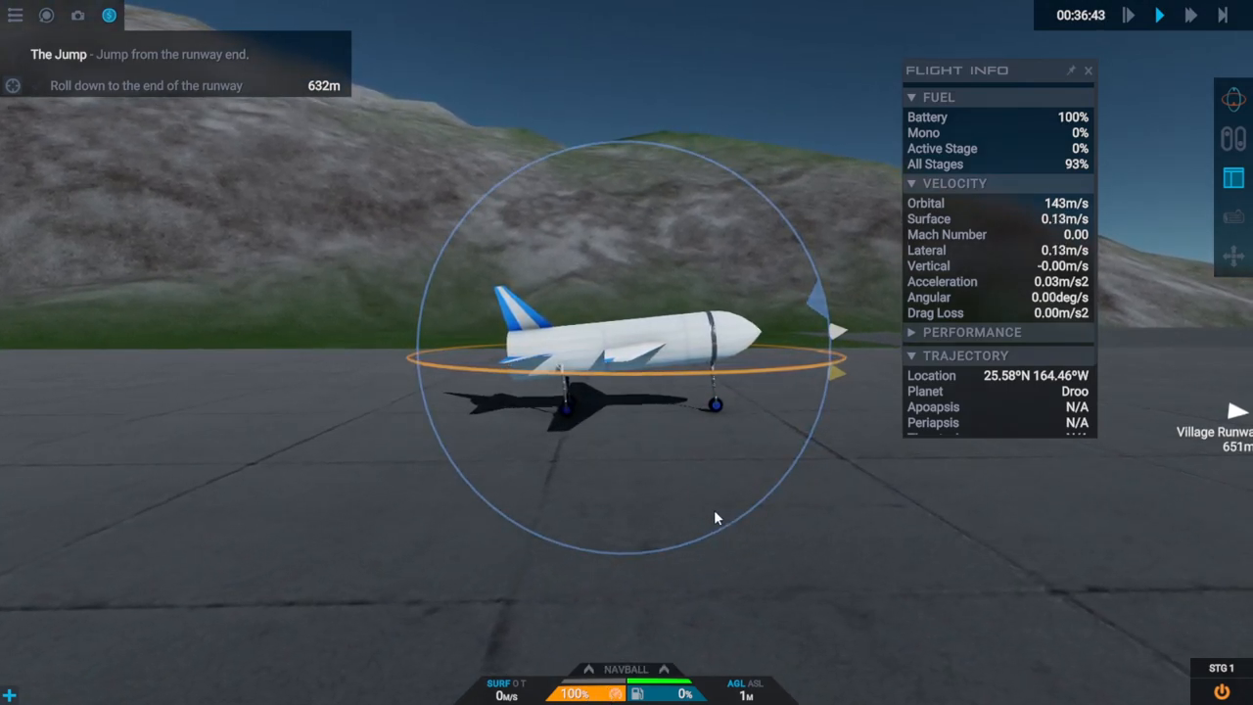
mouse_move(1062, 230)
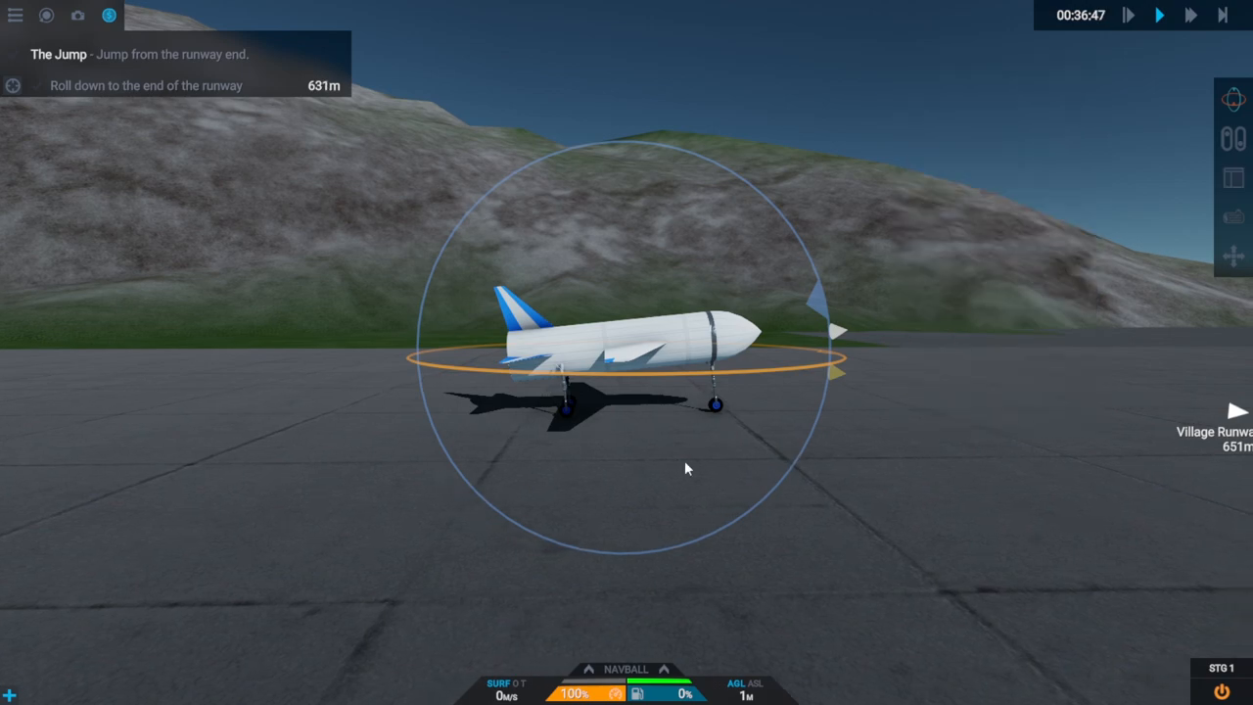
click(1190, 15)
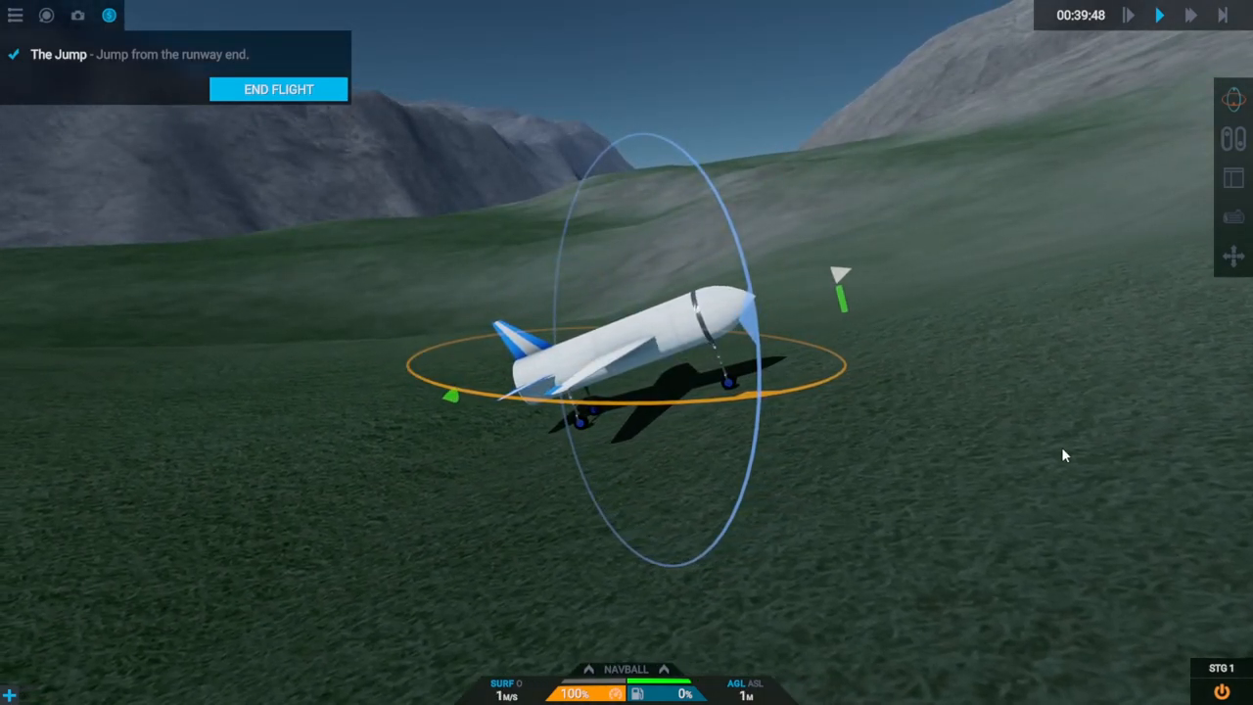
End the flight and confirm Recover Craft to return to the career hub
click(278, 89)
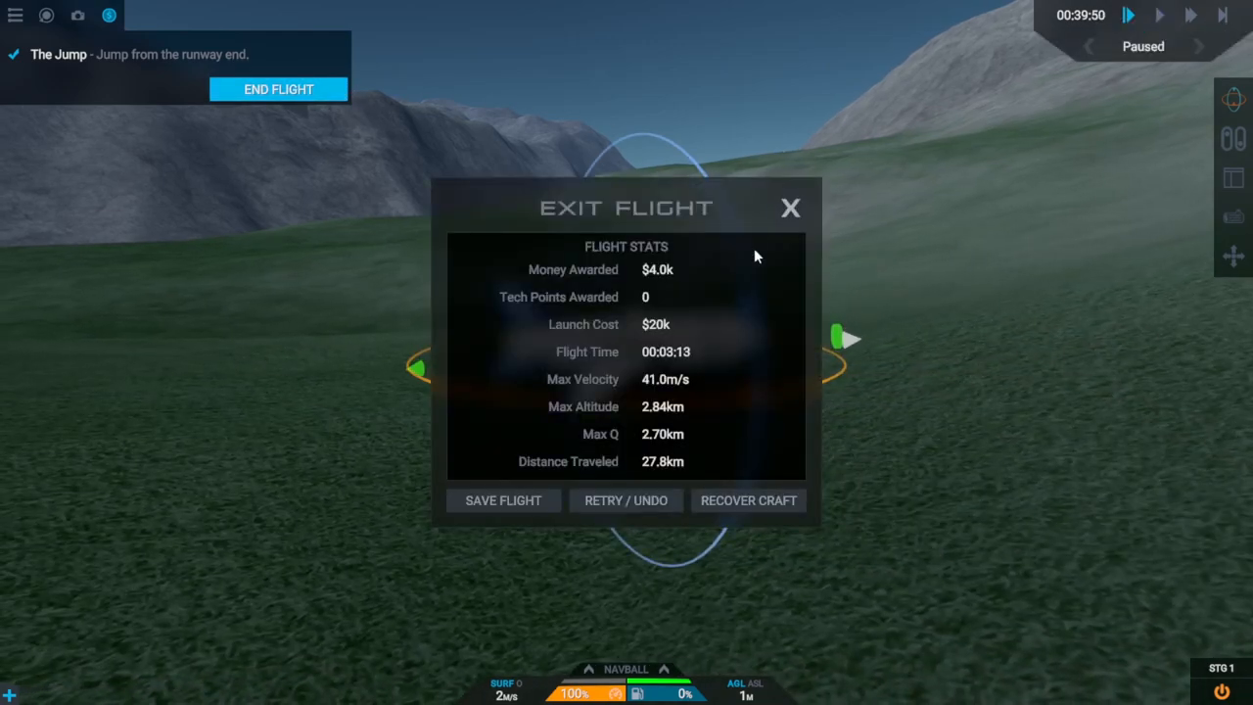
click(748, 500)
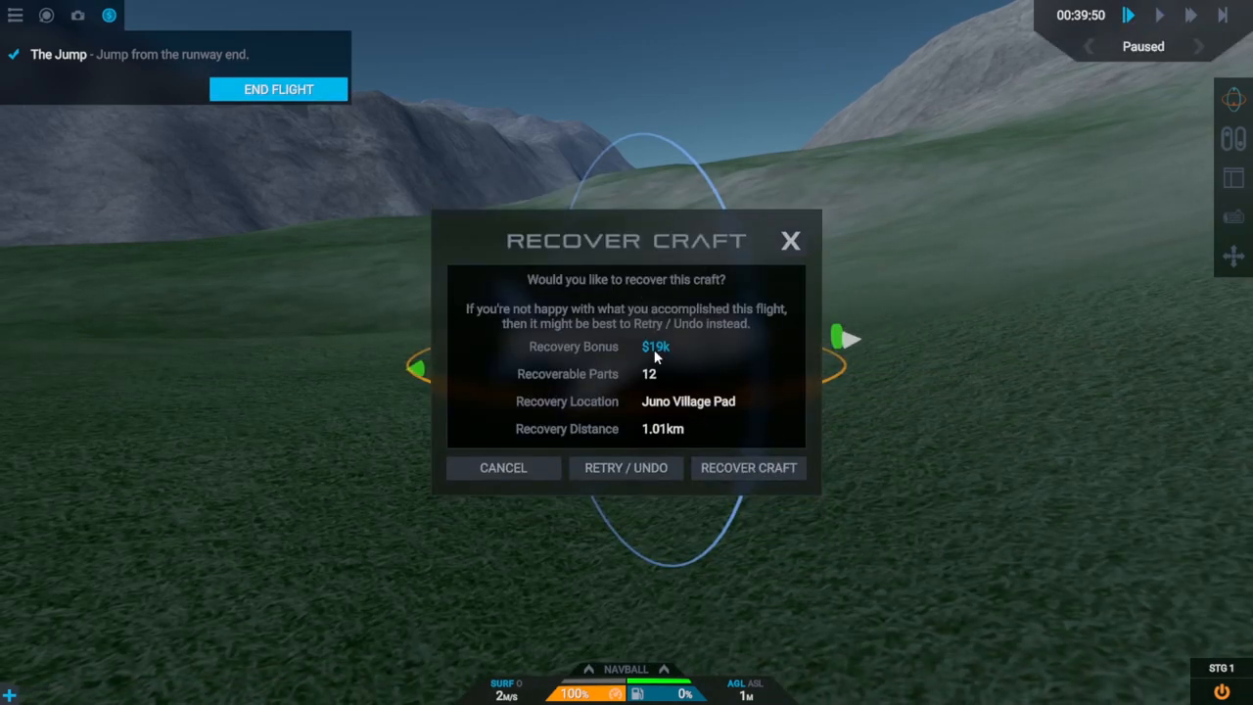
click(748, 467)
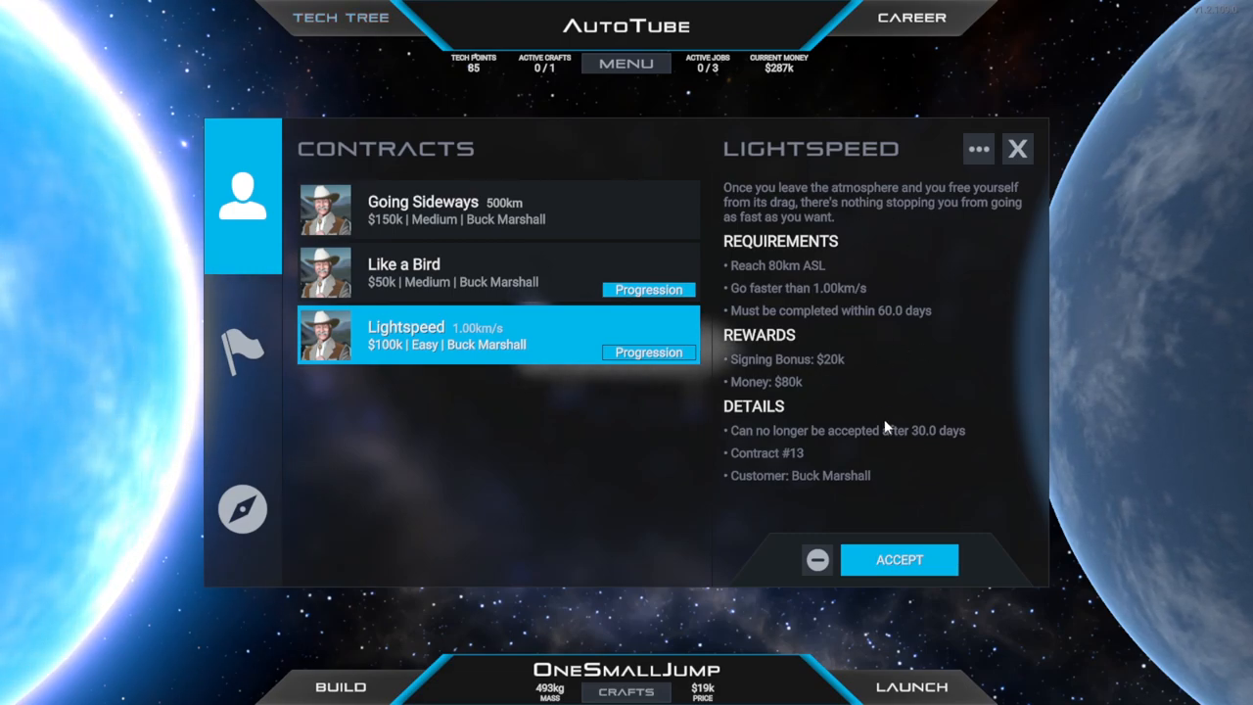
mouse_move(832, 301)
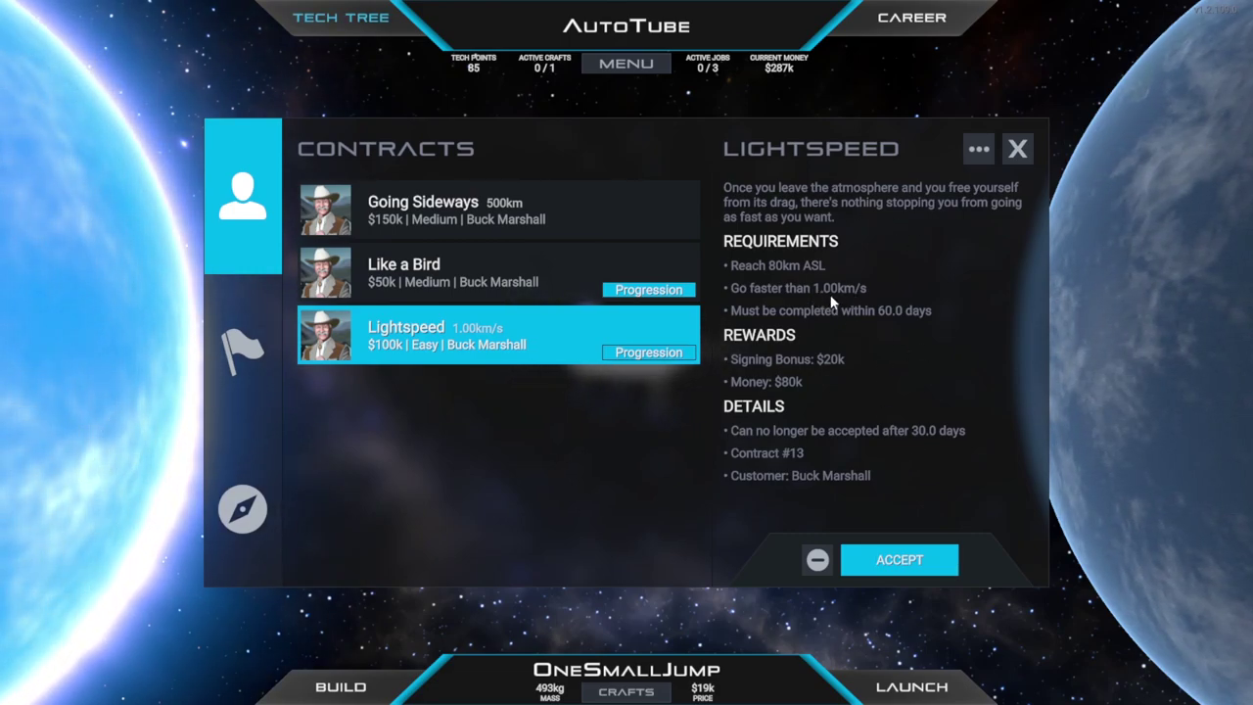
mouse_move(582, 334)
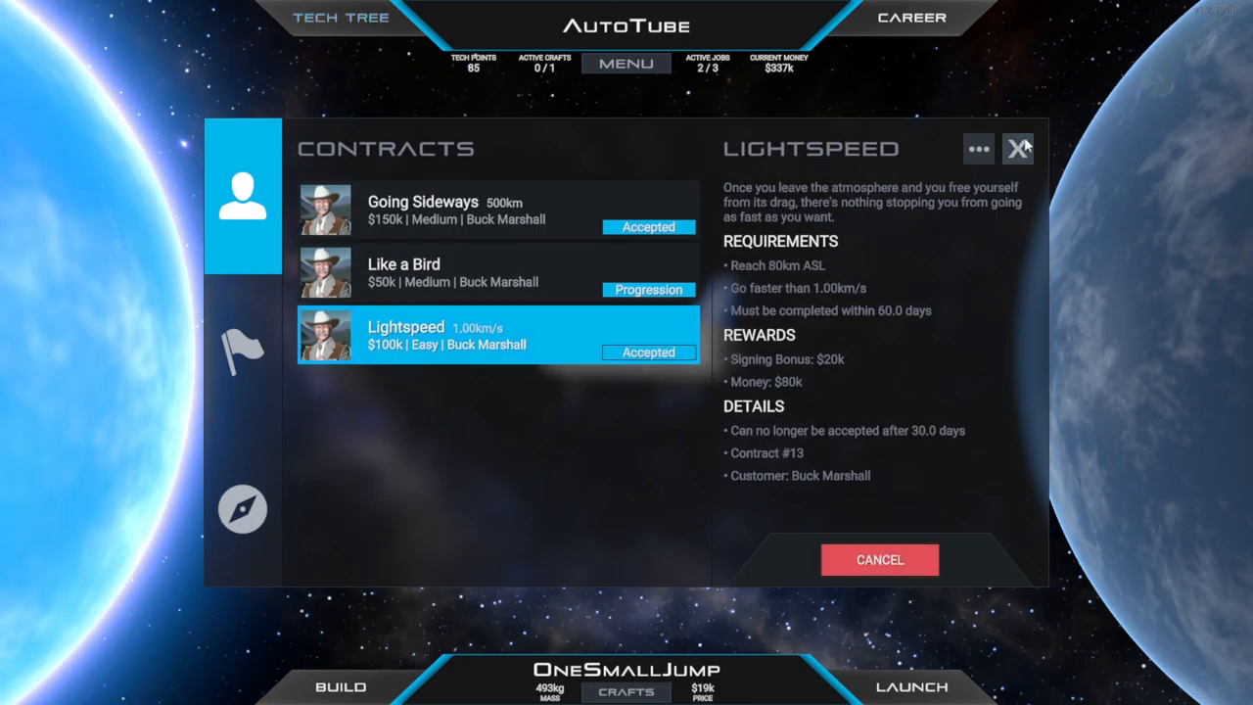
Close the Career Contracts list once Going Sideways and Lightspeed are accepted
click(1018, 149)
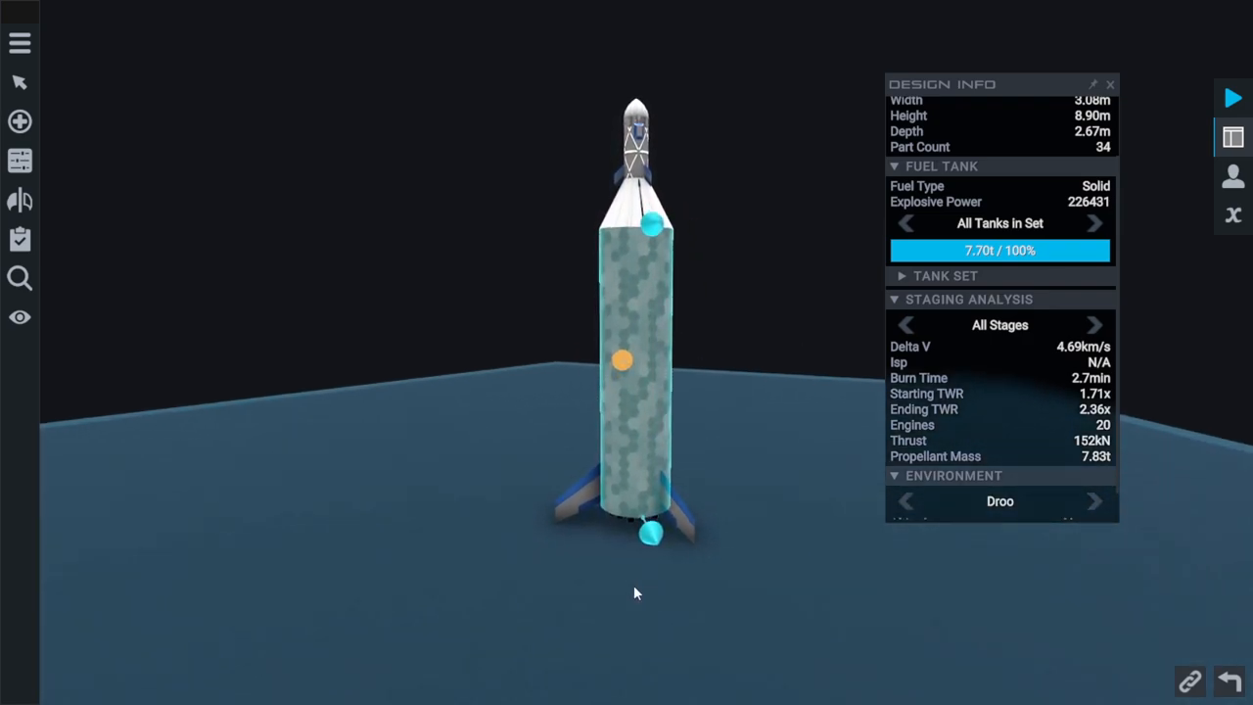
Orbit around the rocket and bring up the parts catalogue
drag(634, 592, 773, 578)
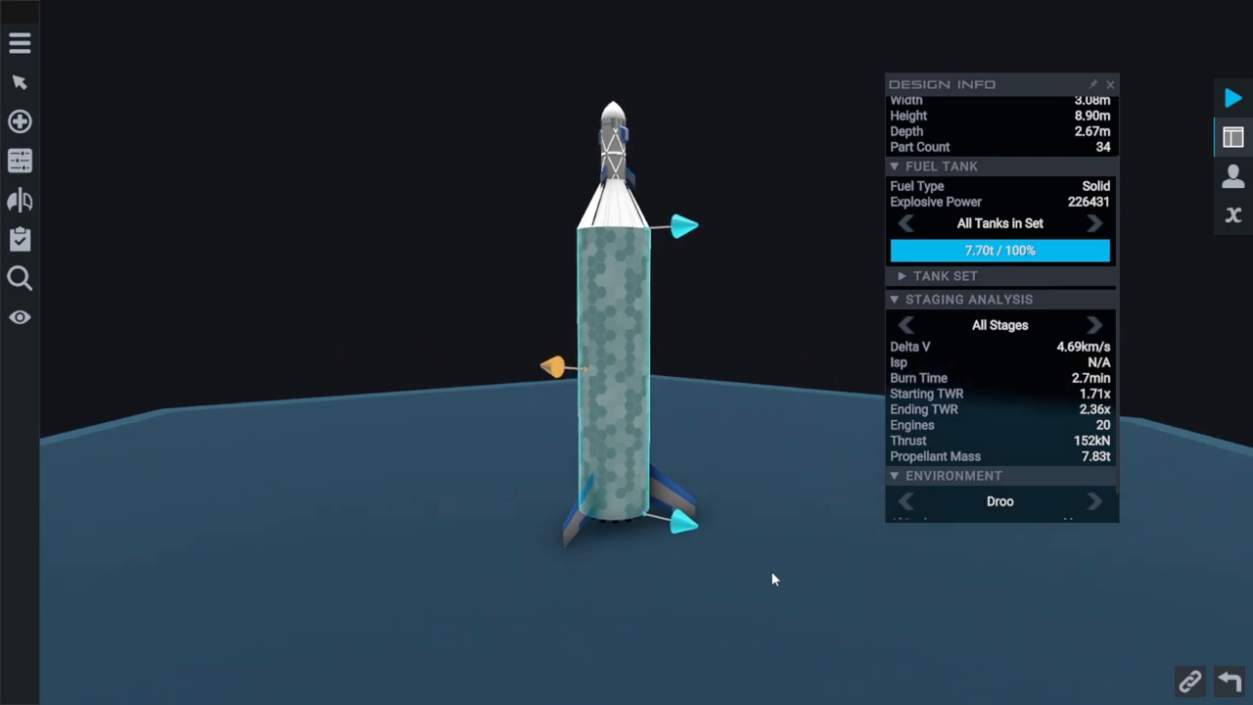
click(19, 120)
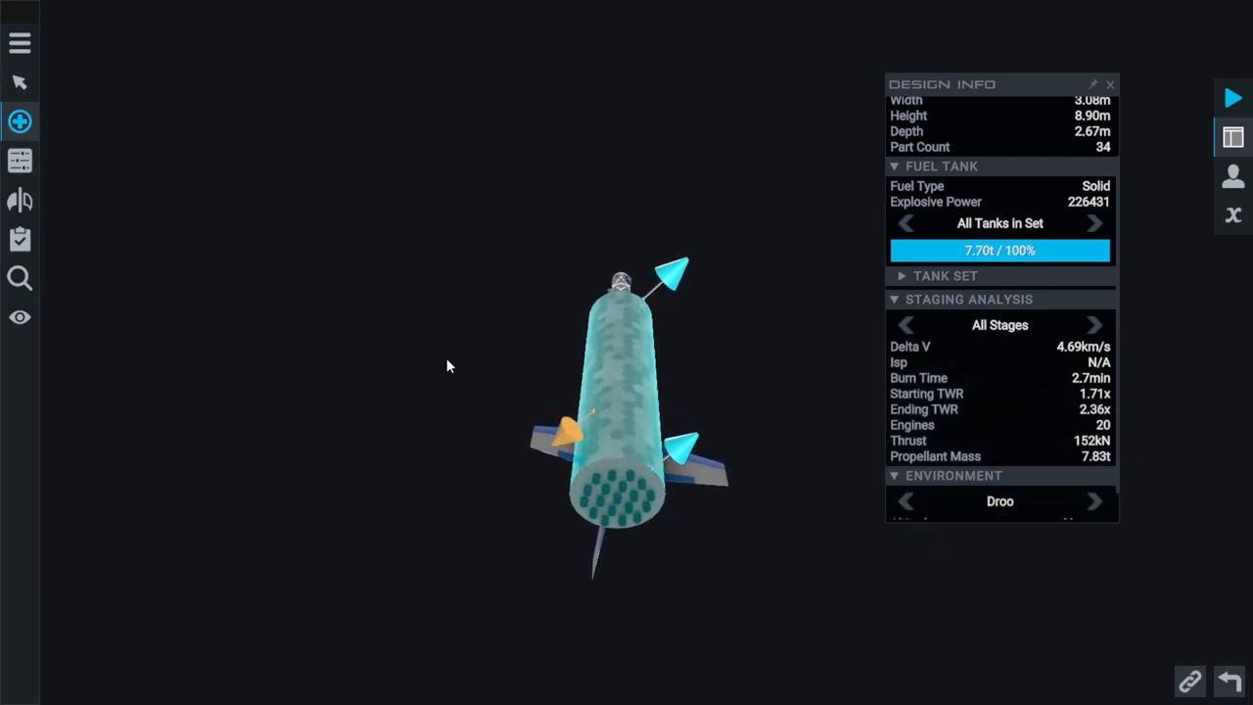
click(20, 121)
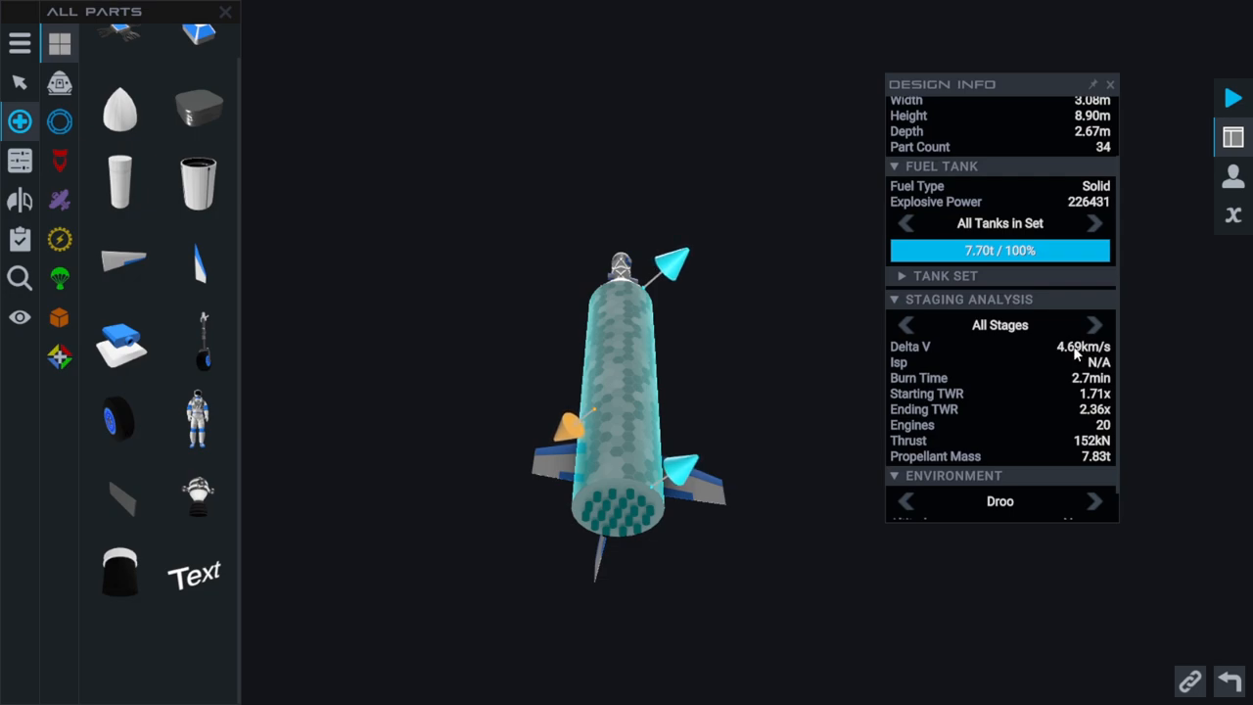
mouse_move(1073, 361)
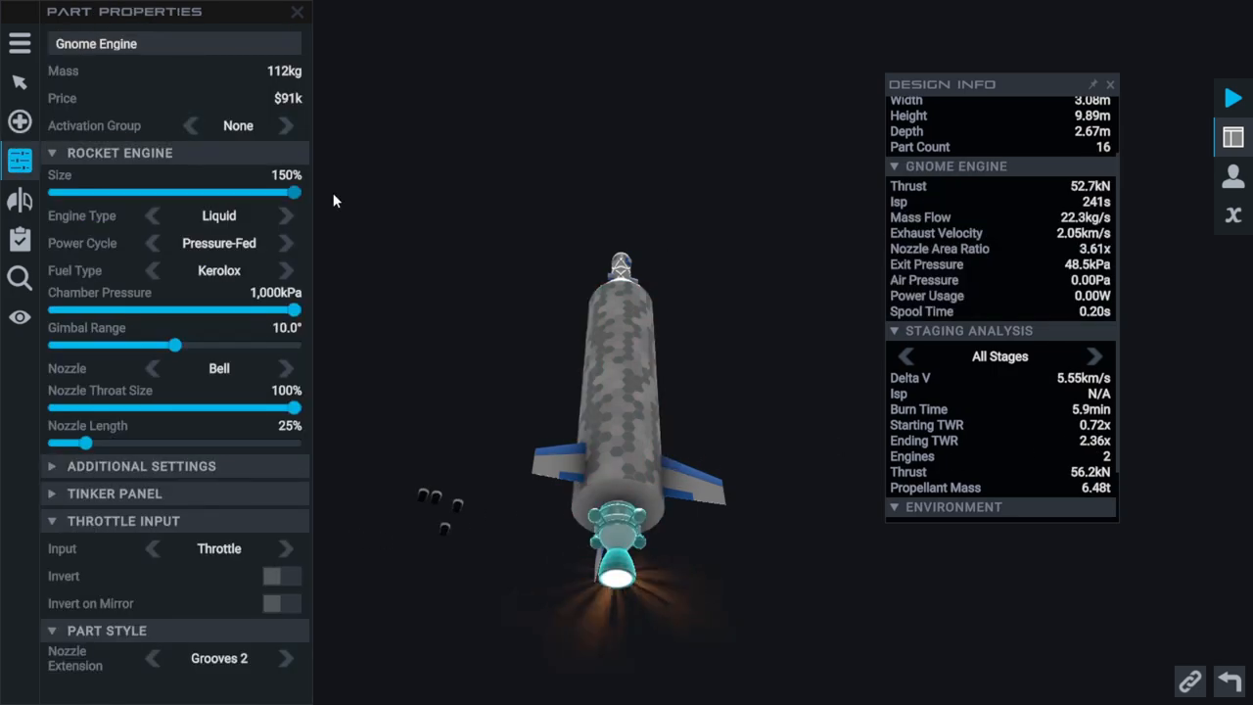
Resize the Gnome engine through 100%, 80%, 68% and 98%, then remove it
drag(297, 193, 198, 193)
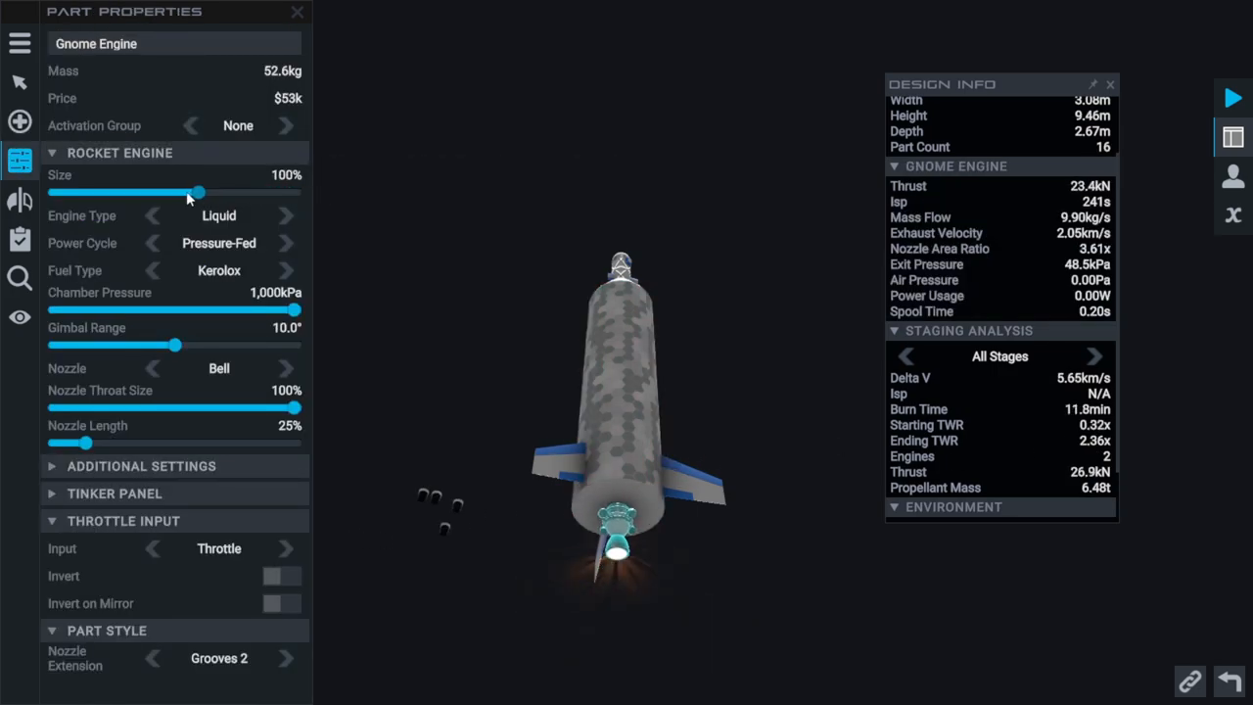
drag(198, 192, 147, 192)
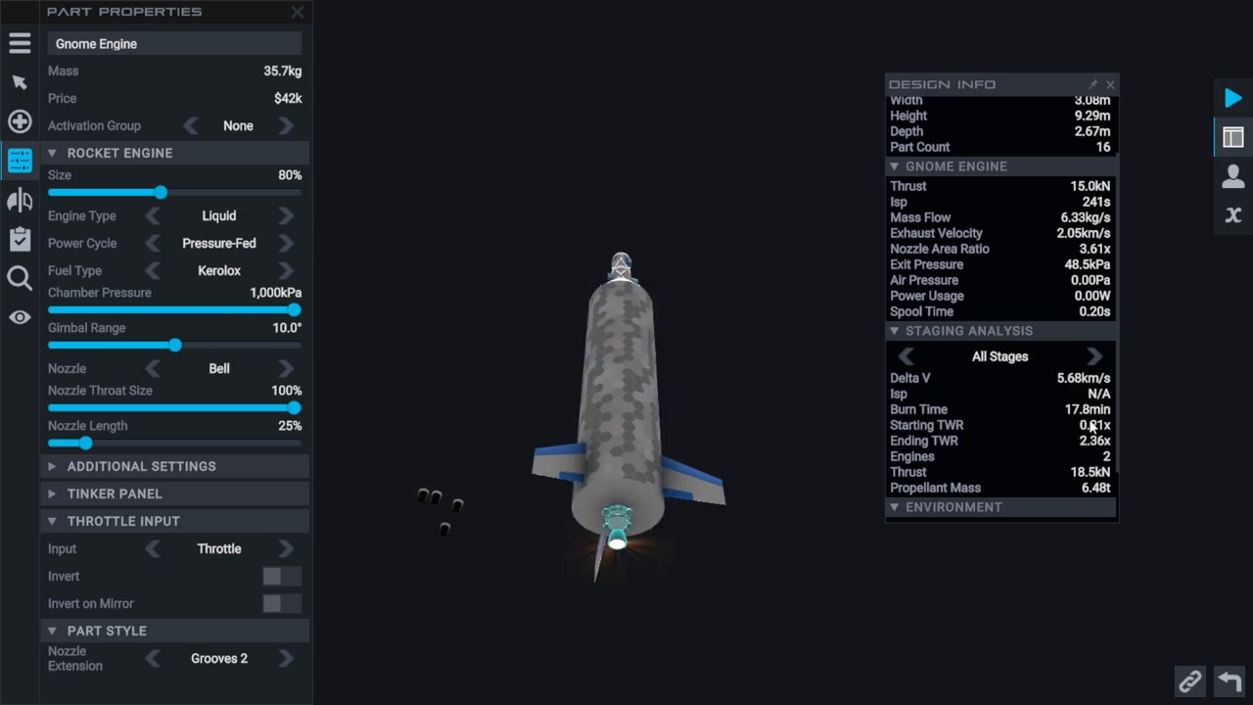
drag(157, 192, 139, 192)
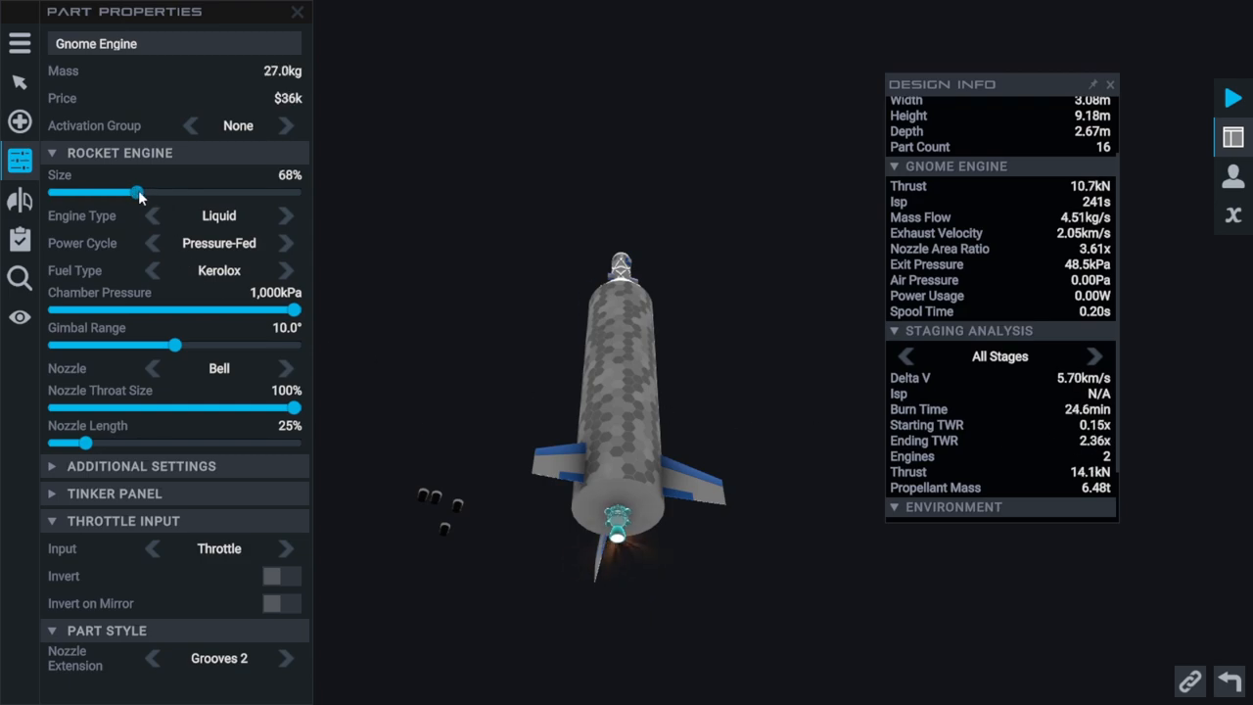
drag(140, 193, 196, 193)
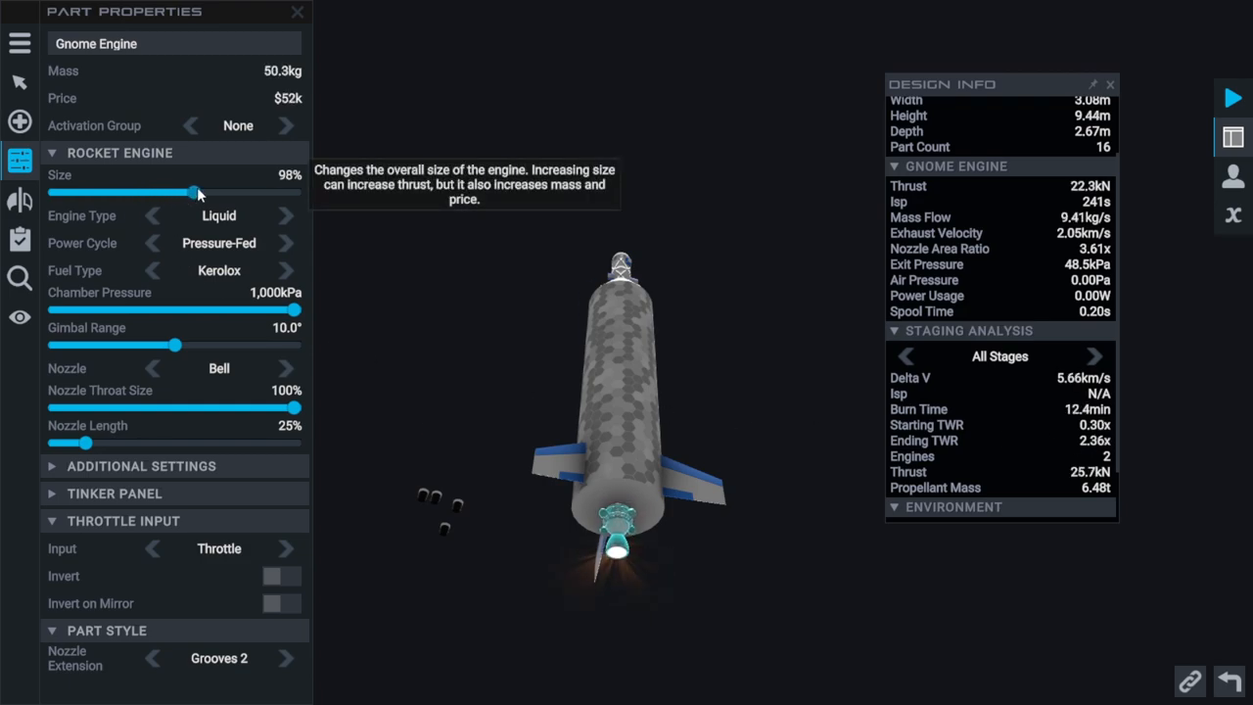
drag(196, 193, 146, 193)
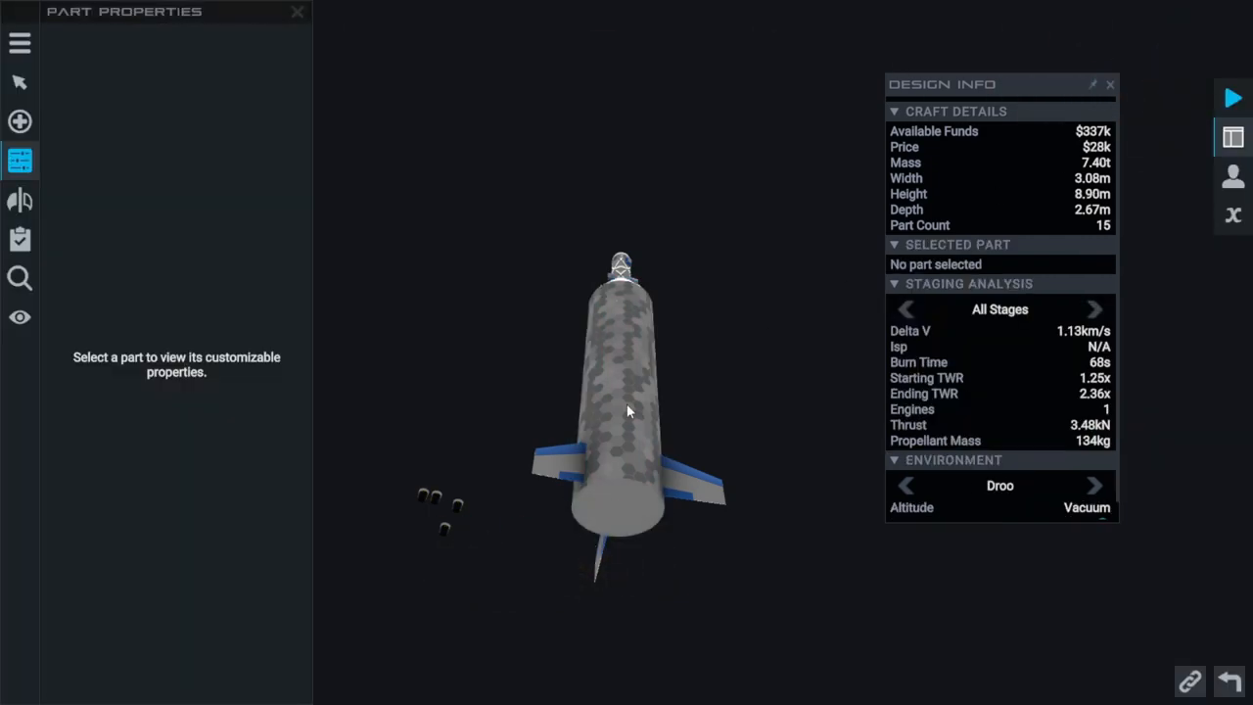
Launch the rocket from the designer
click(619, 509)
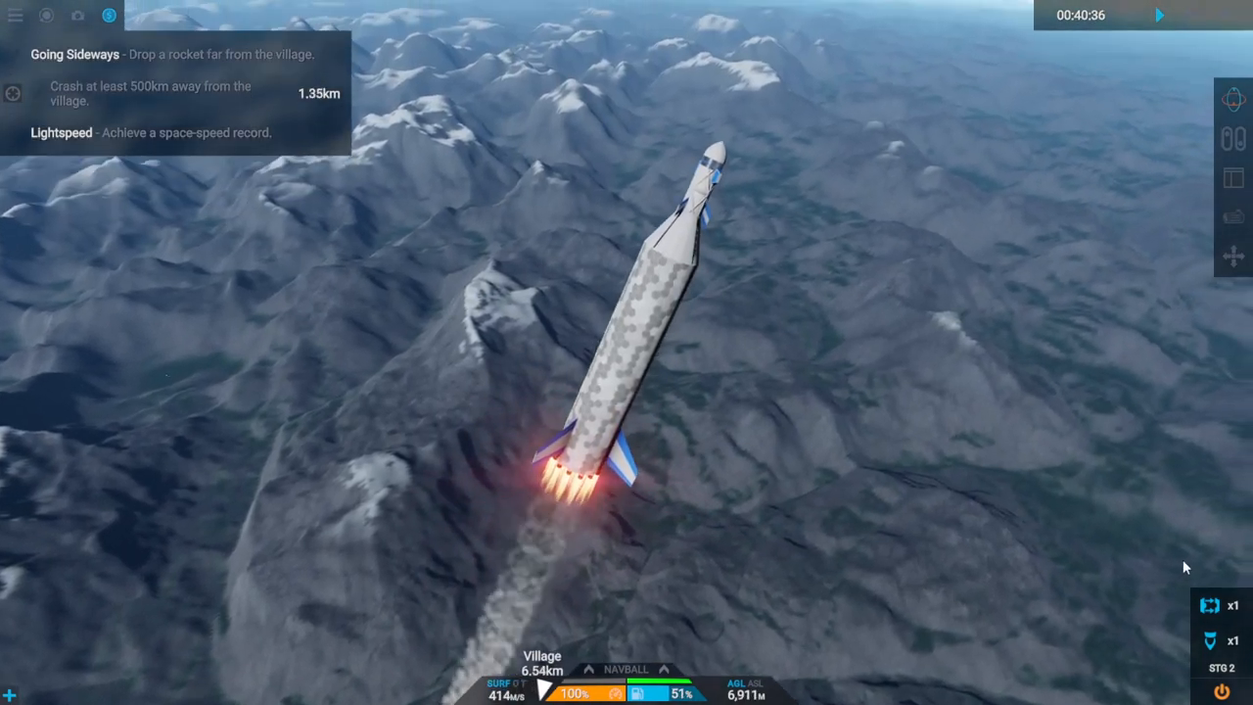
Fire the next stage and raise time warp twice to reach space
click(1190, 15)
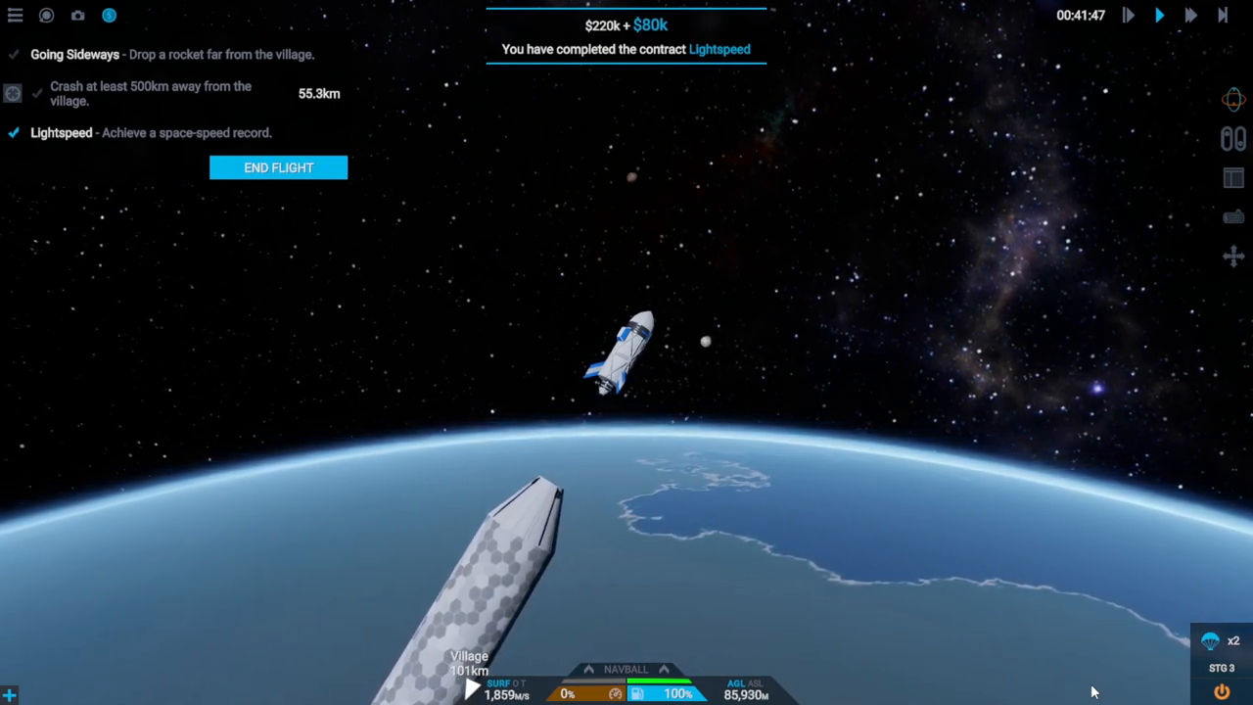
click(1190, 15)
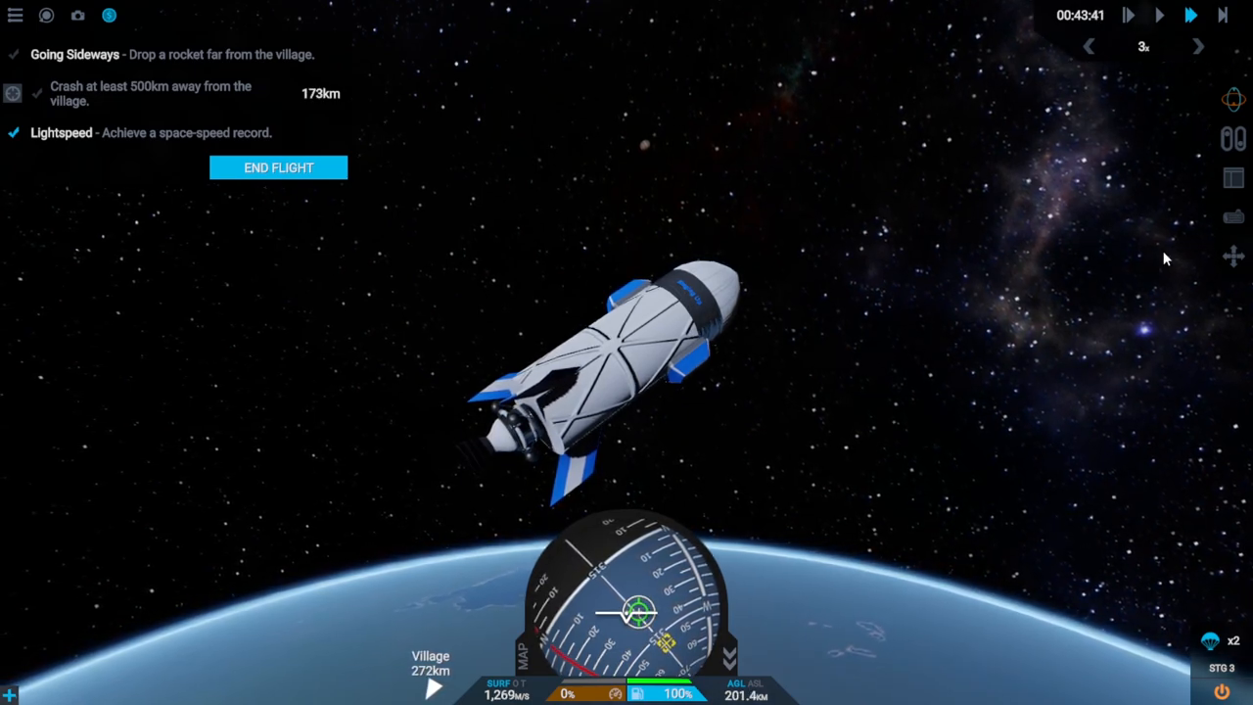
click(1198, 46)
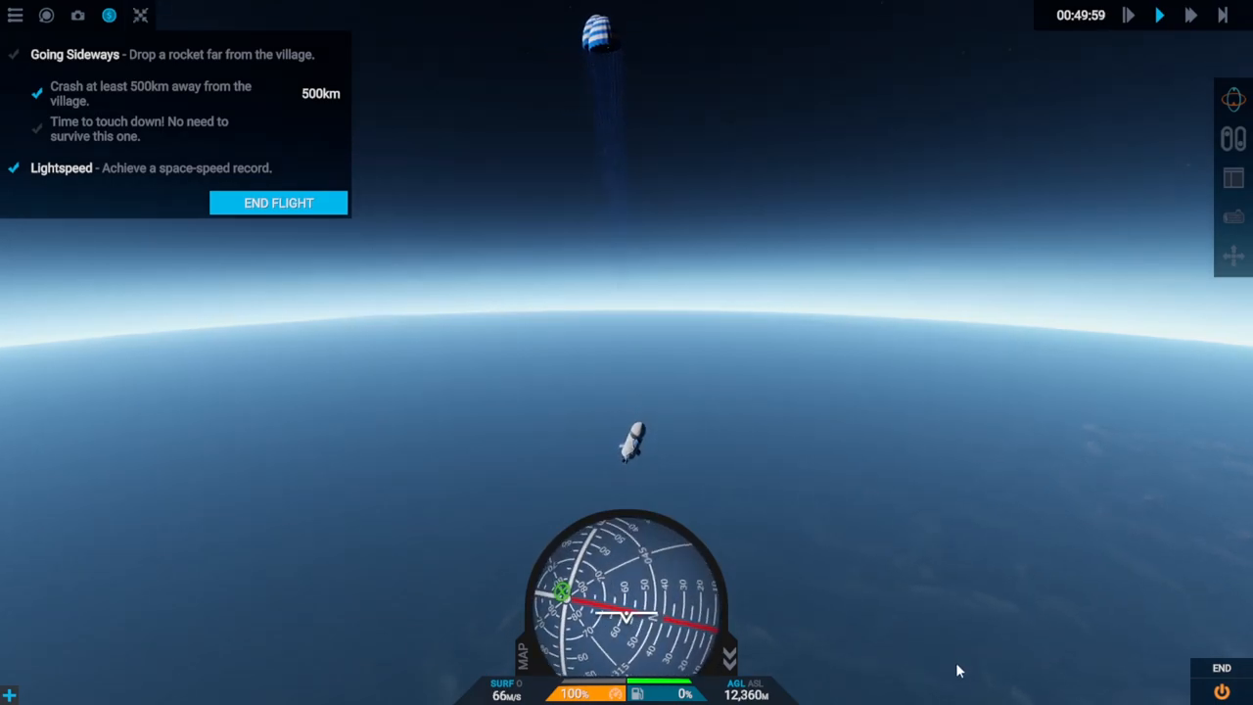
Adjust time warp while the capsule parachutes down to the grassland
click(1190, 15)
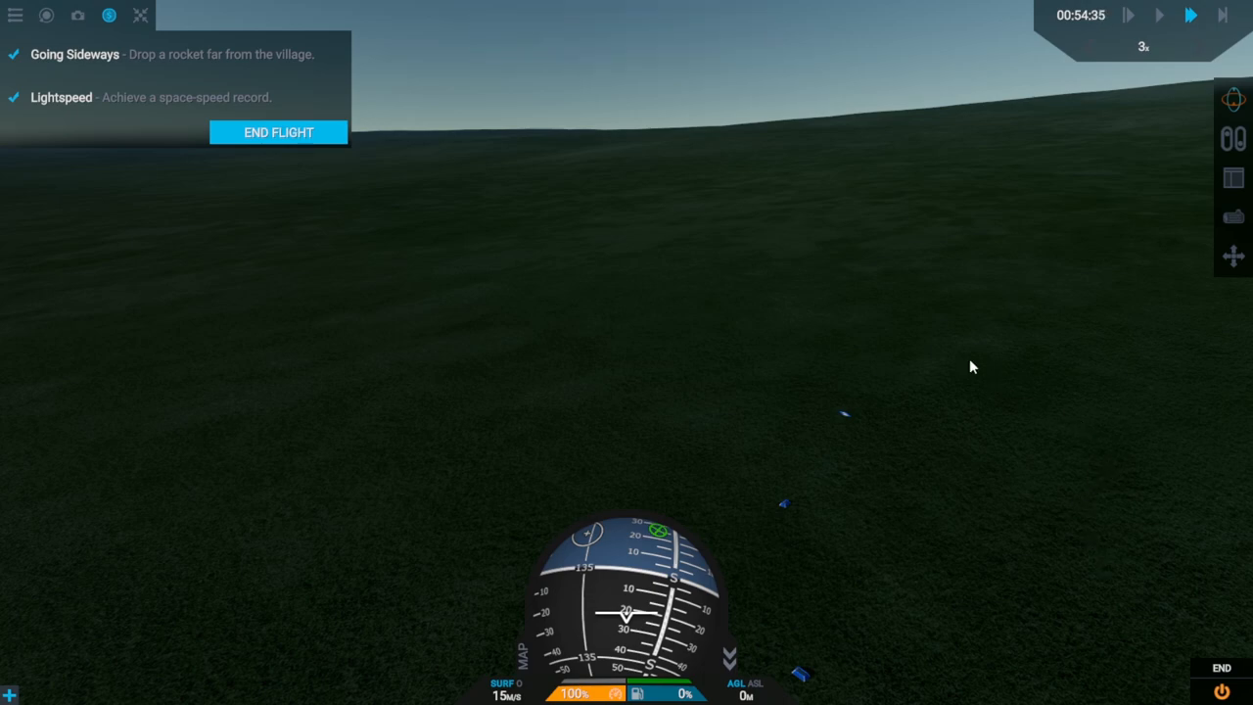
mouse_move(381, 153)
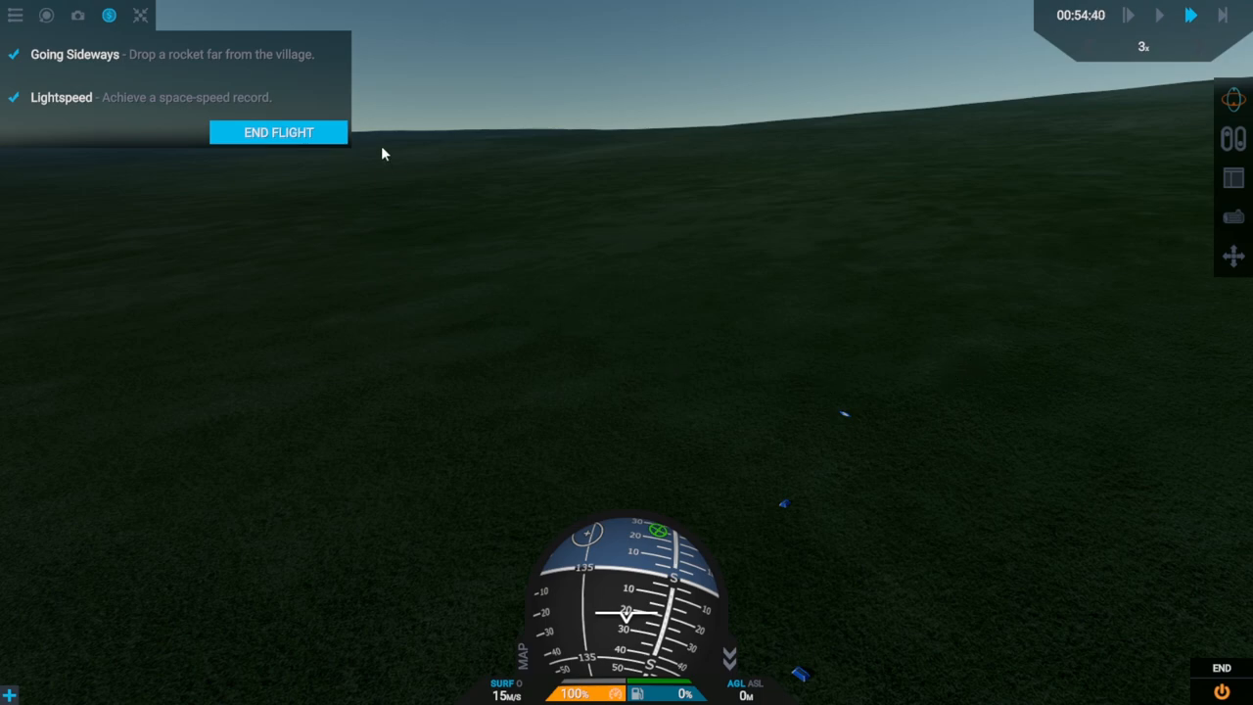
End the flight from the contract panel after touchdown
click(278, 132)
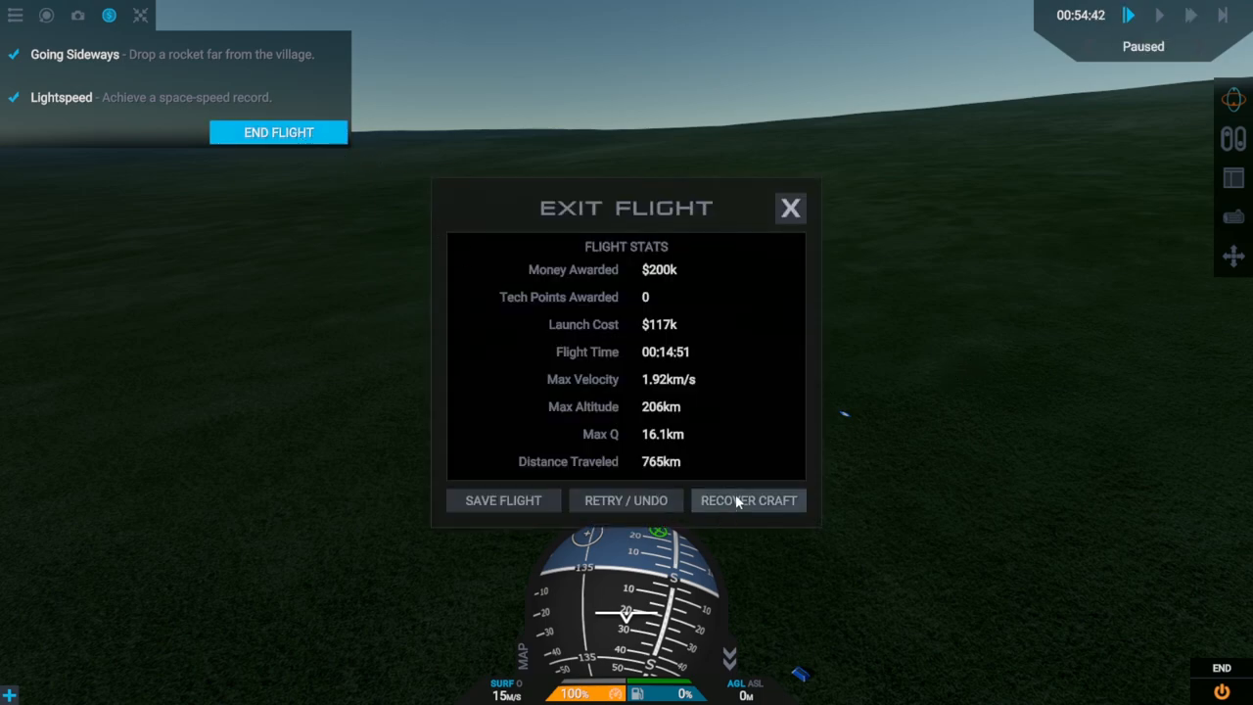
Recover the landed craft and save the flight on exit
click(748, 500)
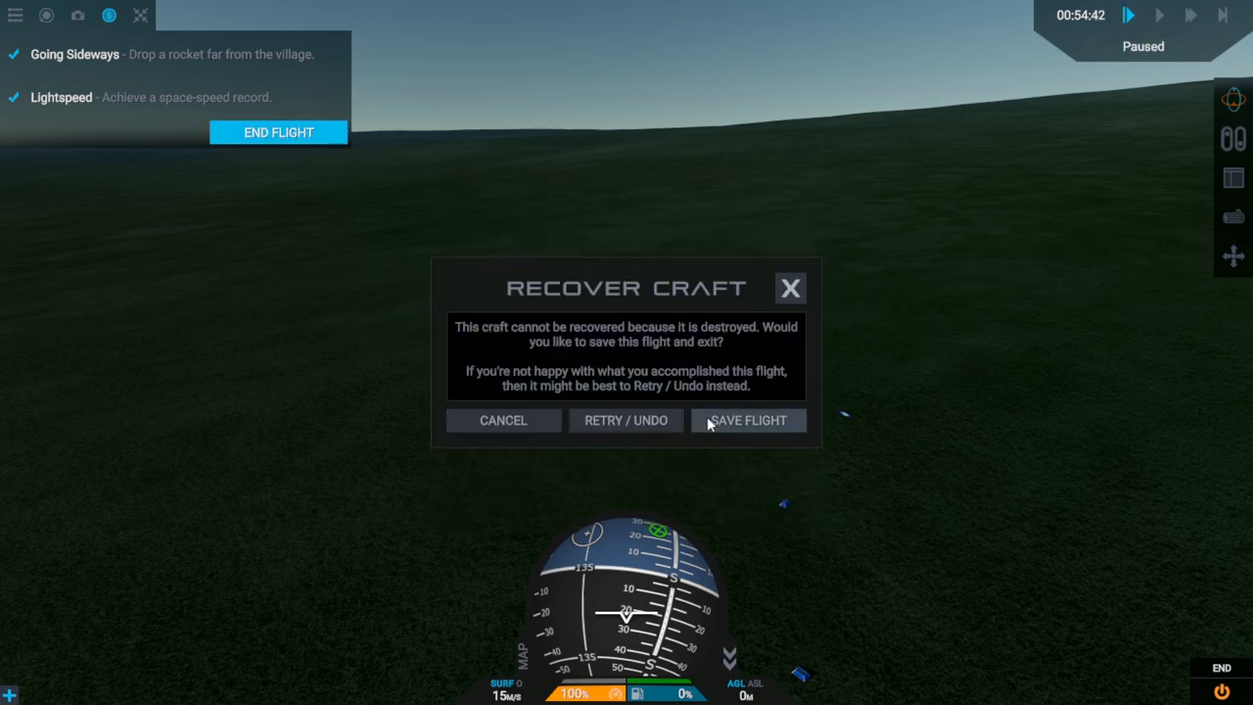
click(747, 420)
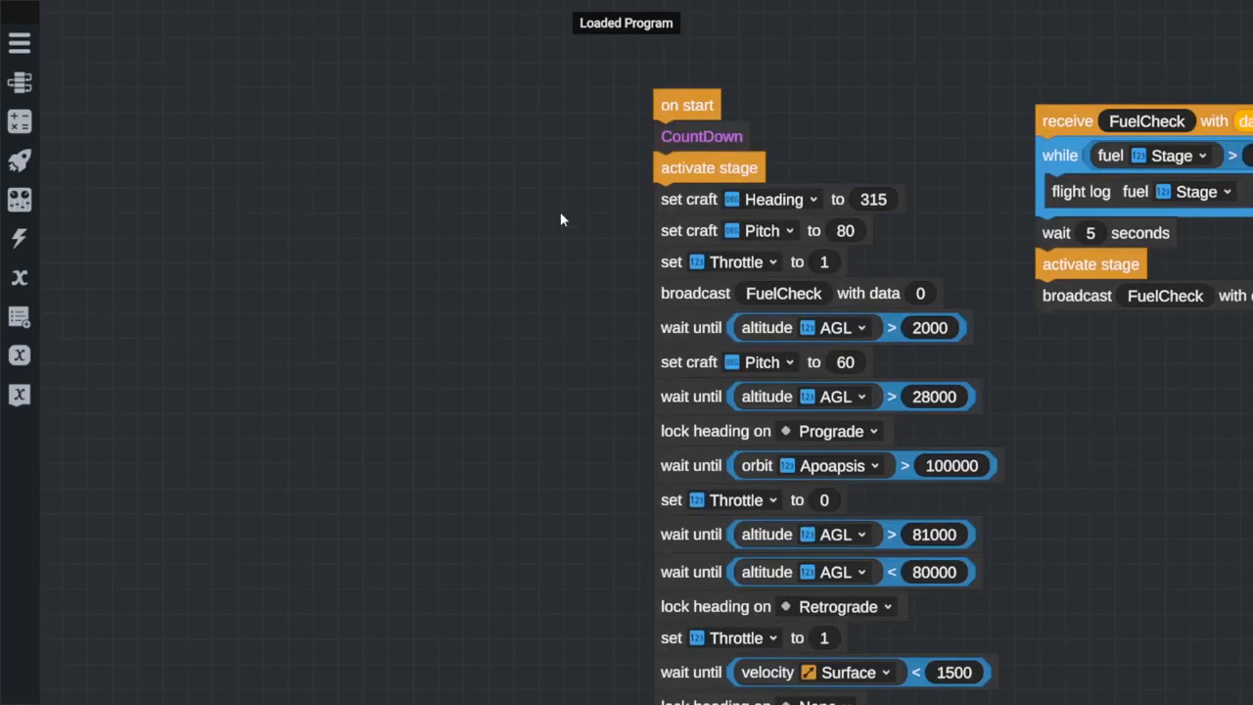
Set the launch heading to 0 and end the script with throttle 0, heading 0
scroll(down, 3)
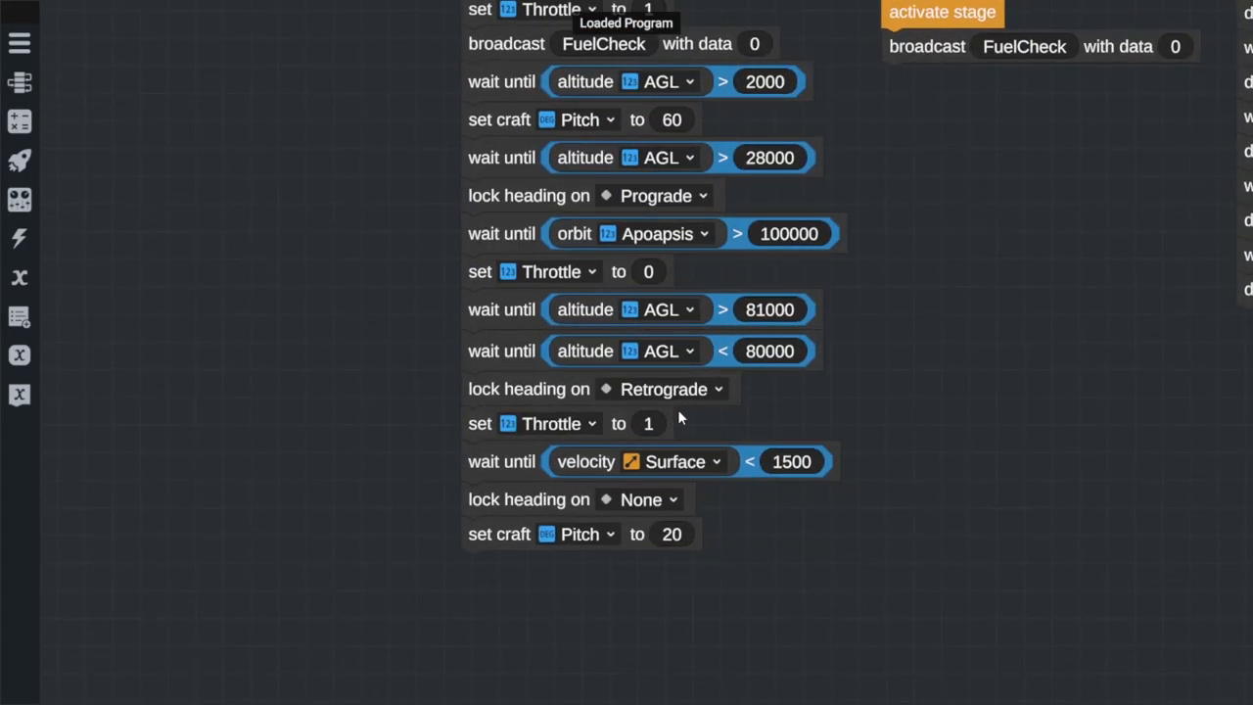
mouse_move(636, 433)
text(0)
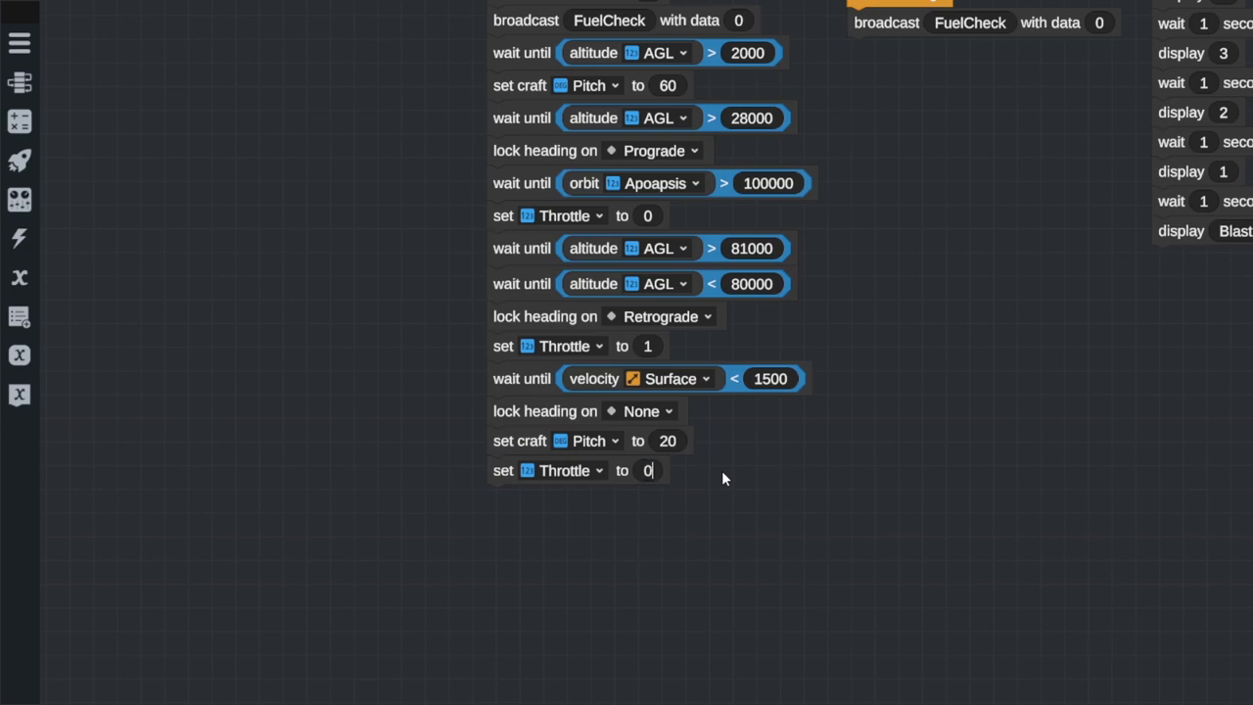
scroll(up, 3)
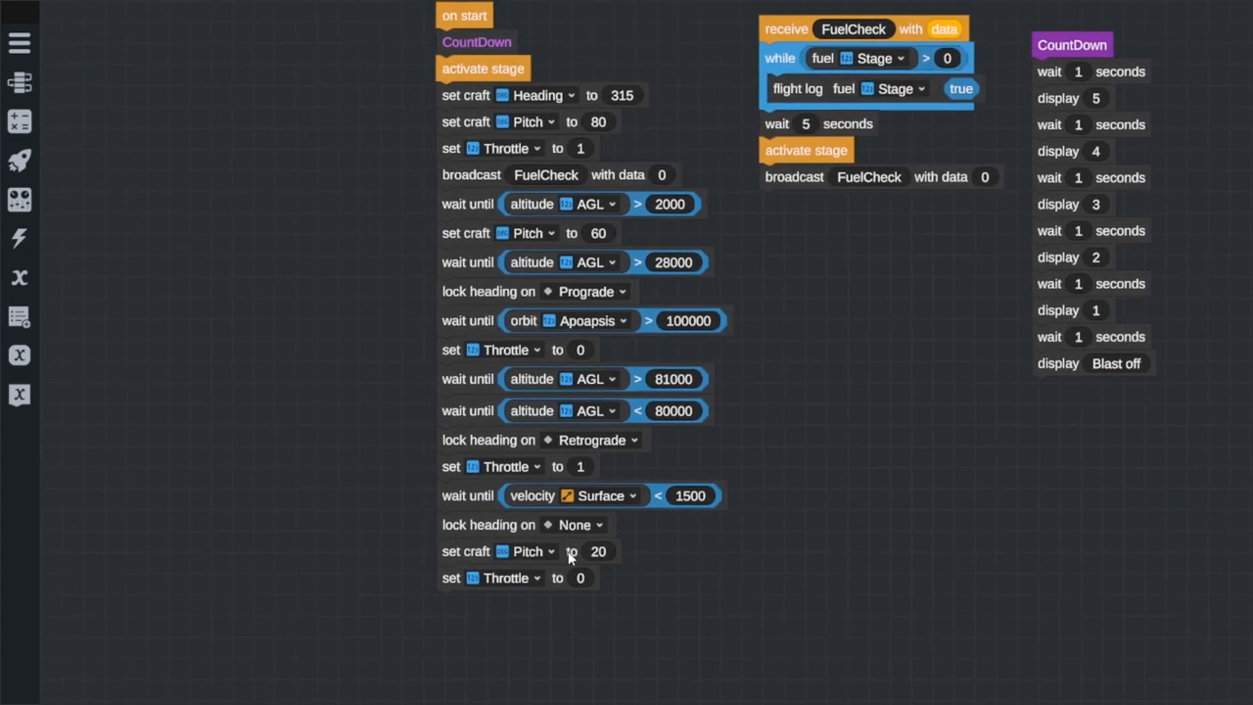
scroll(down, 3)
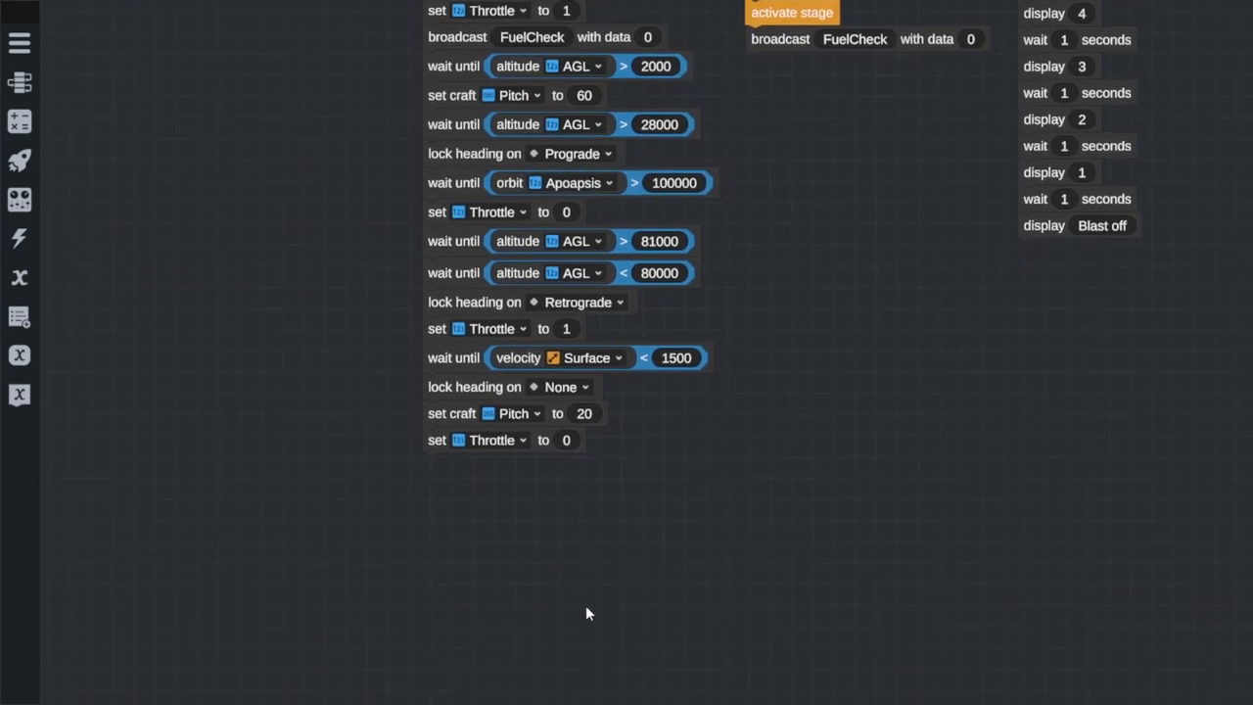
mouse_move(475, 577)
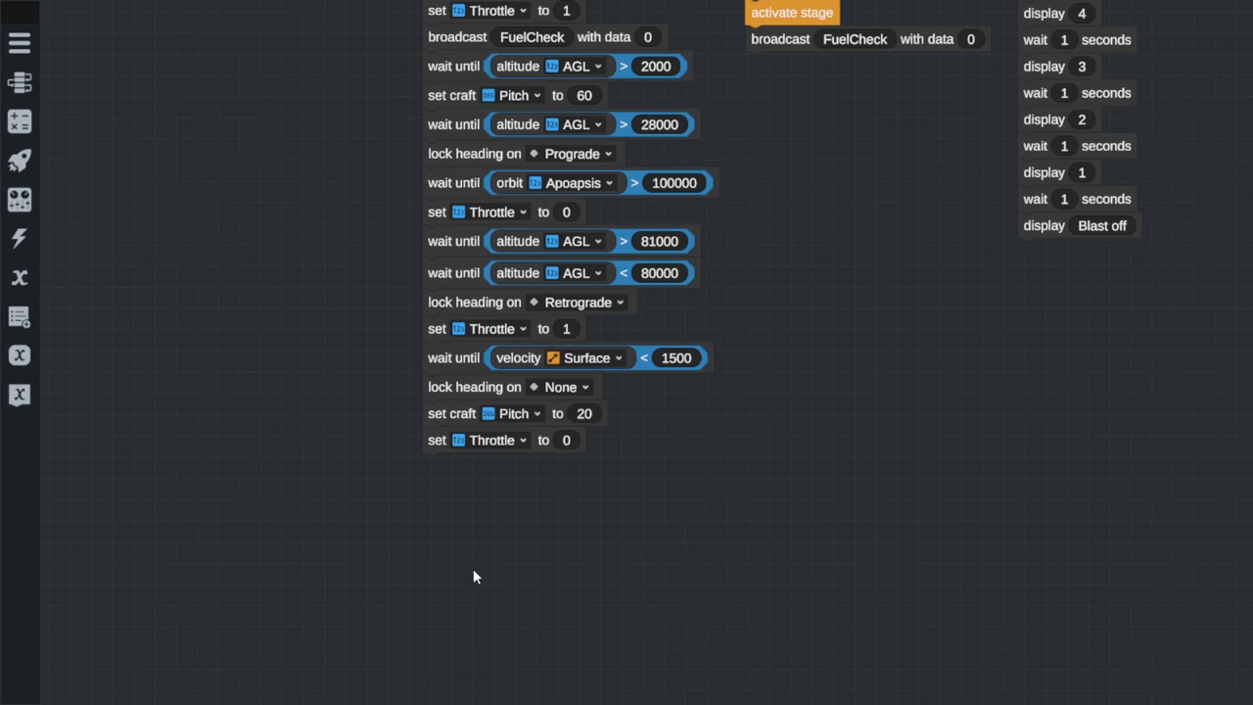
click(577, 301)
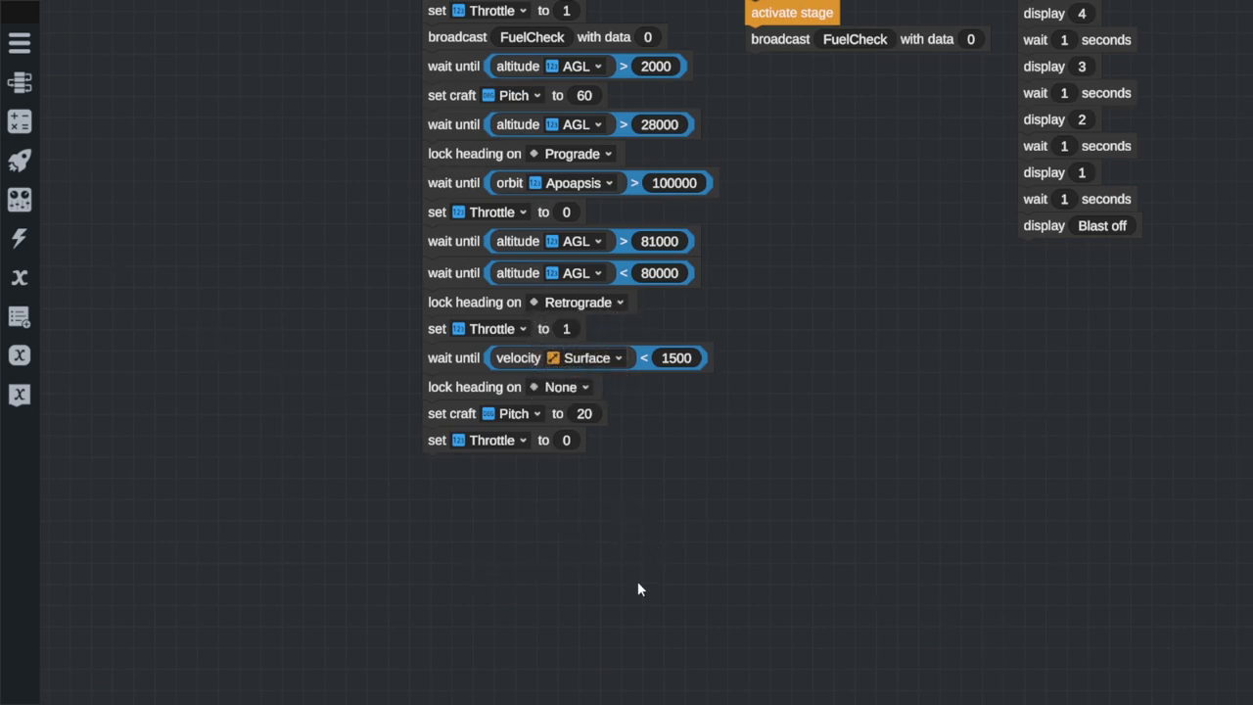
mouse_move(196, 514)
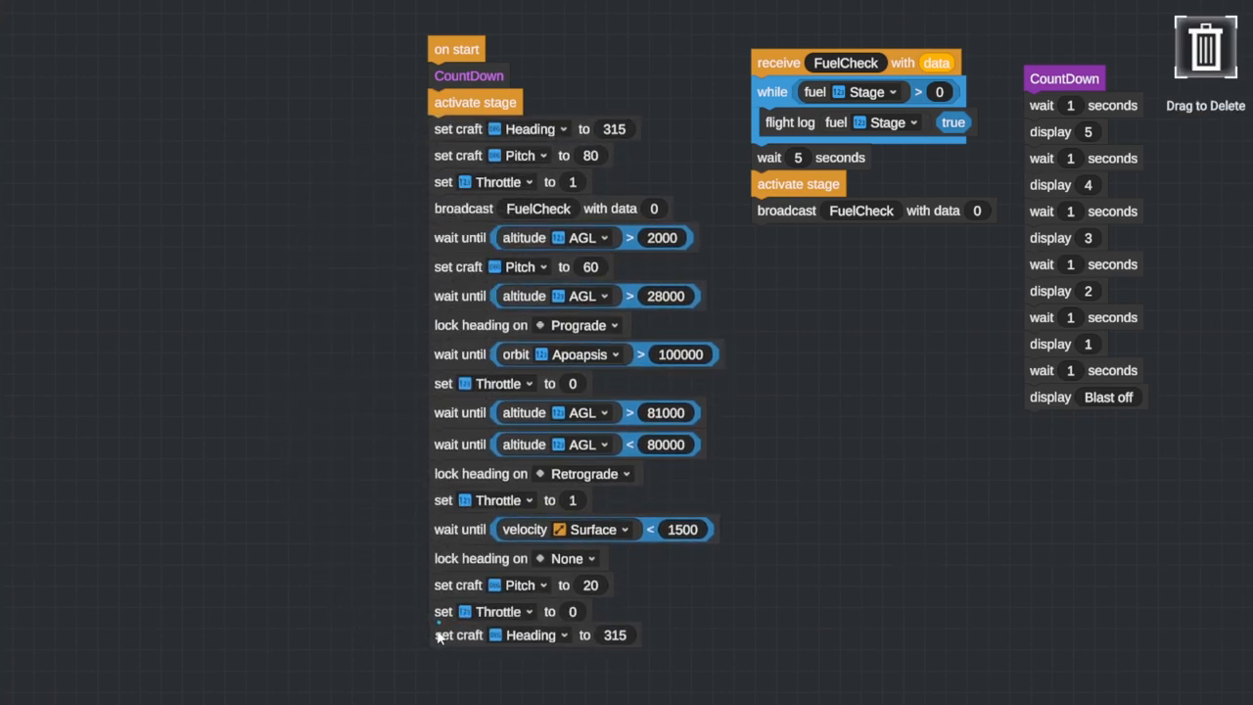
scroll(down, 3)
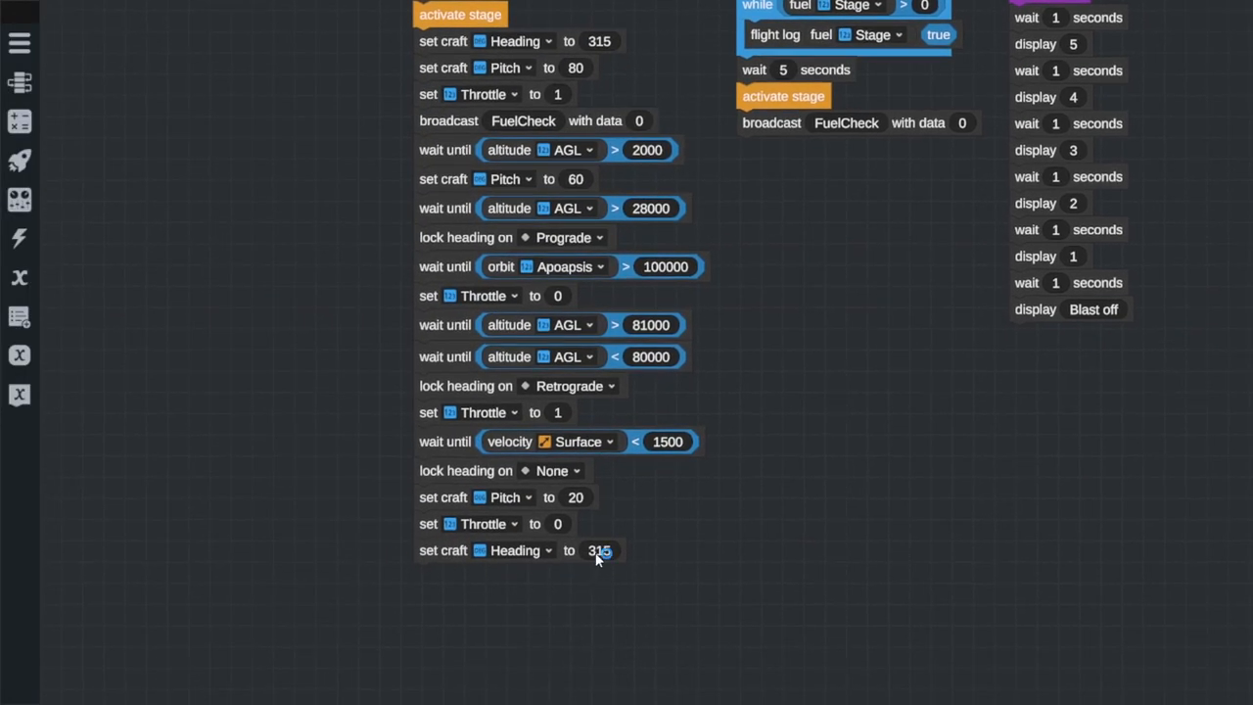
scroll(up, 3)
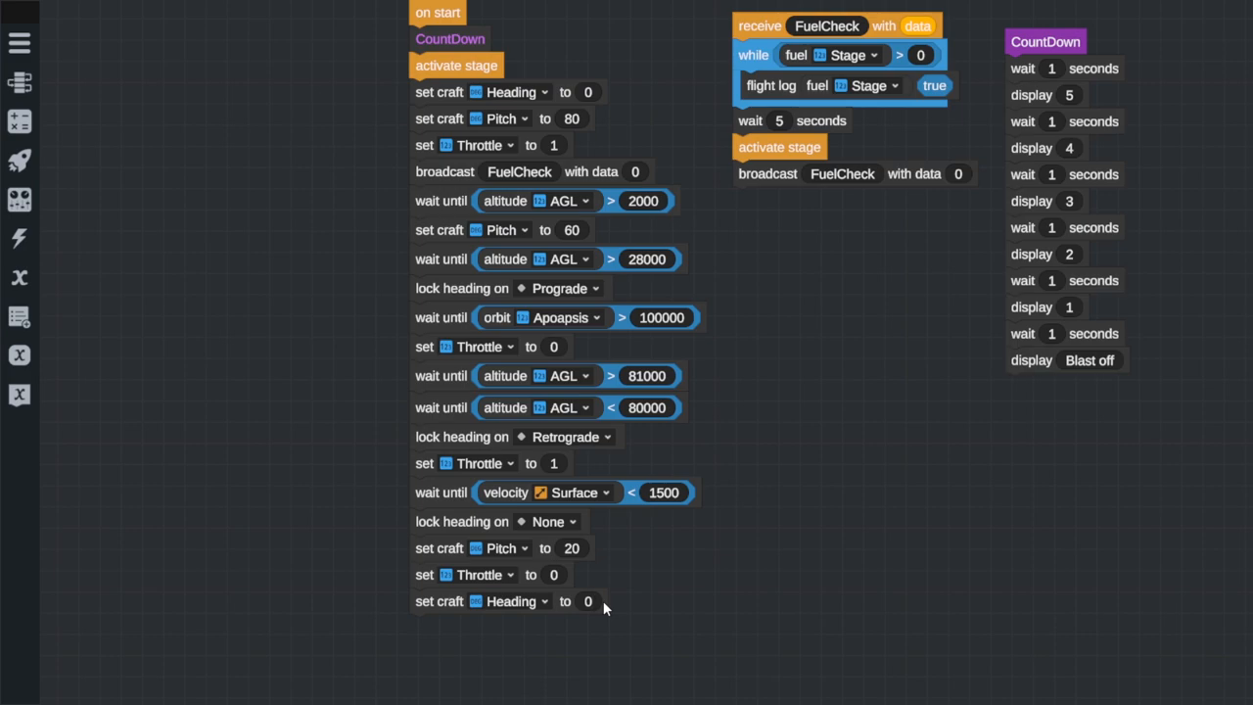
mouse_move(642, 563)
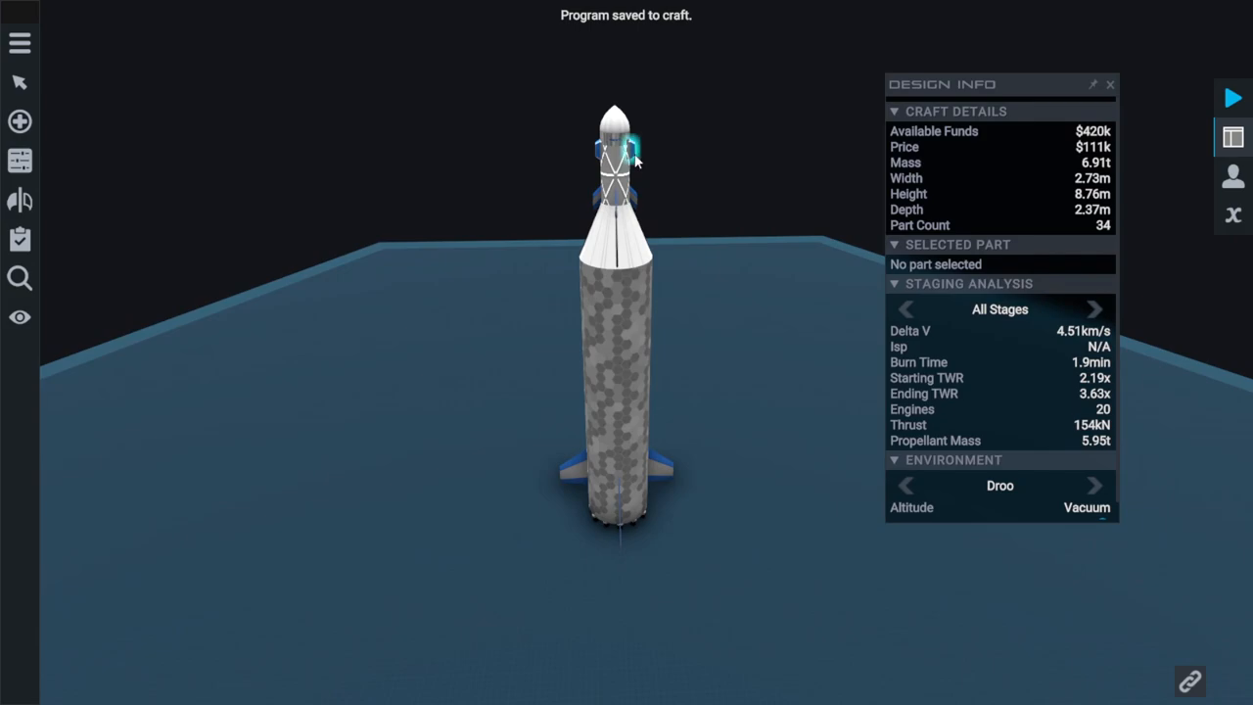
Check the Symmetry, Part Properties and Staging panels, then list all 34 craft parts
click(19, 278)
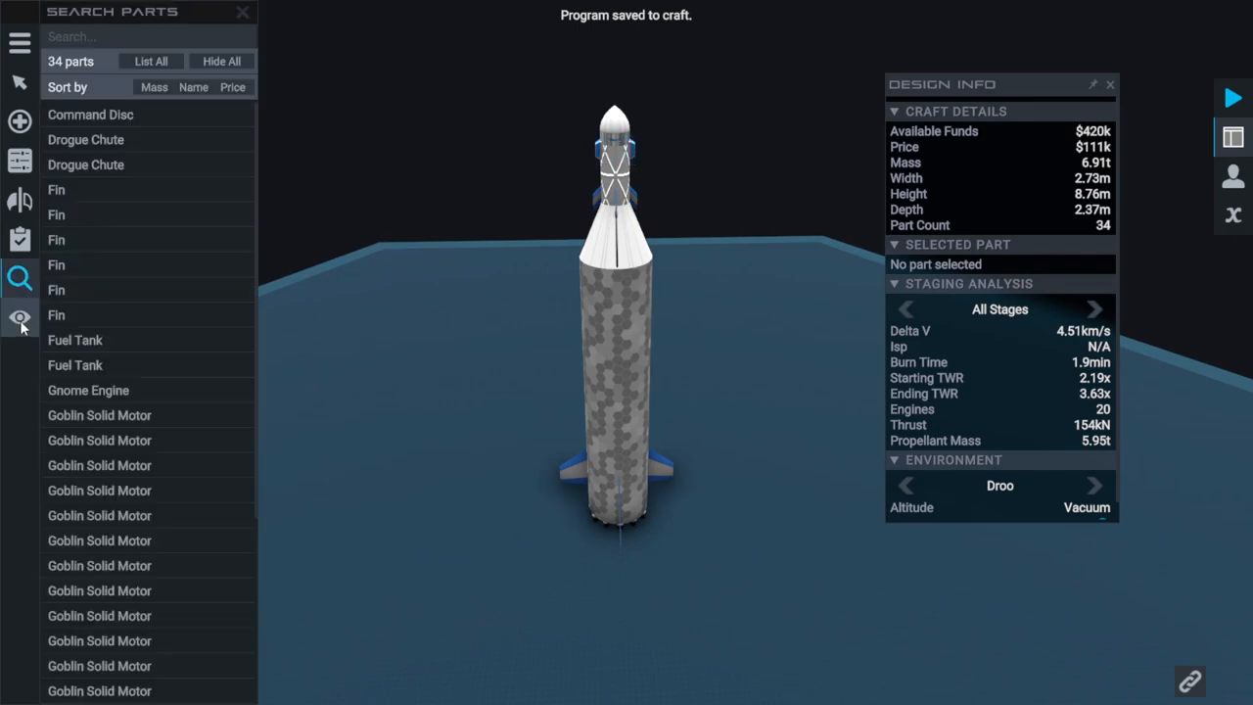
click(20, 200)
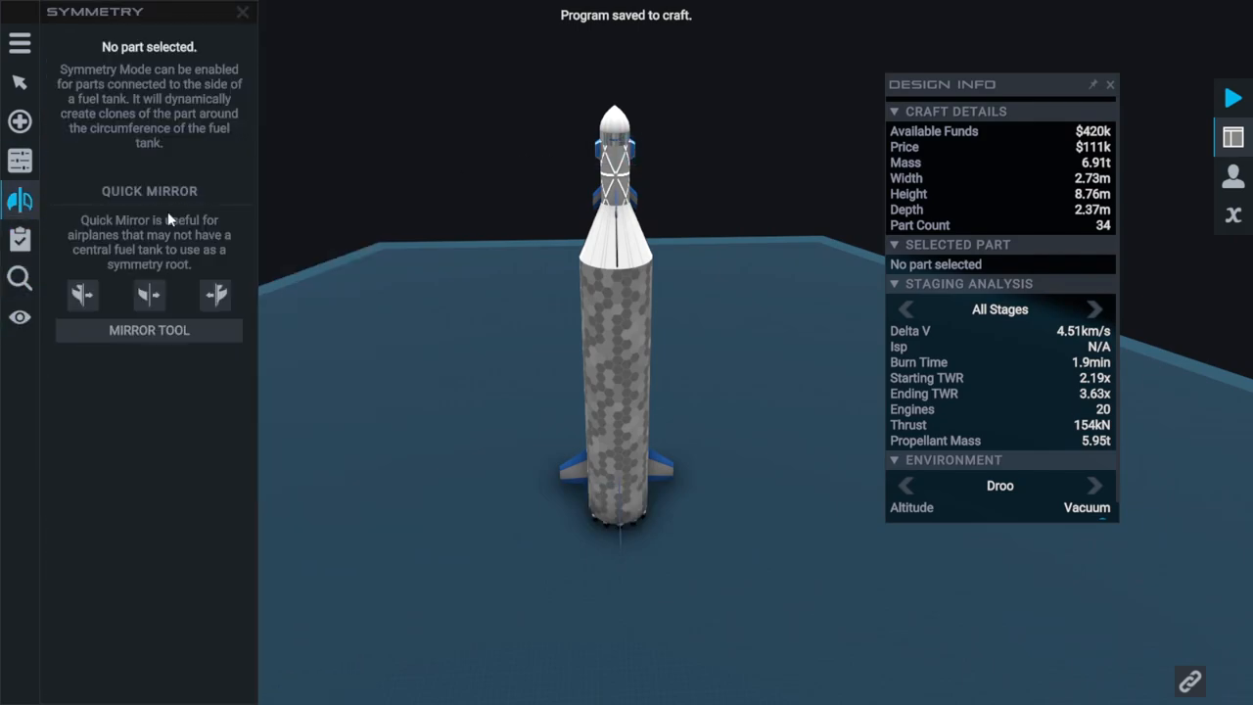
click(20, 160)
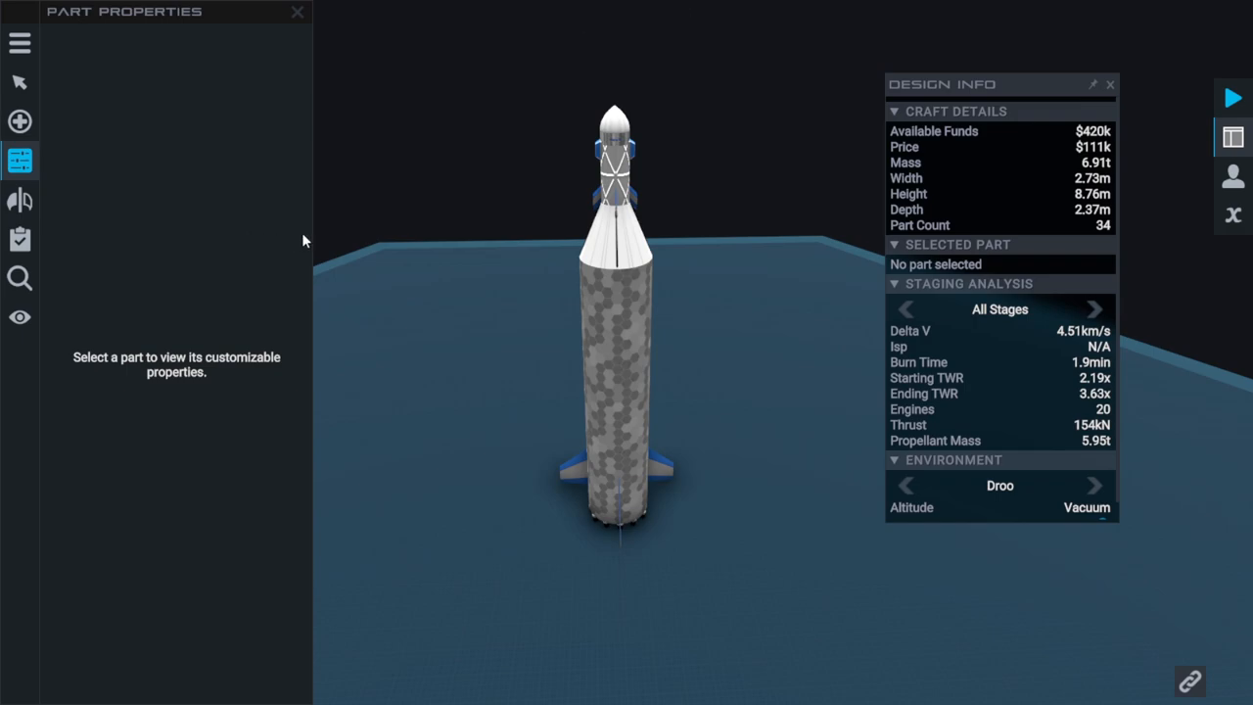
mouse_move(330, 265)
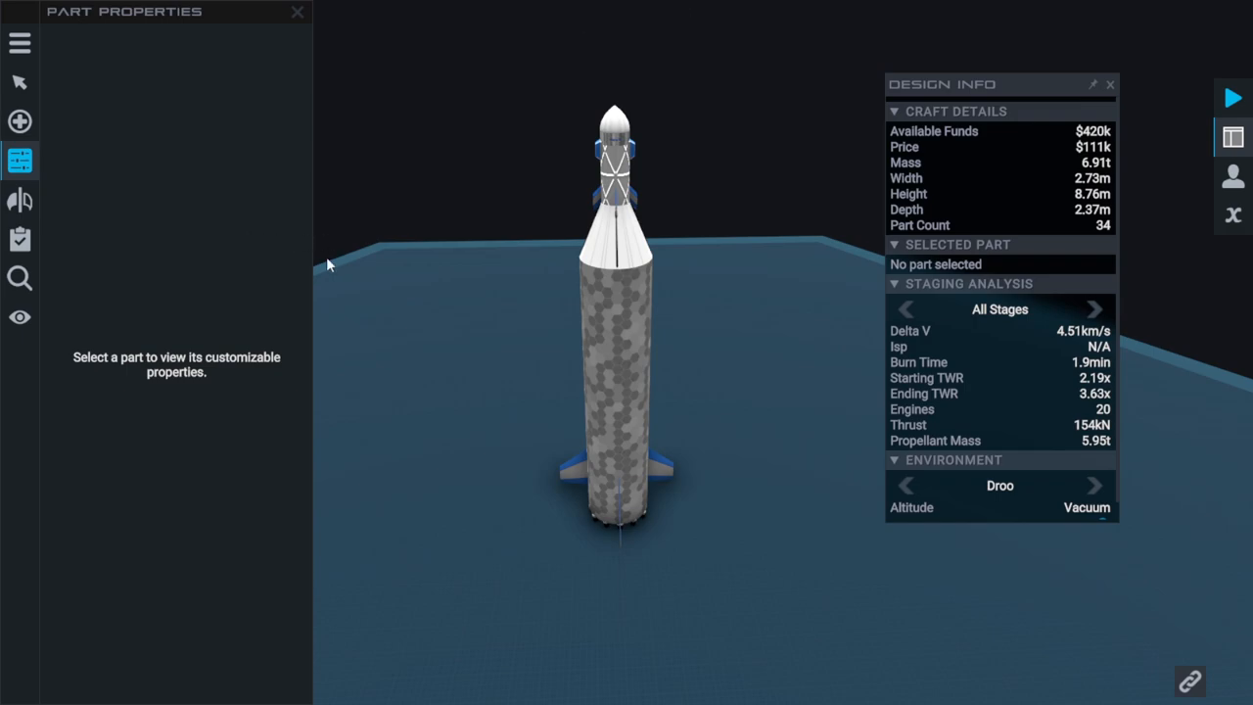
click(19, 238)
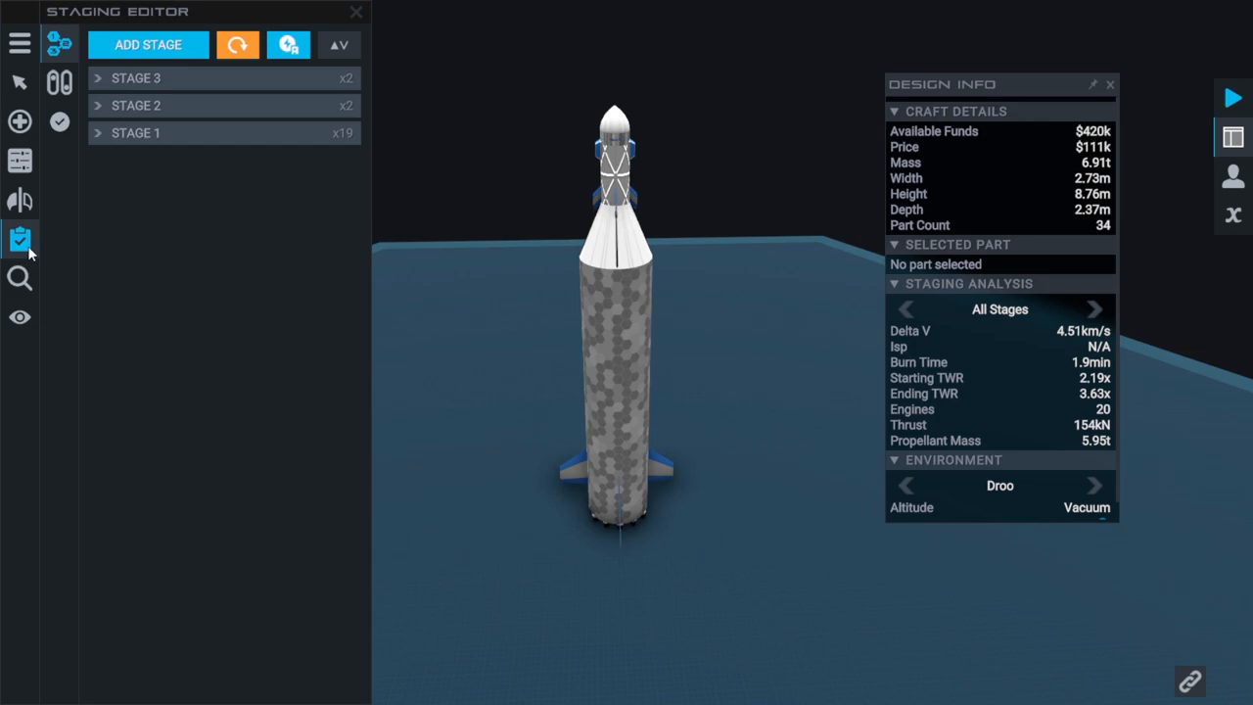
click(20, 278)
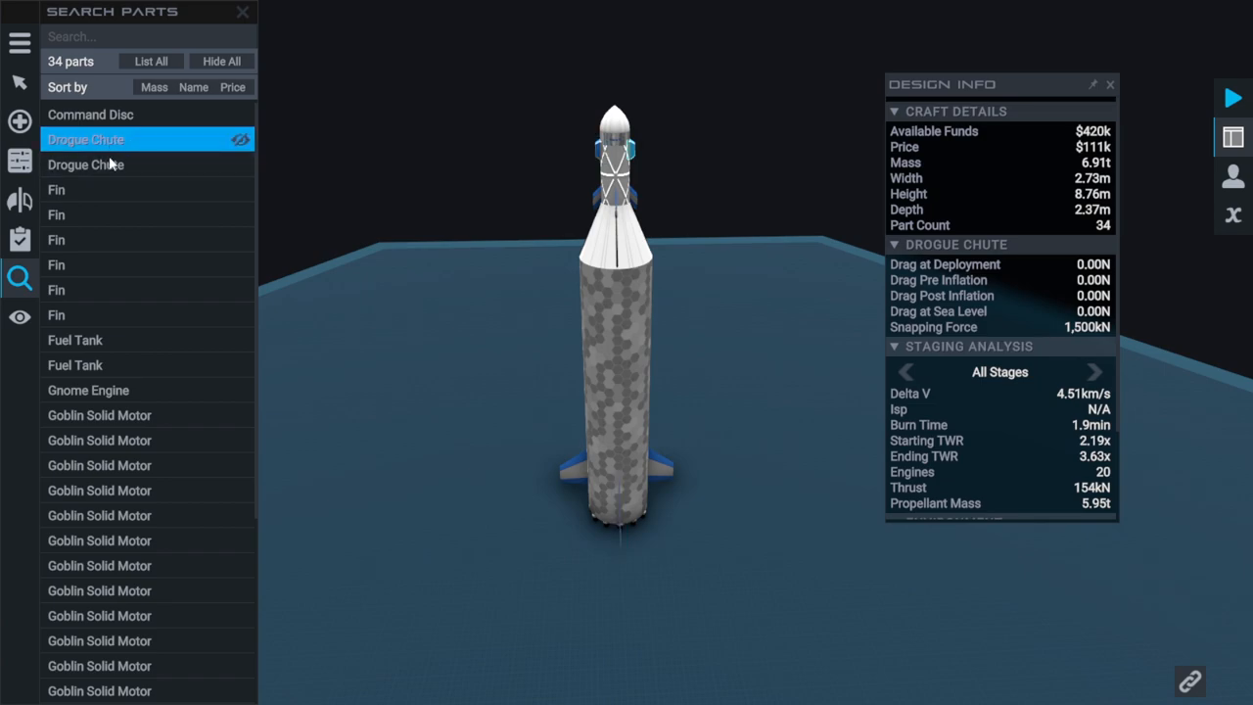
Adjust the drogue chute's auto-cut air density slider to about 1.15 kg/m3, cutting at 346 m
click(86, 139)
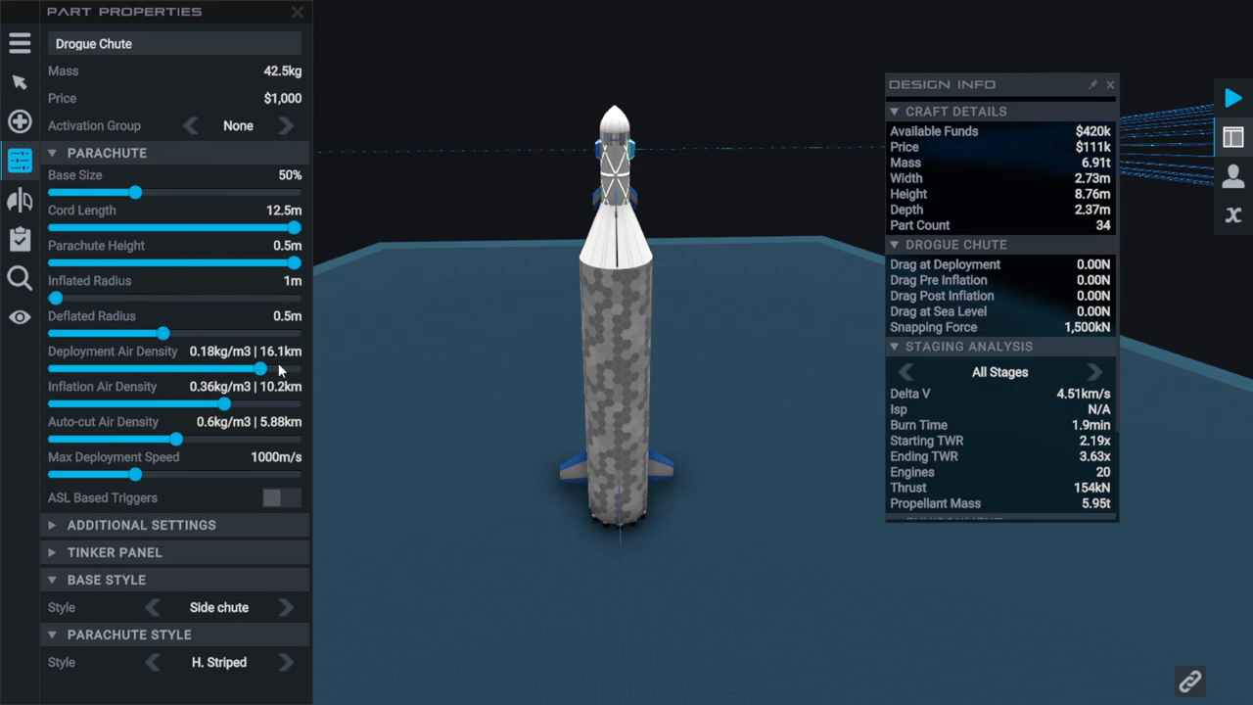
mouse_move(145, 438)
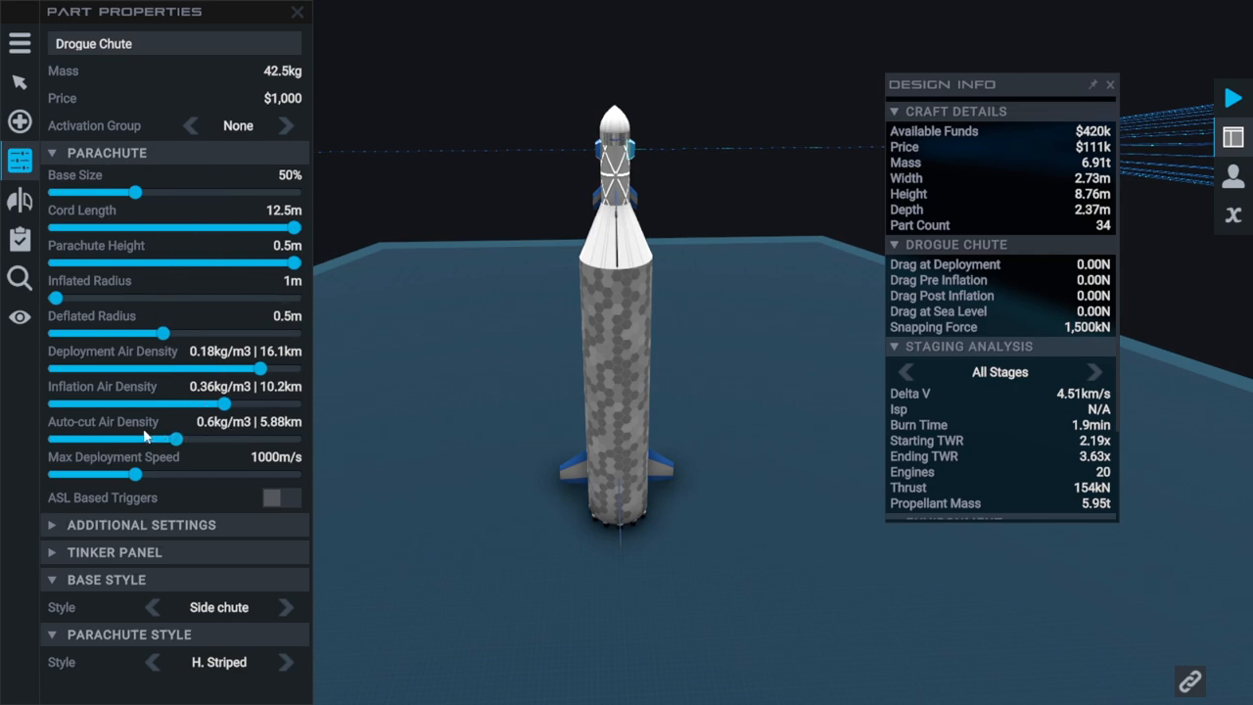
mouse_move(198, 440)
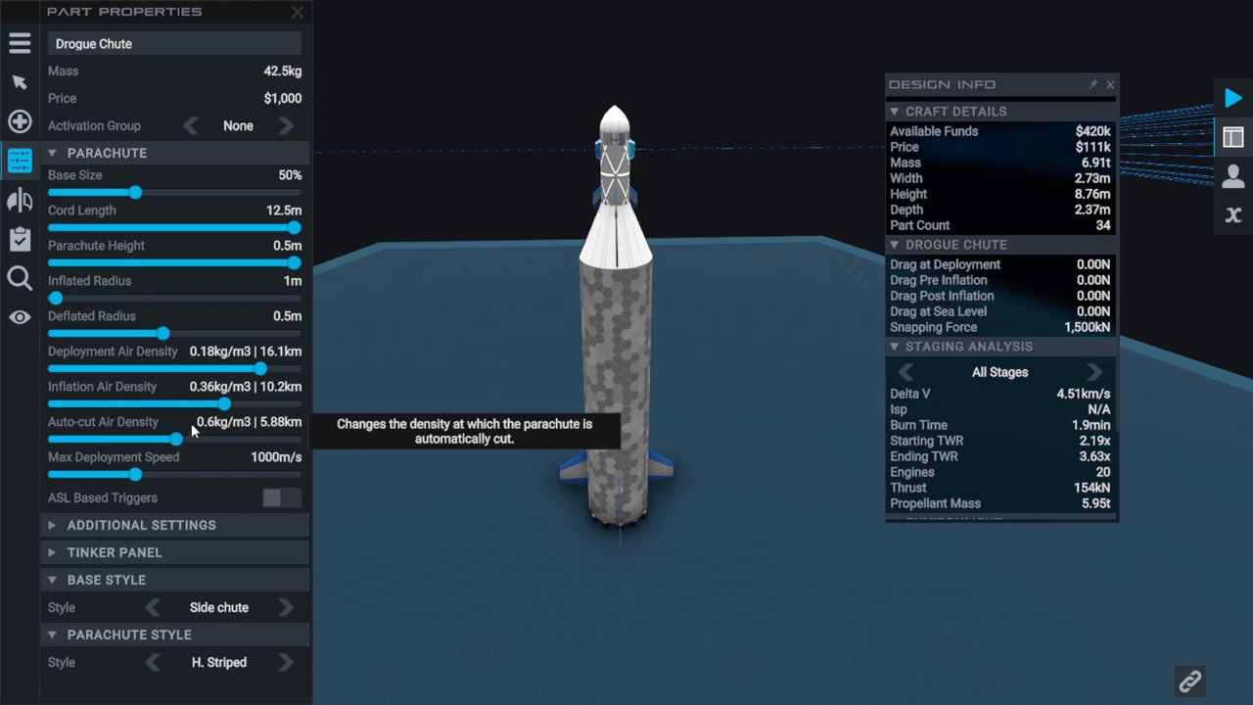
drag(201, 439, 181, 438)
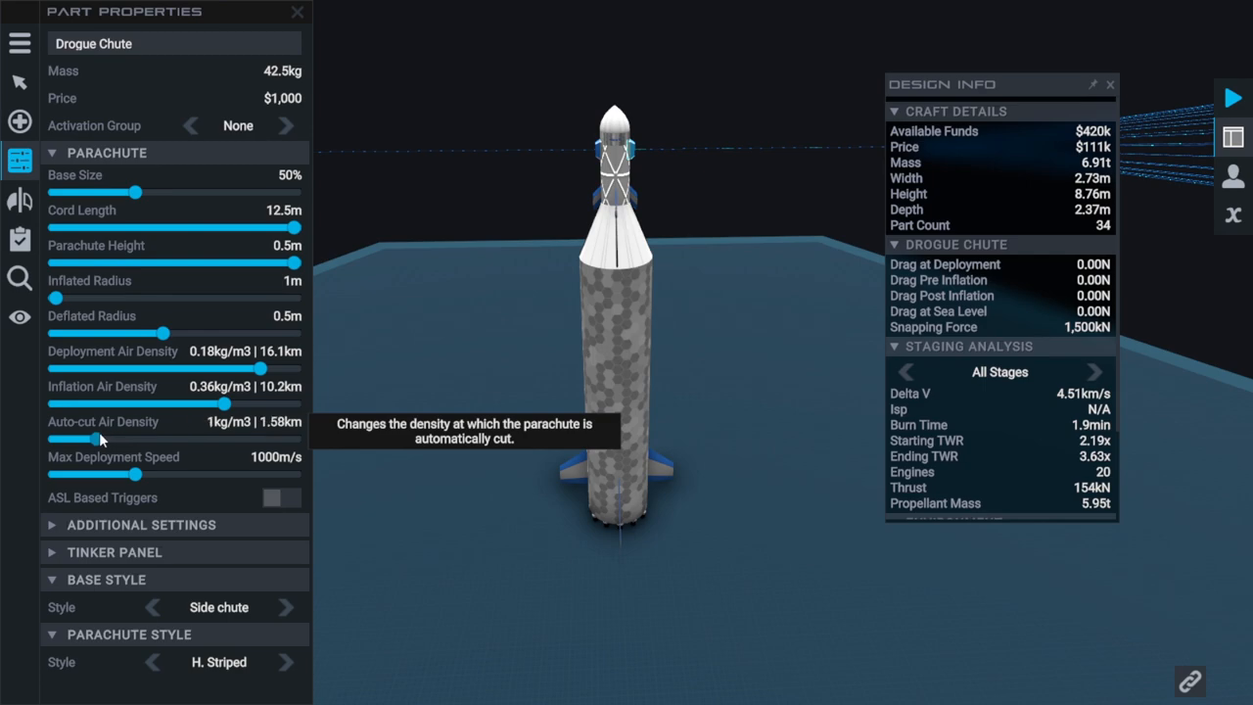
mouse_move(201, 442)
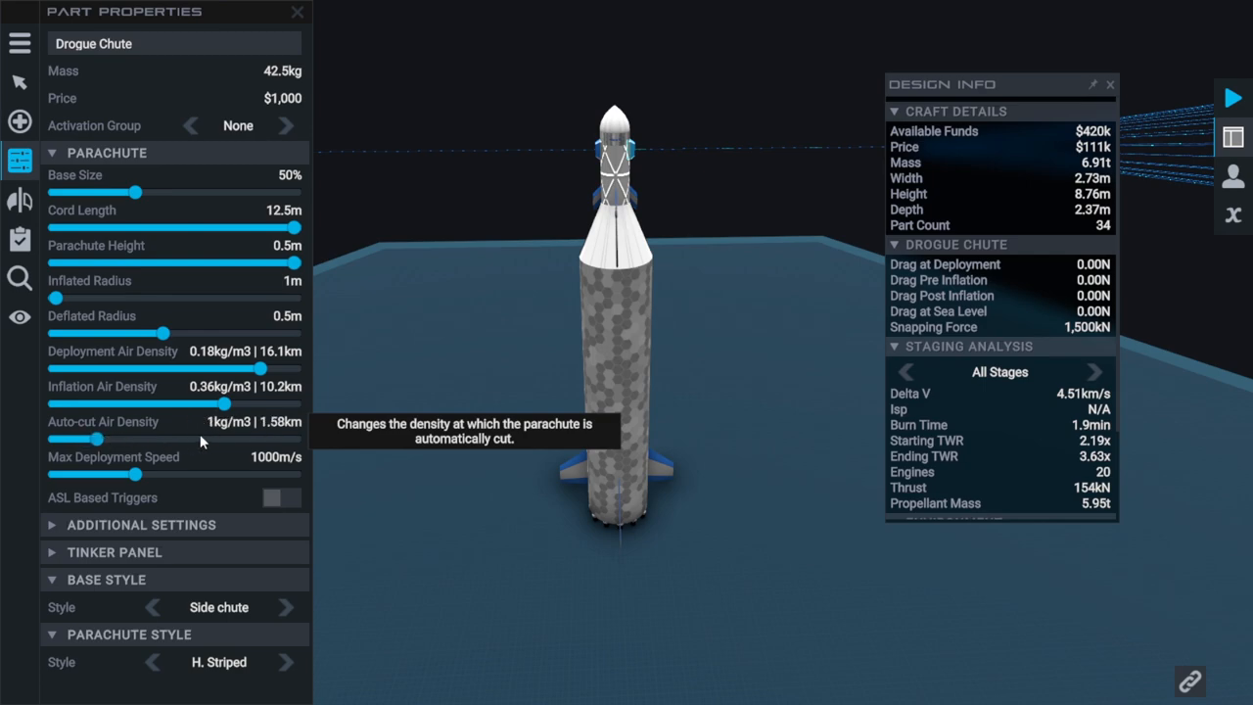
mouse_move(250, 429)
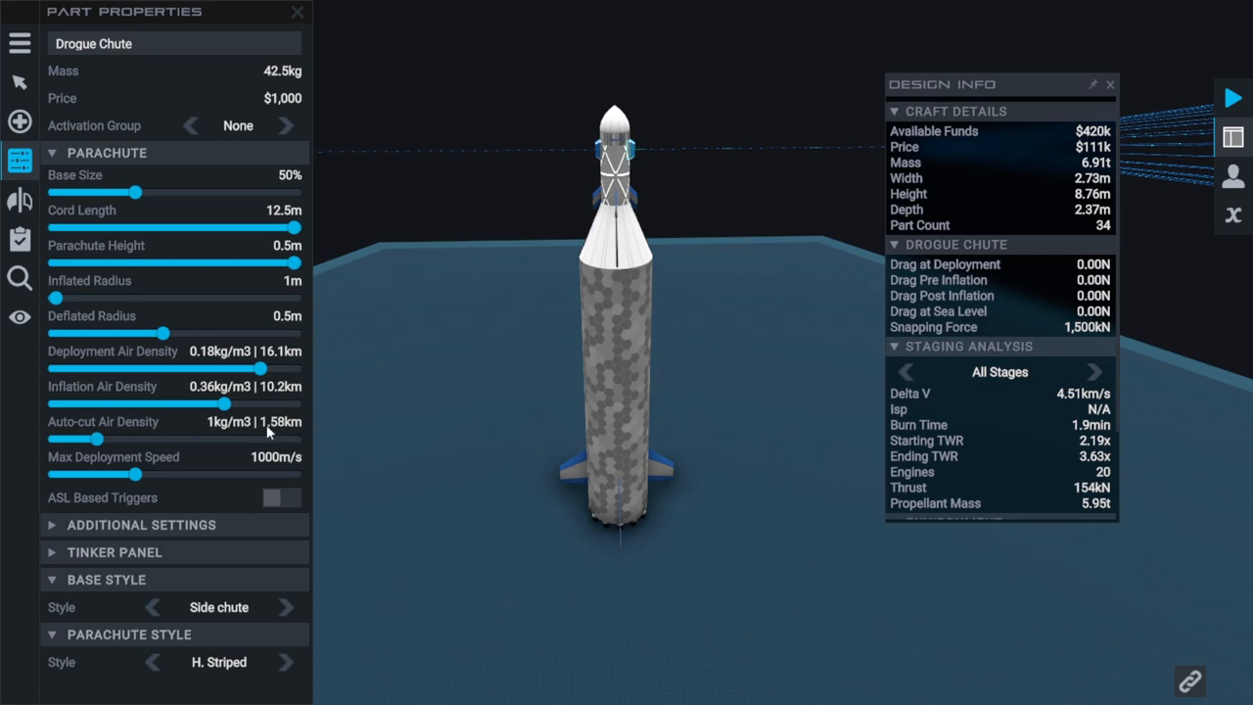
drag(98, 440, 70, 439)
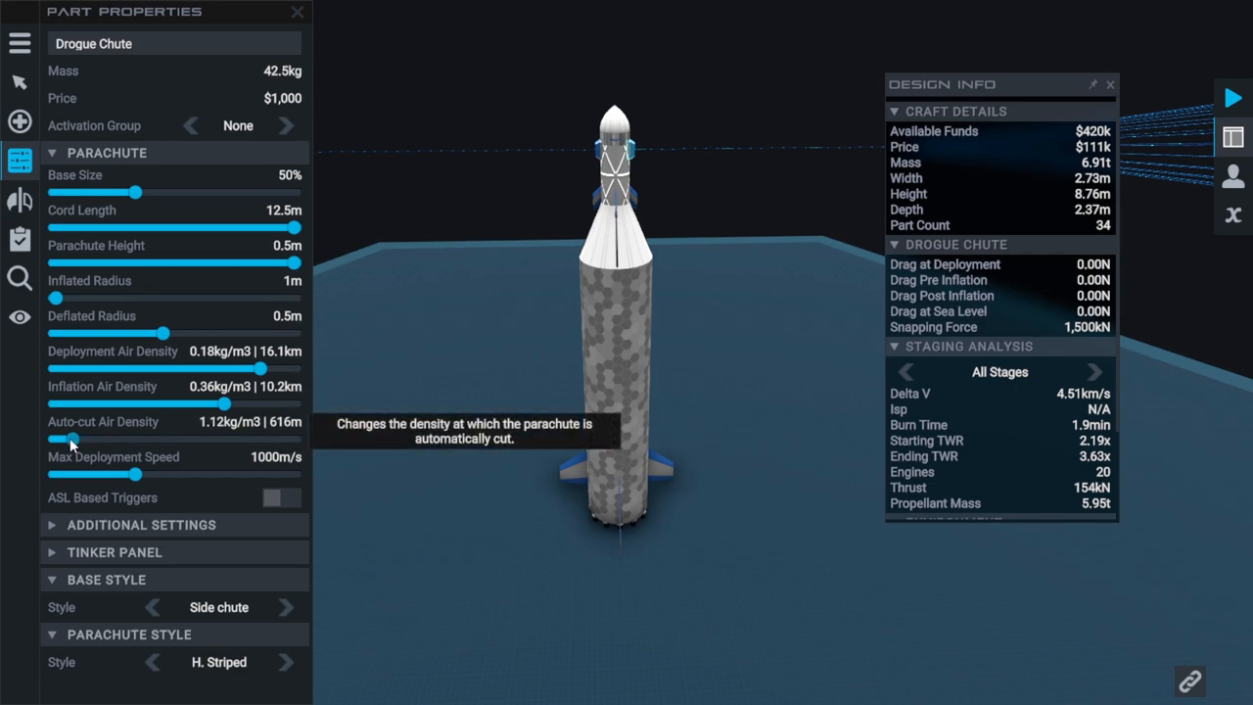
drag(63, 440, 68, 439)
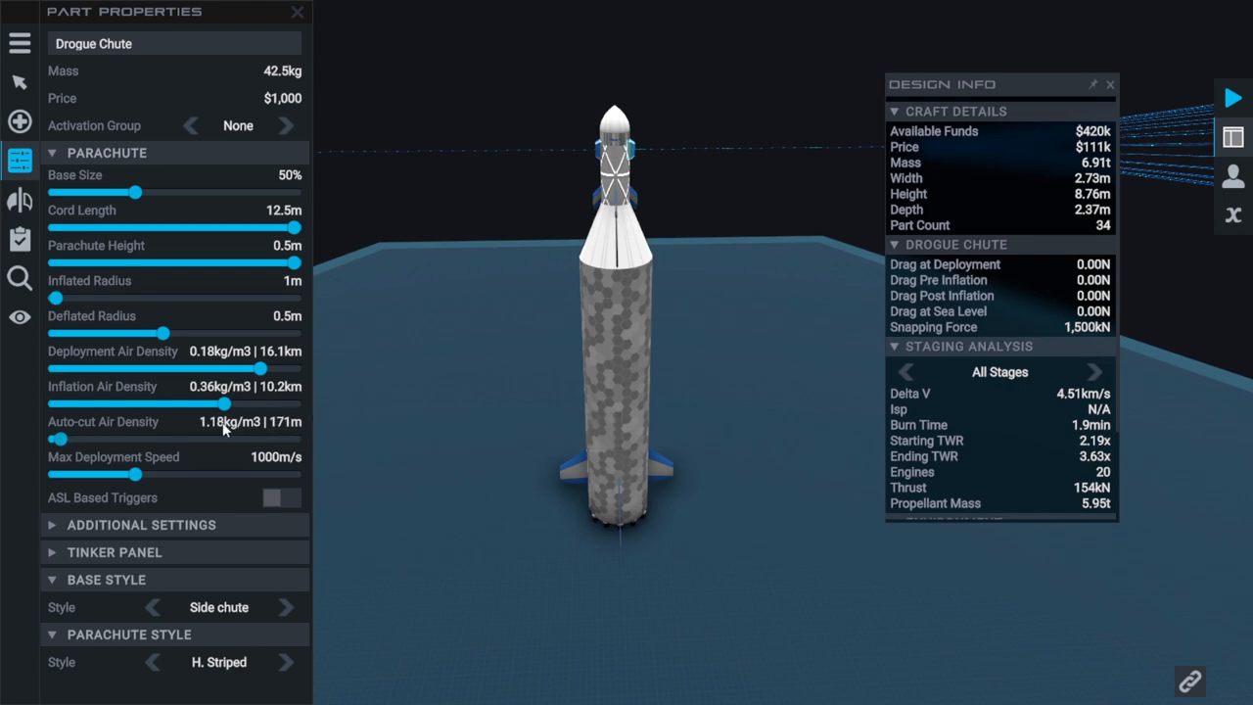
mouse_move(226, 421)
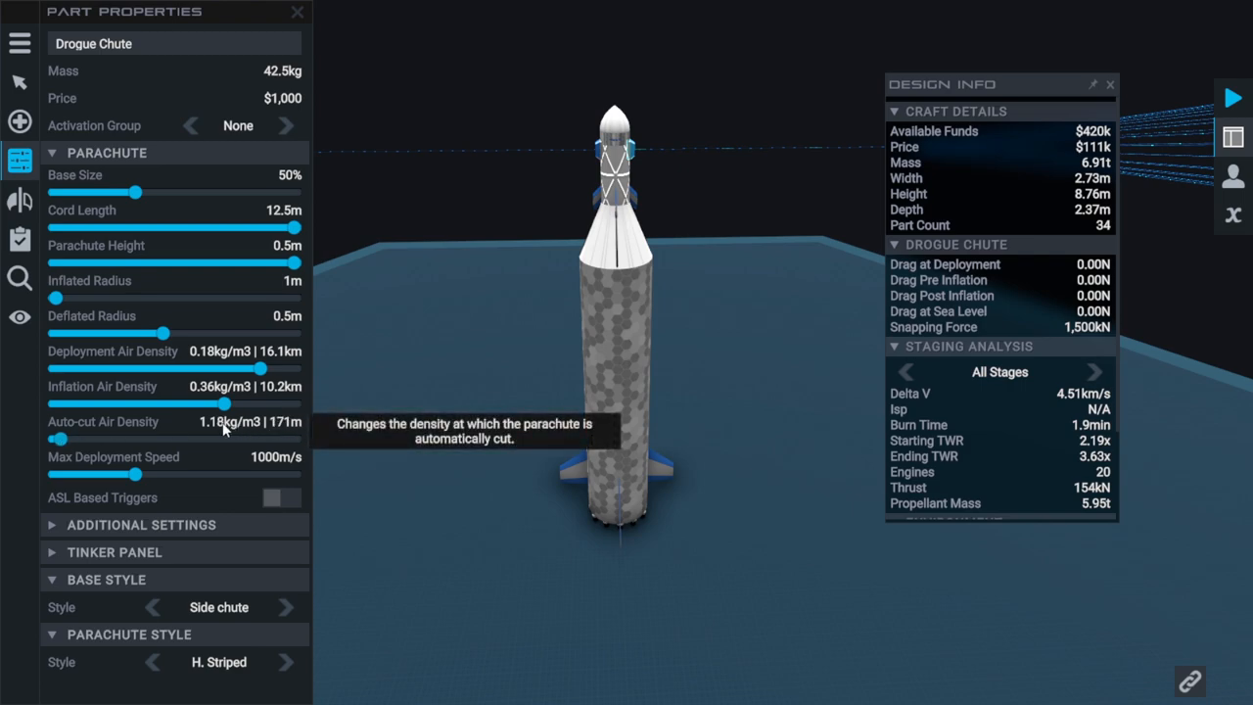
mouse_move(283, 430)
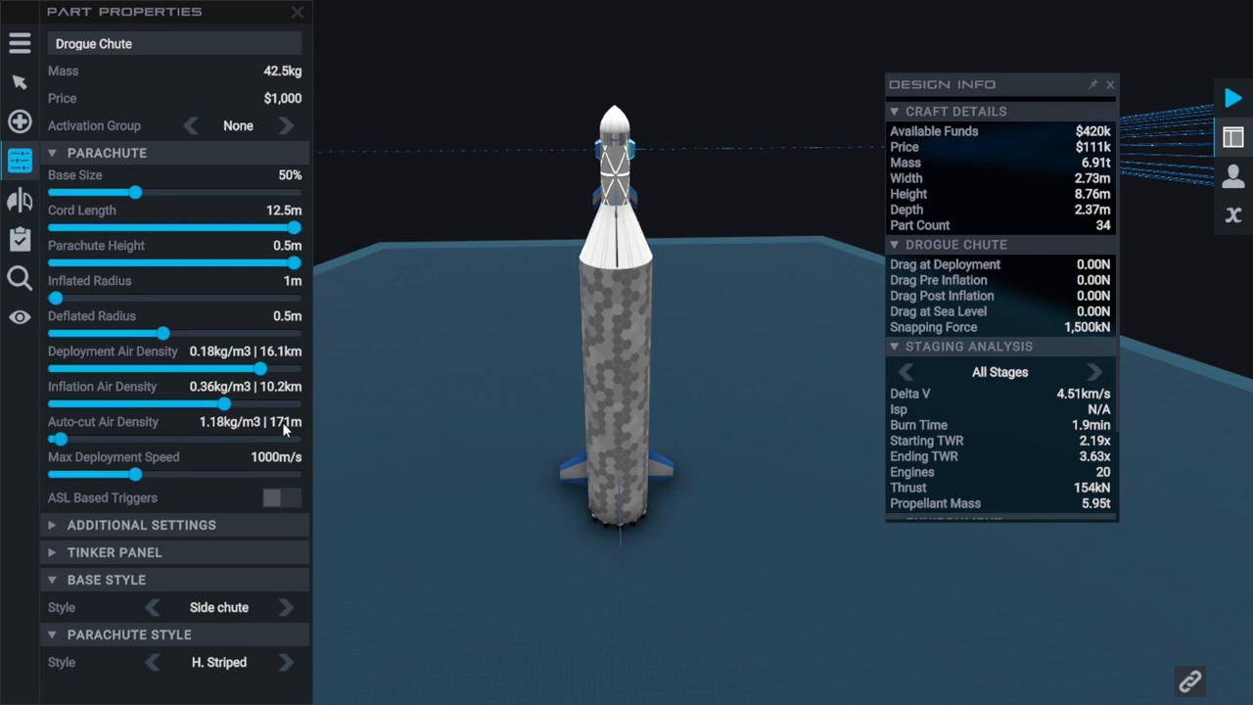
mouse_move(301, 419)
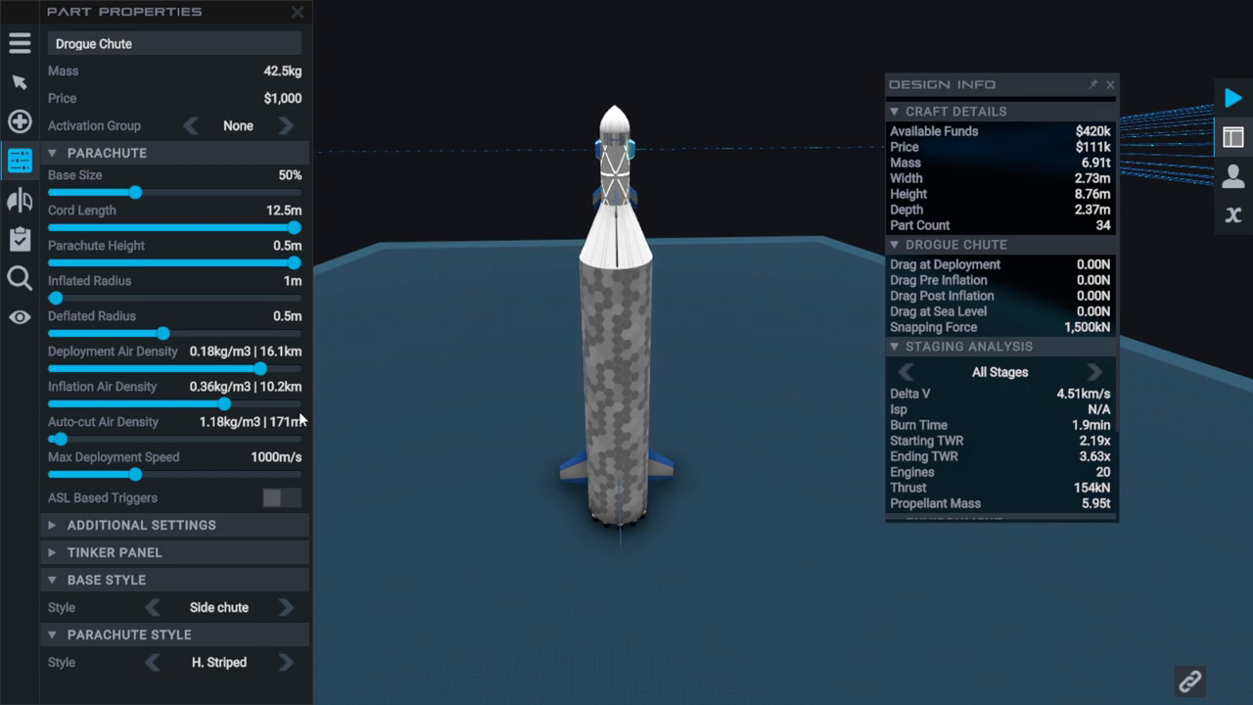
mouse_move(79, 446)
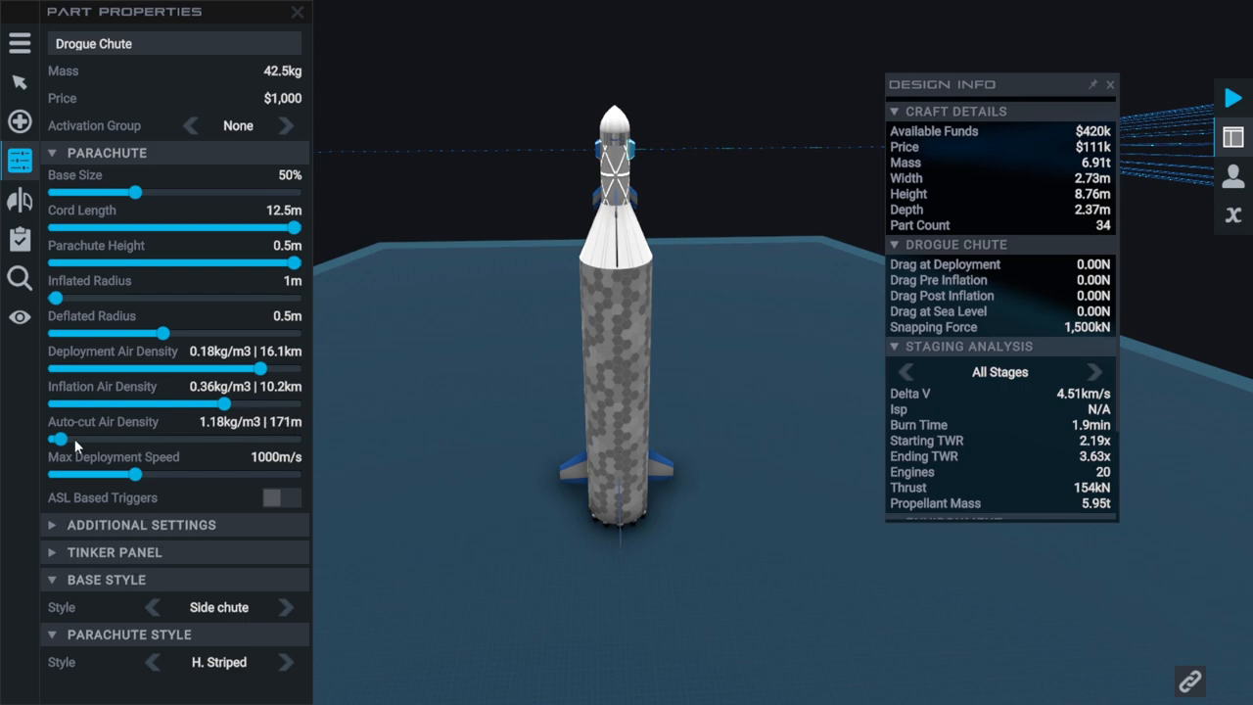
drag(59, 439, 59, 438)
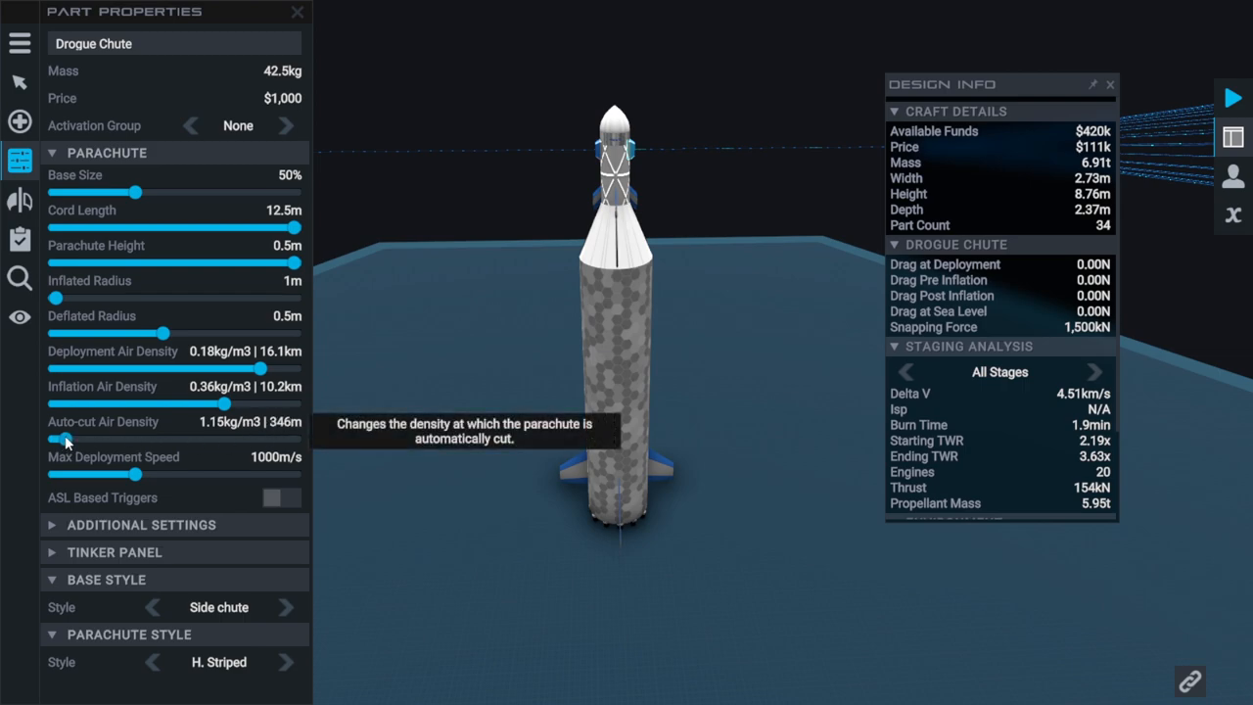
mouse_move(125, 60)
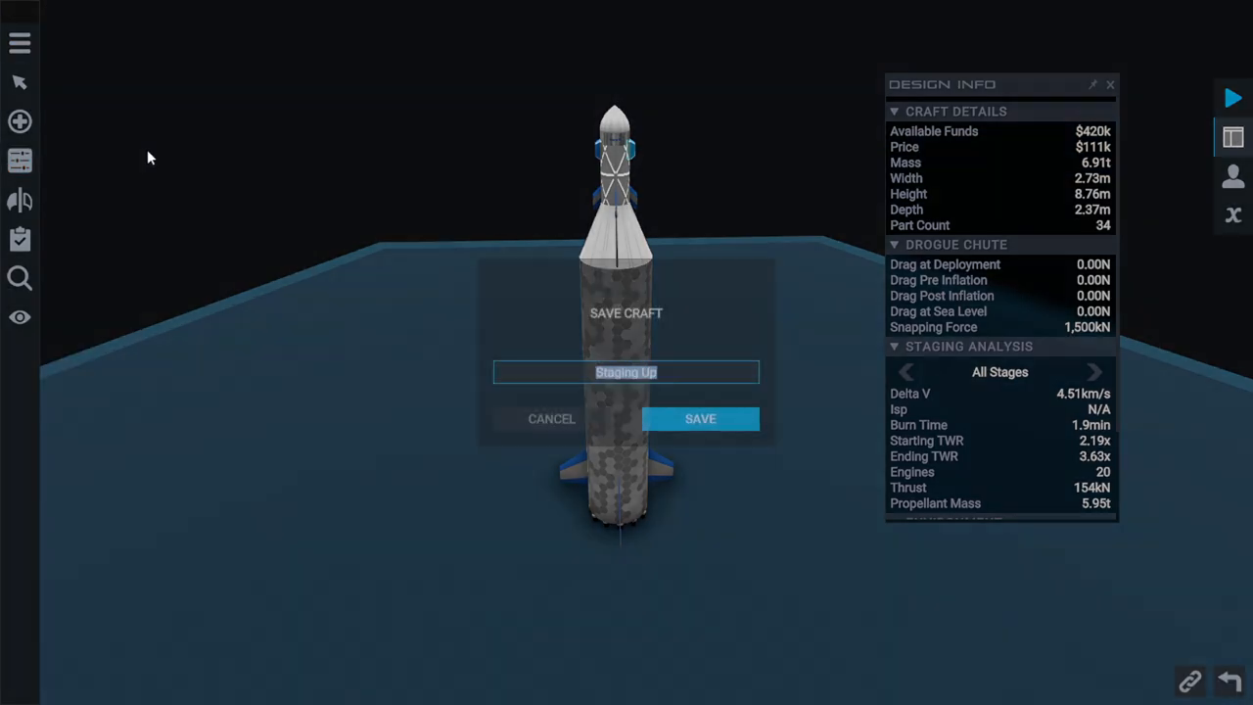
Overwrite the existing Staging Up design with this craft, then start a new empty craft
click(700, 418)
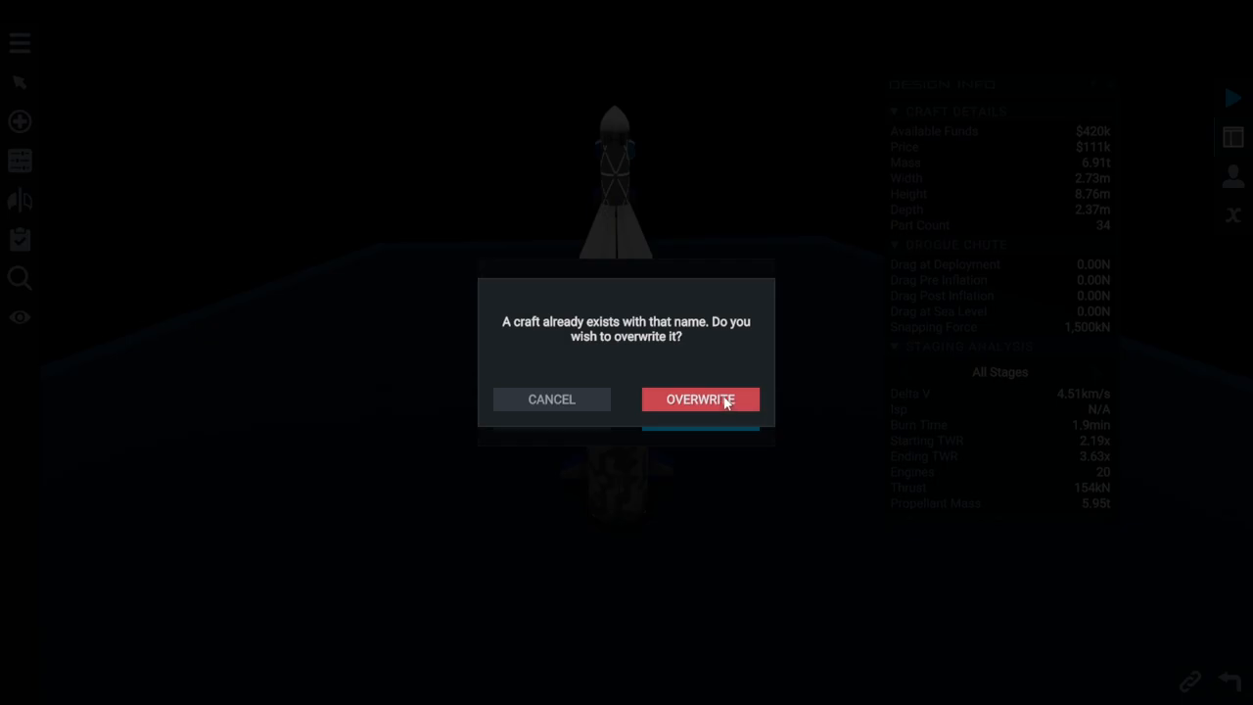
click(700, 399)
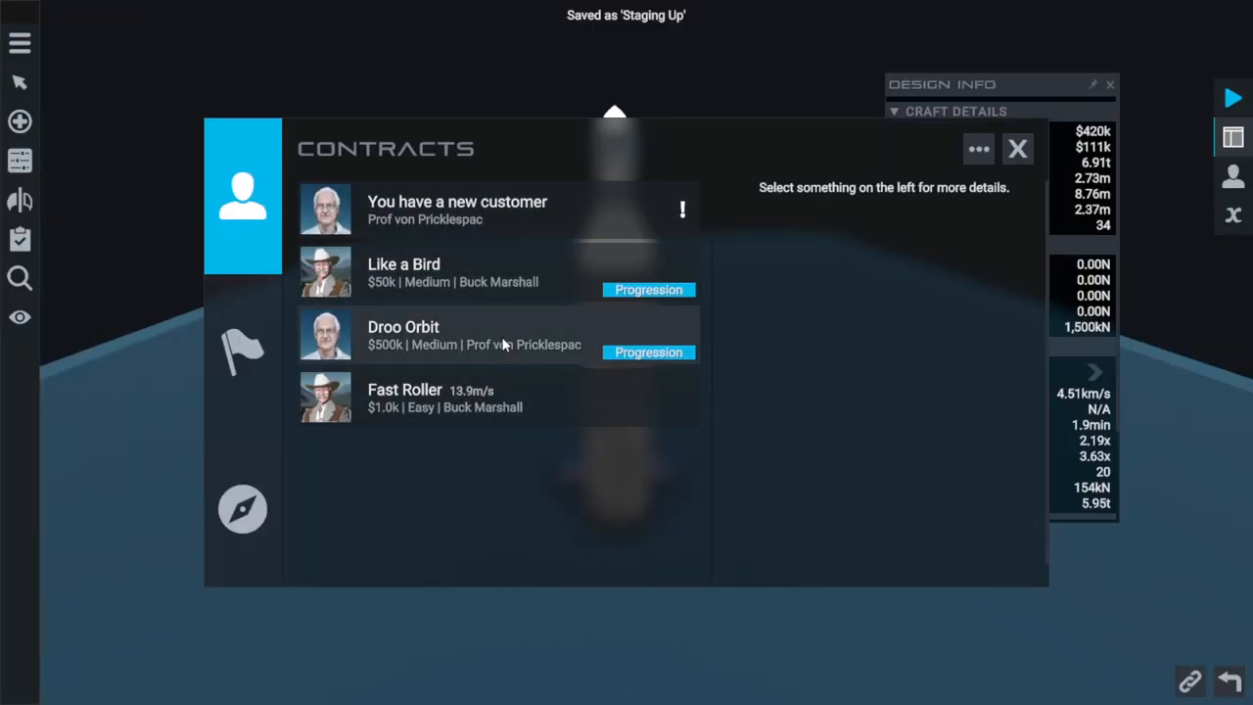
mouse_move(480, 362)
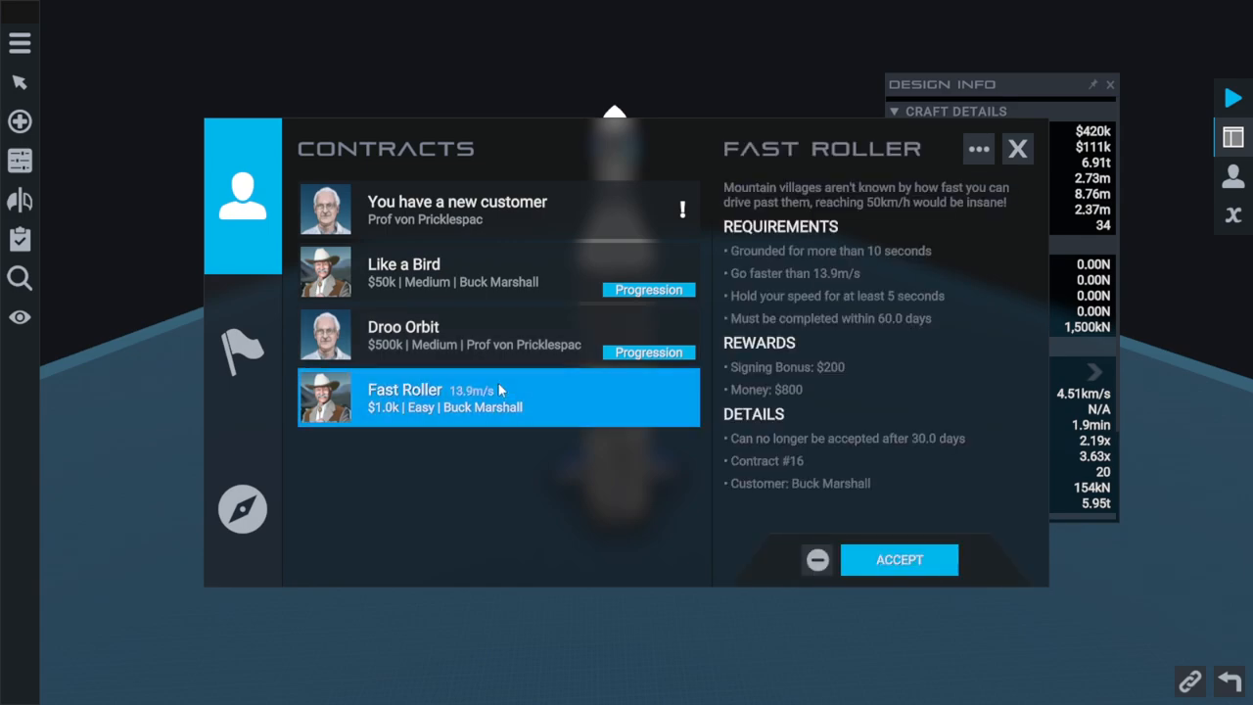
mouse_move(676, 341)
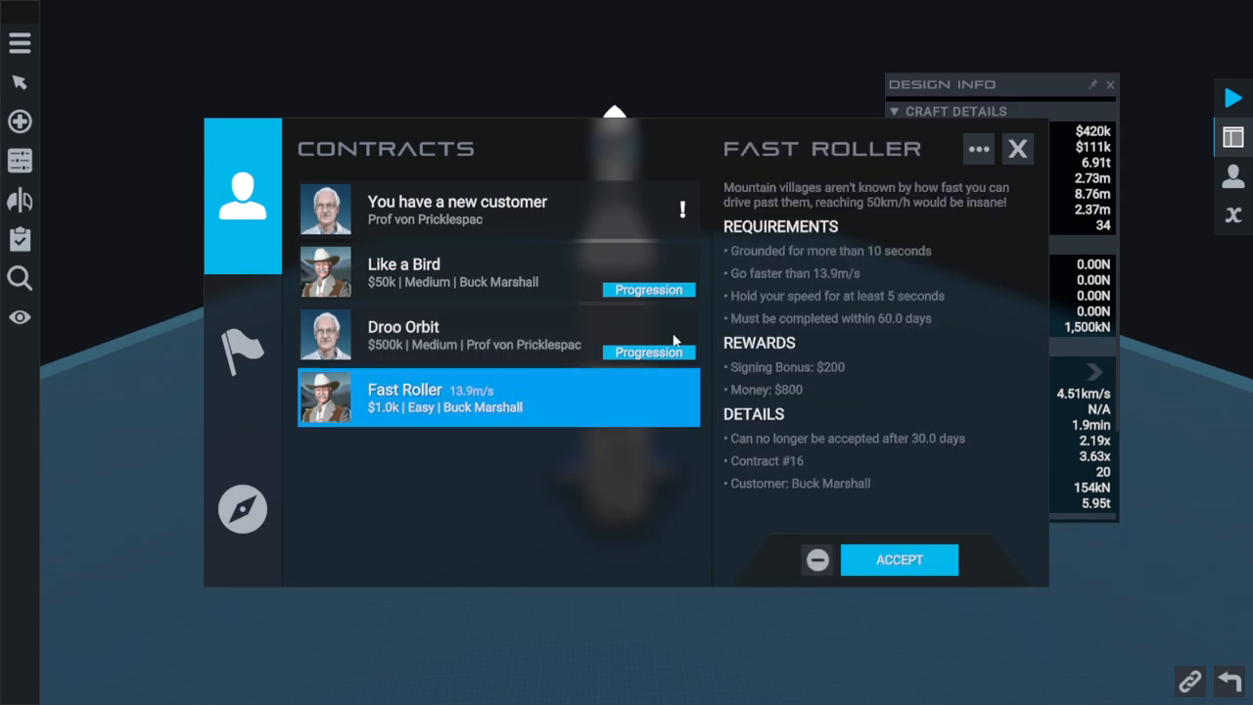
mouse_move(857, 277)
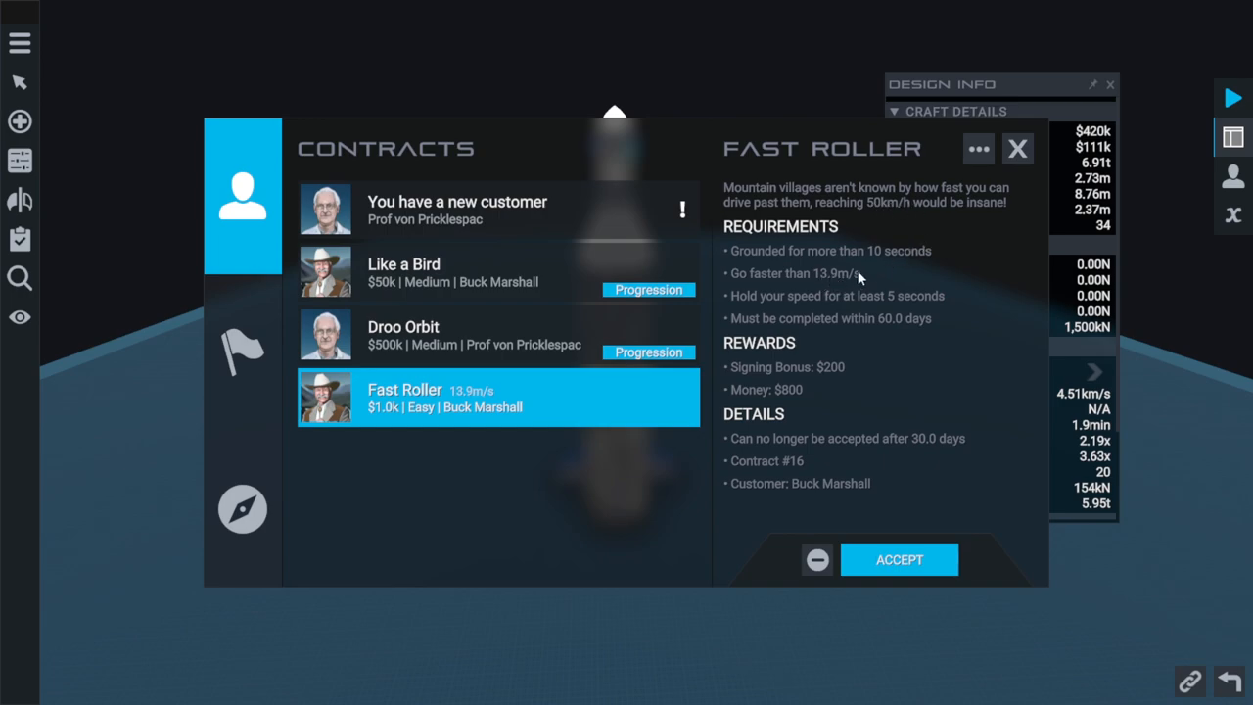
mouse_move(867, 379)
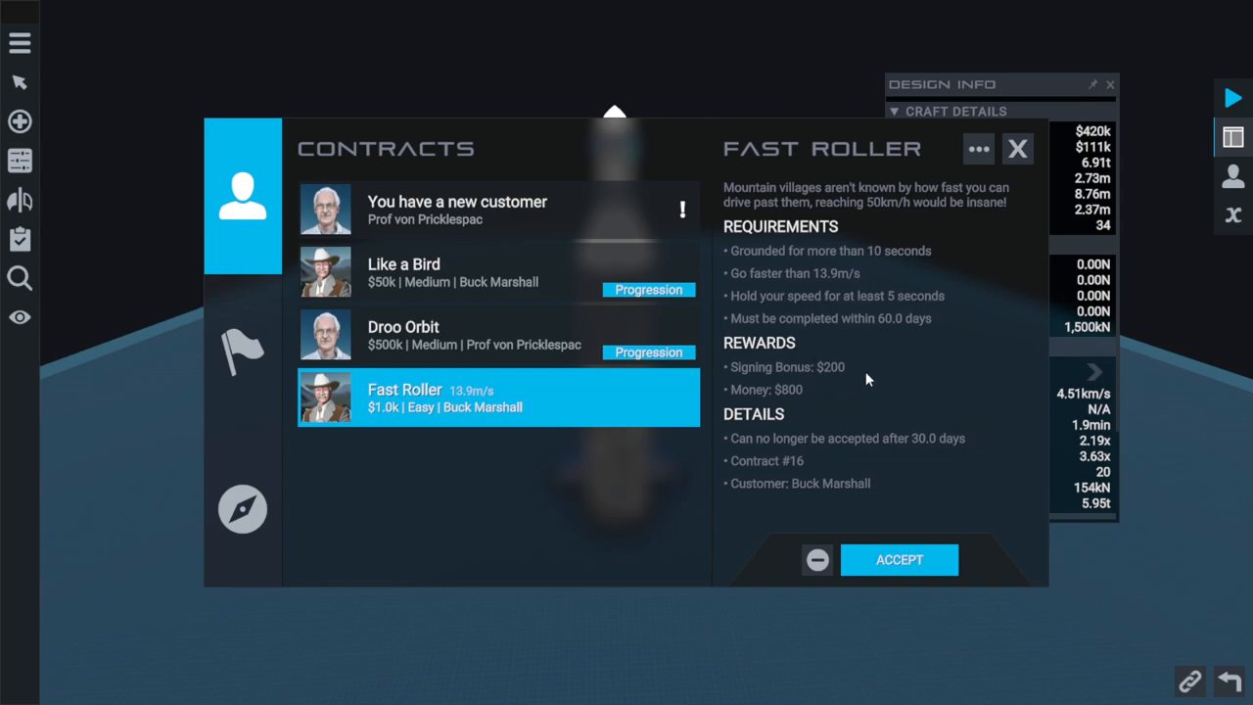
click(1017, 149)
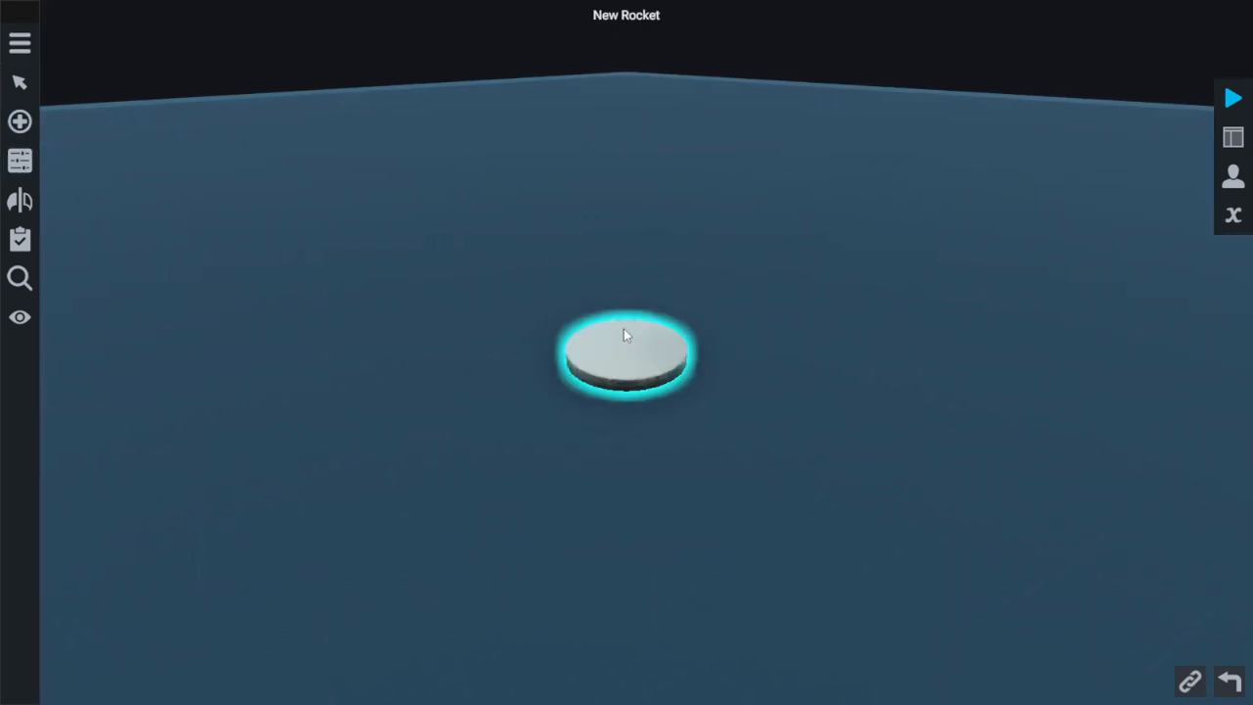
Trash the OneSmallJump plane's landing gear and attach a car wheel to the fuselage side
click(626, 353)
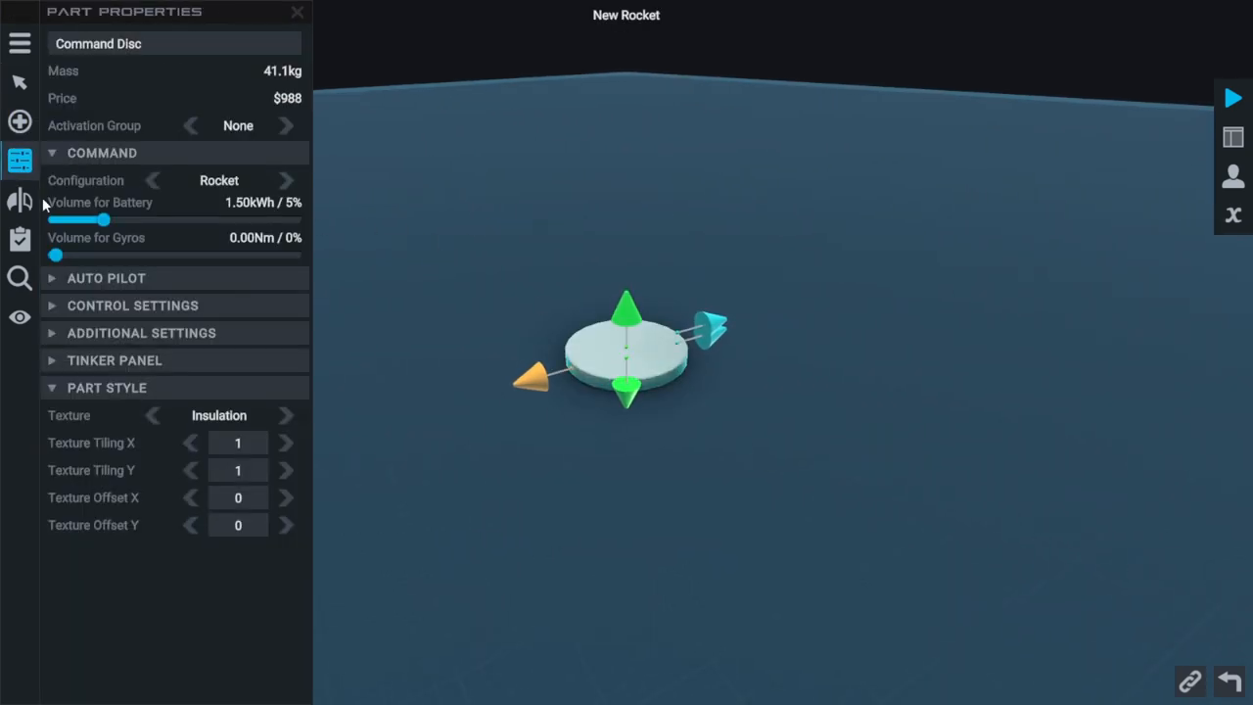
mouse_move(19, 200)
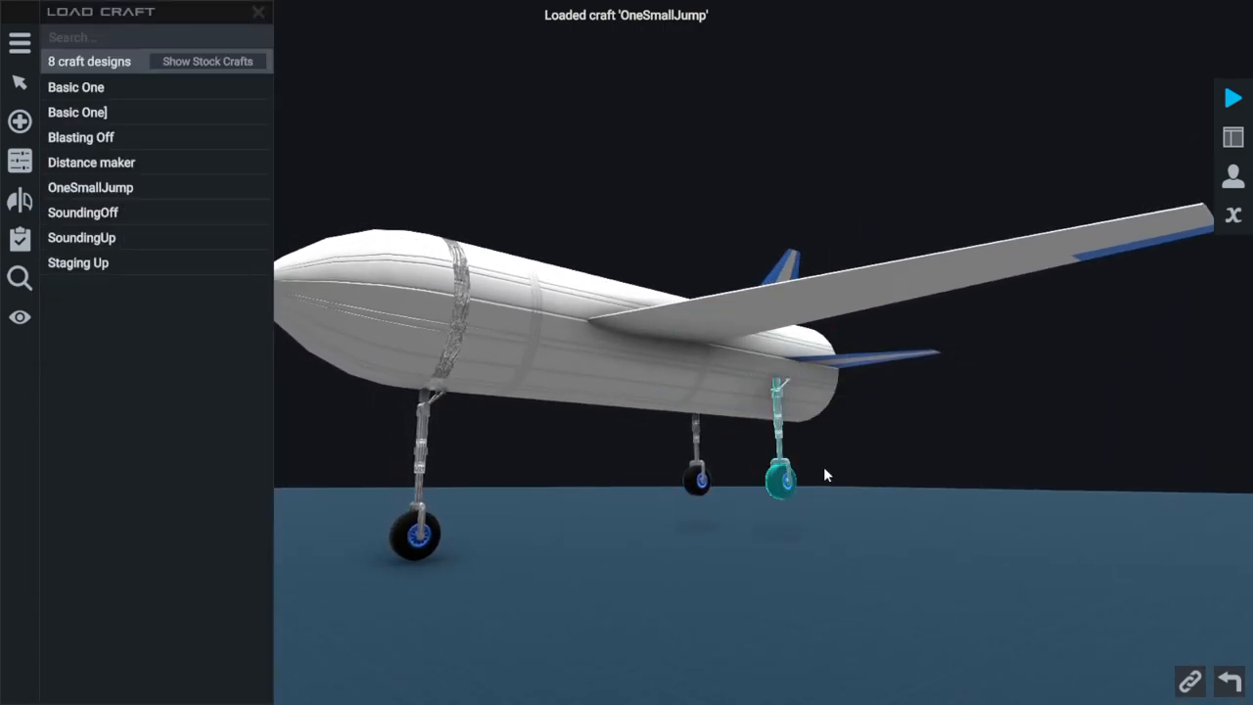
drag(827, 474, 805, 526)
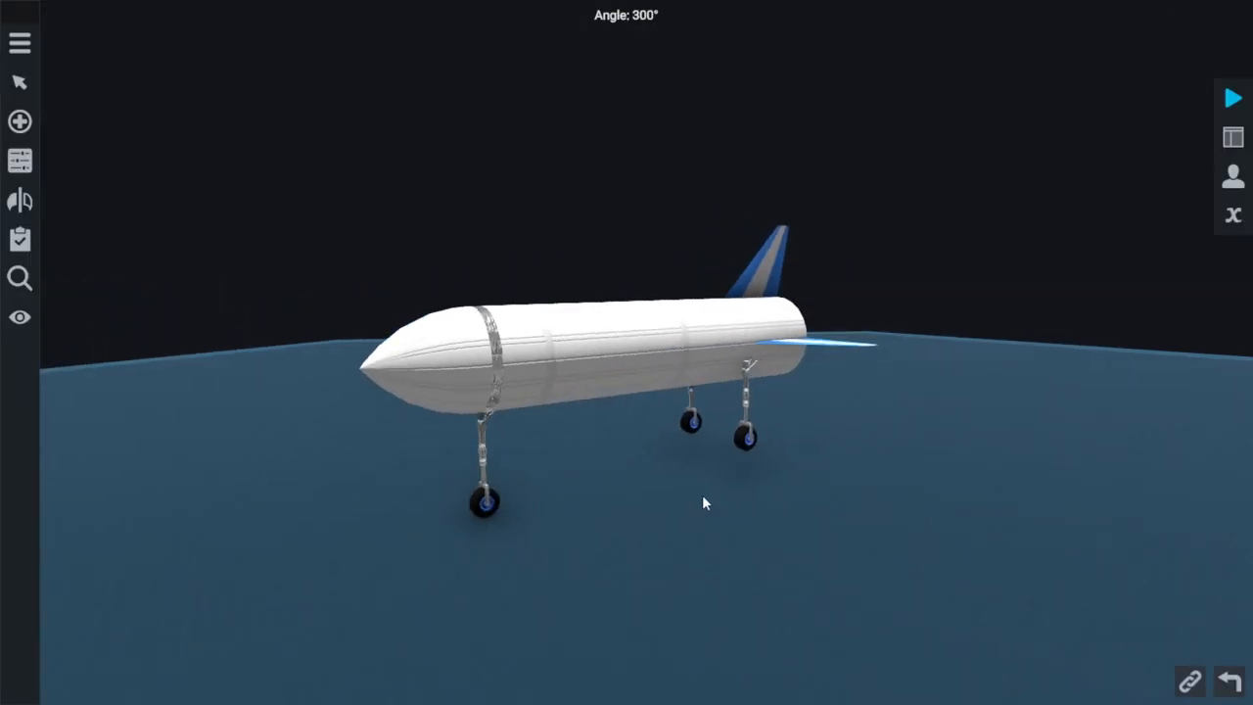
drag(739, 438, 1204, 59)
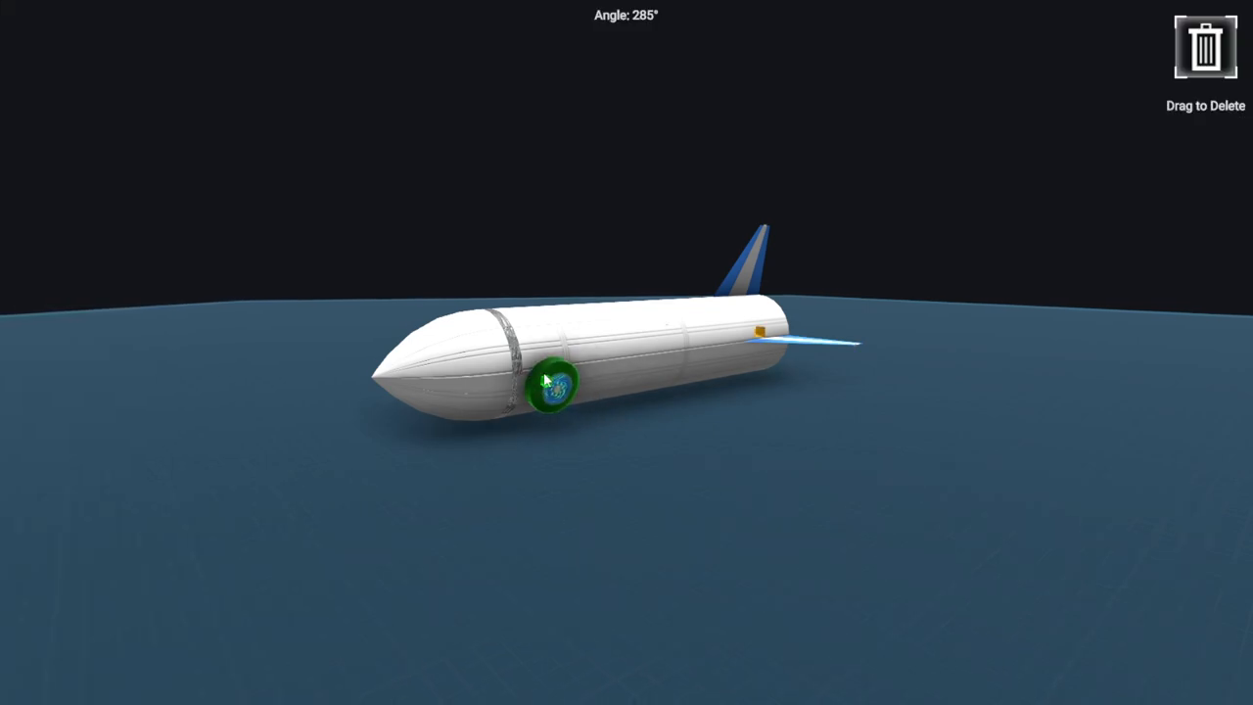
drag(548, 382, 797, 453)
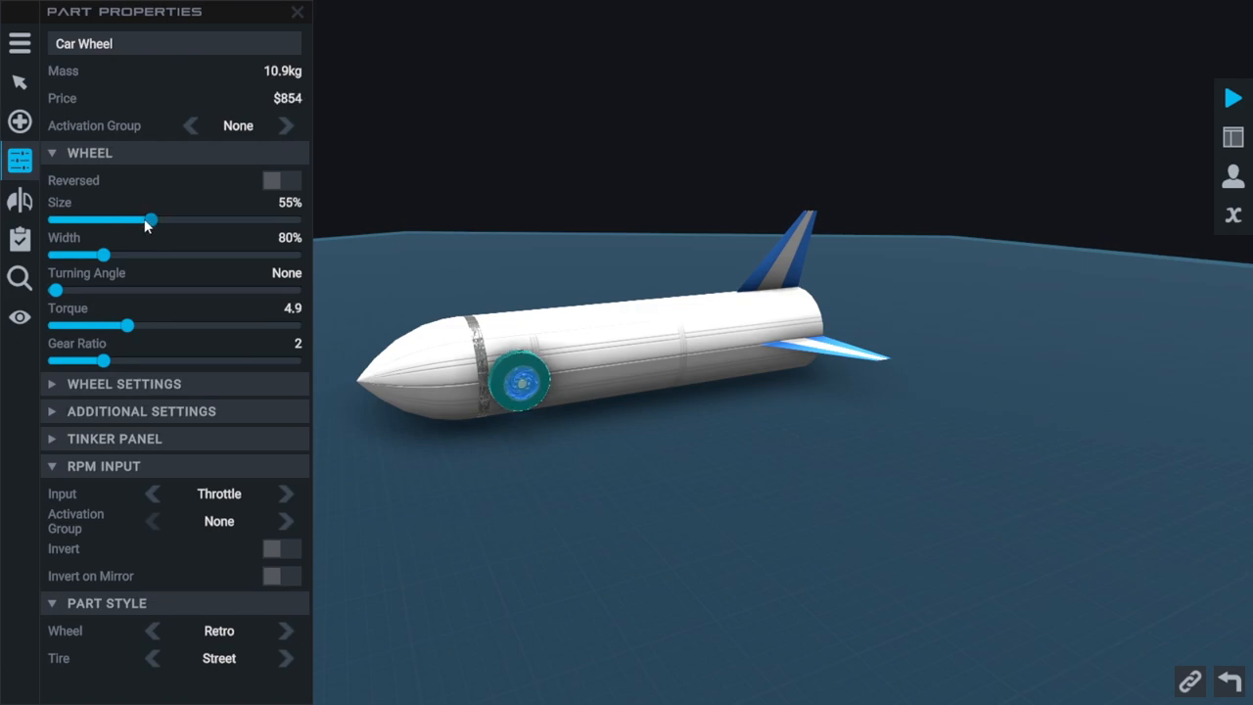
Enlarge the car wheel to full size, mirror it to the other side, and reposition it
drag(151, 220, 301, 220)
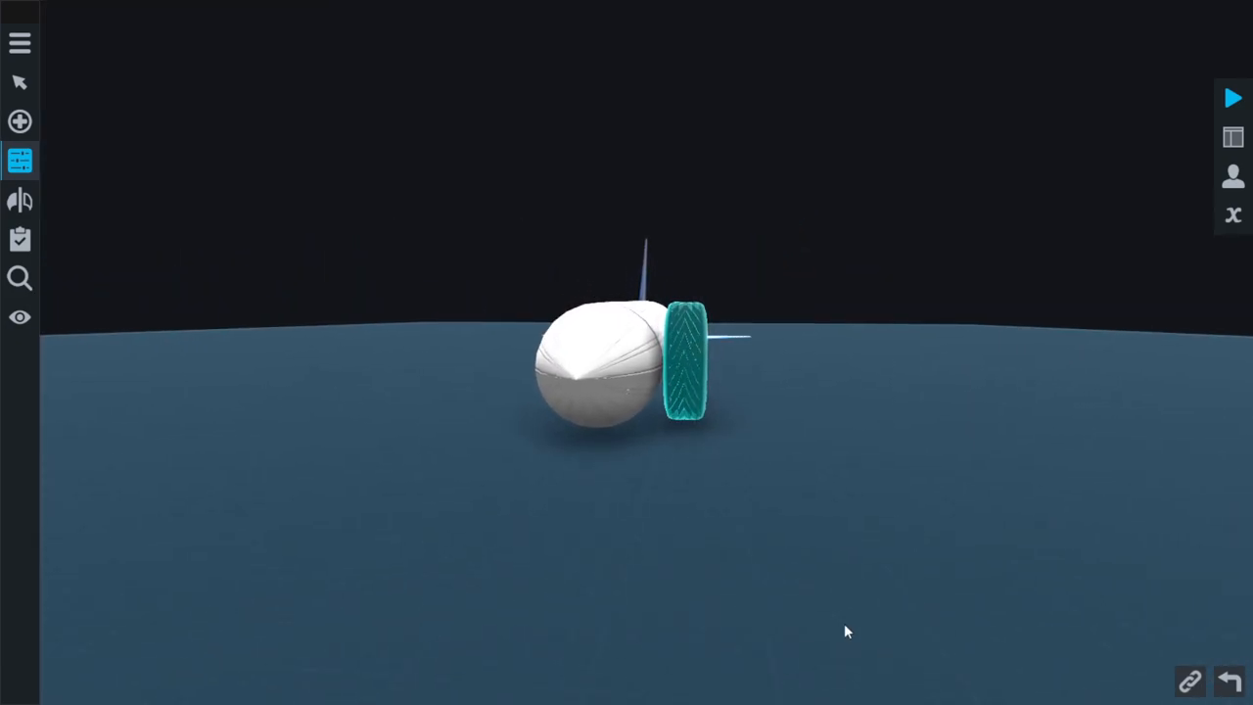
click(685, 368)
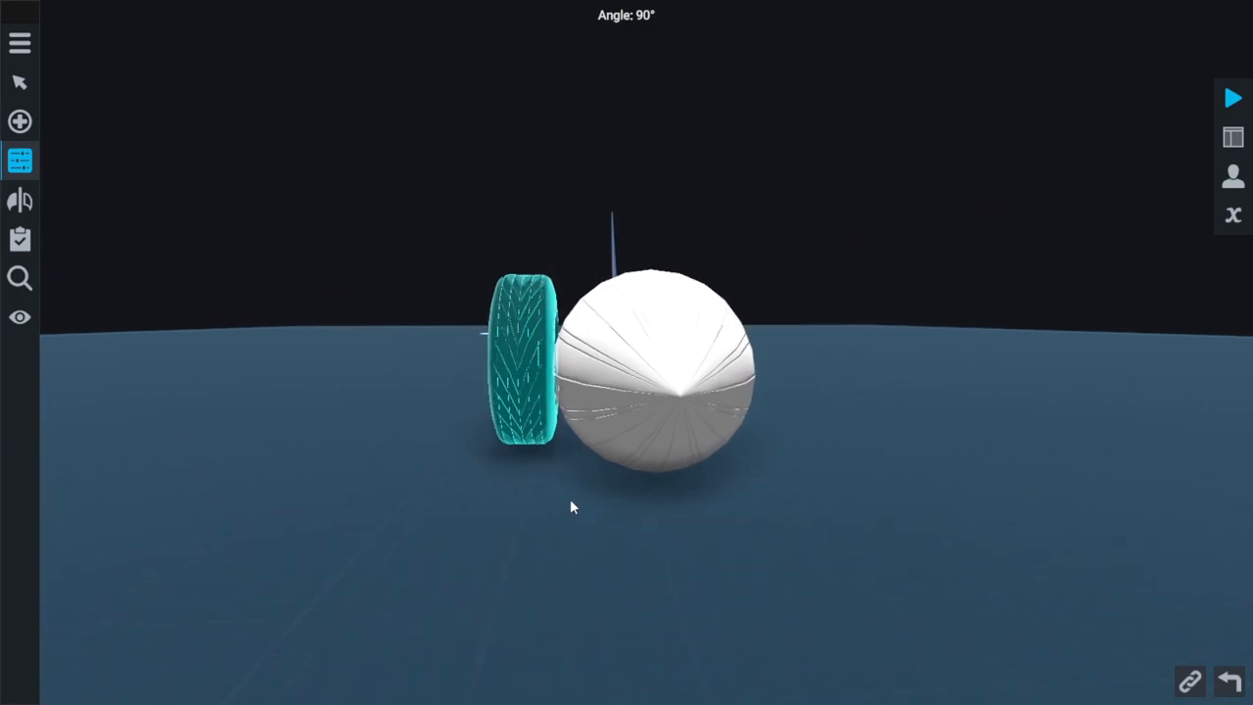
click(19, 200)
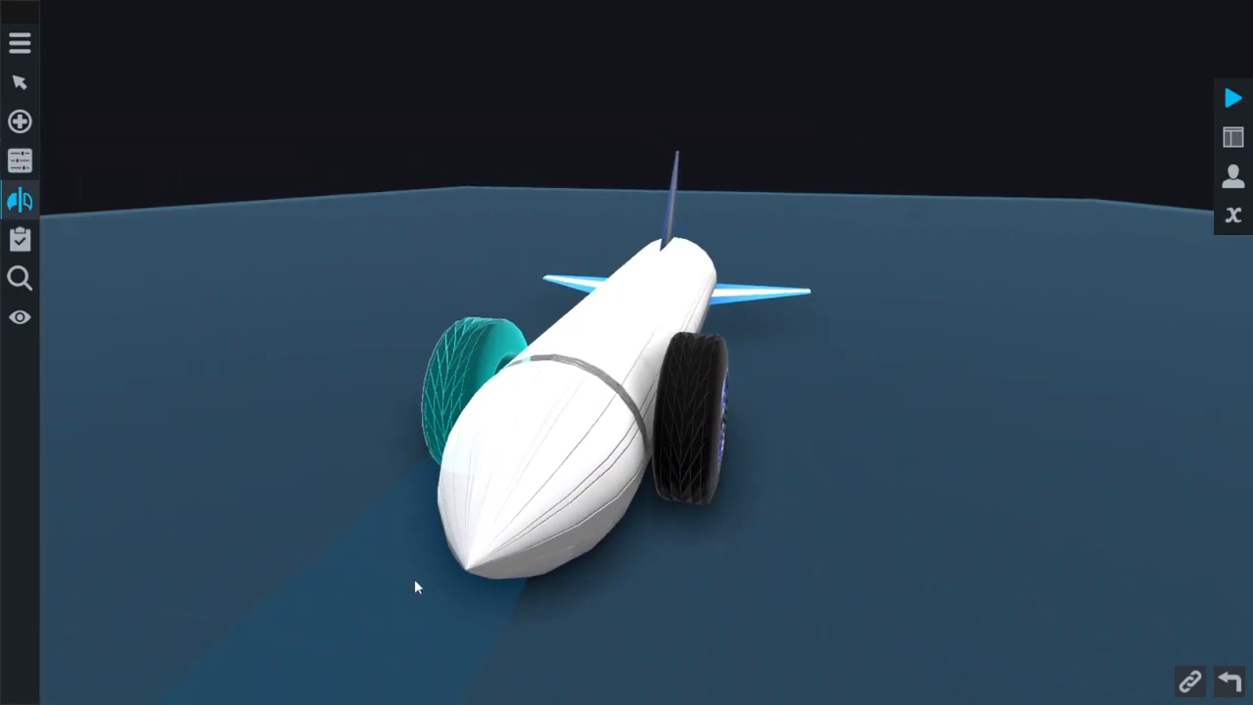
click(19, 43)
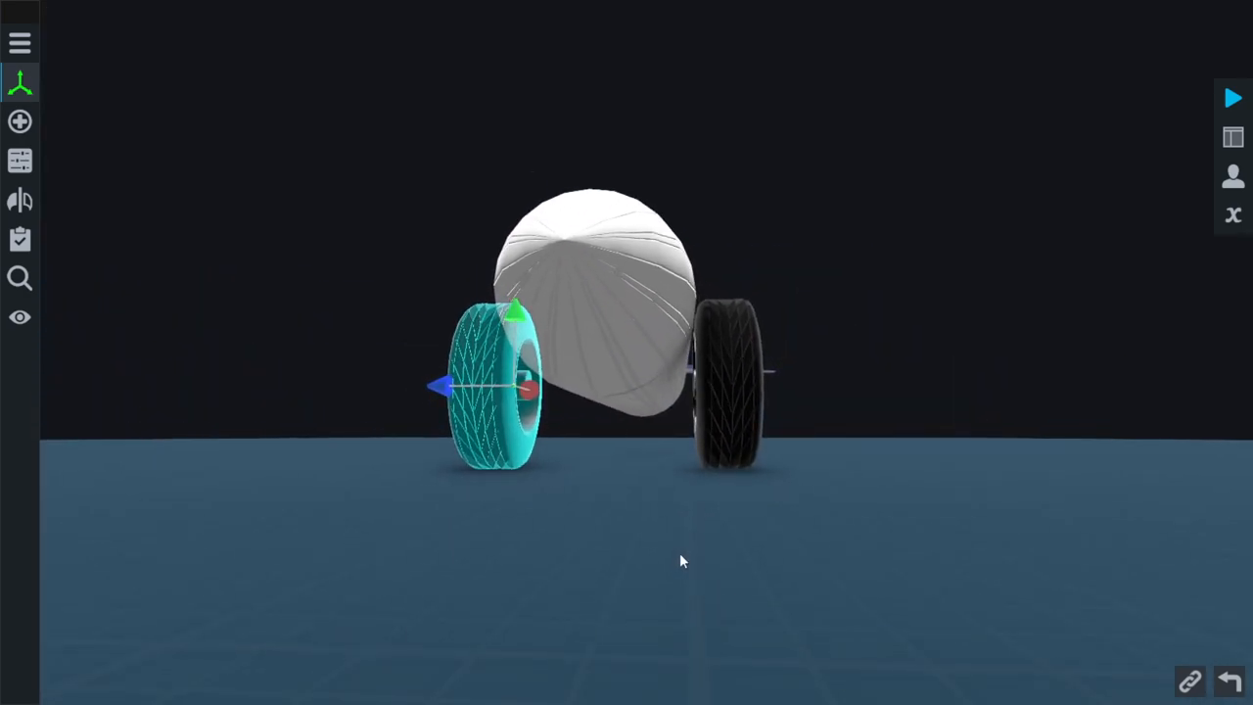
drag(682, 561, 973, 611)
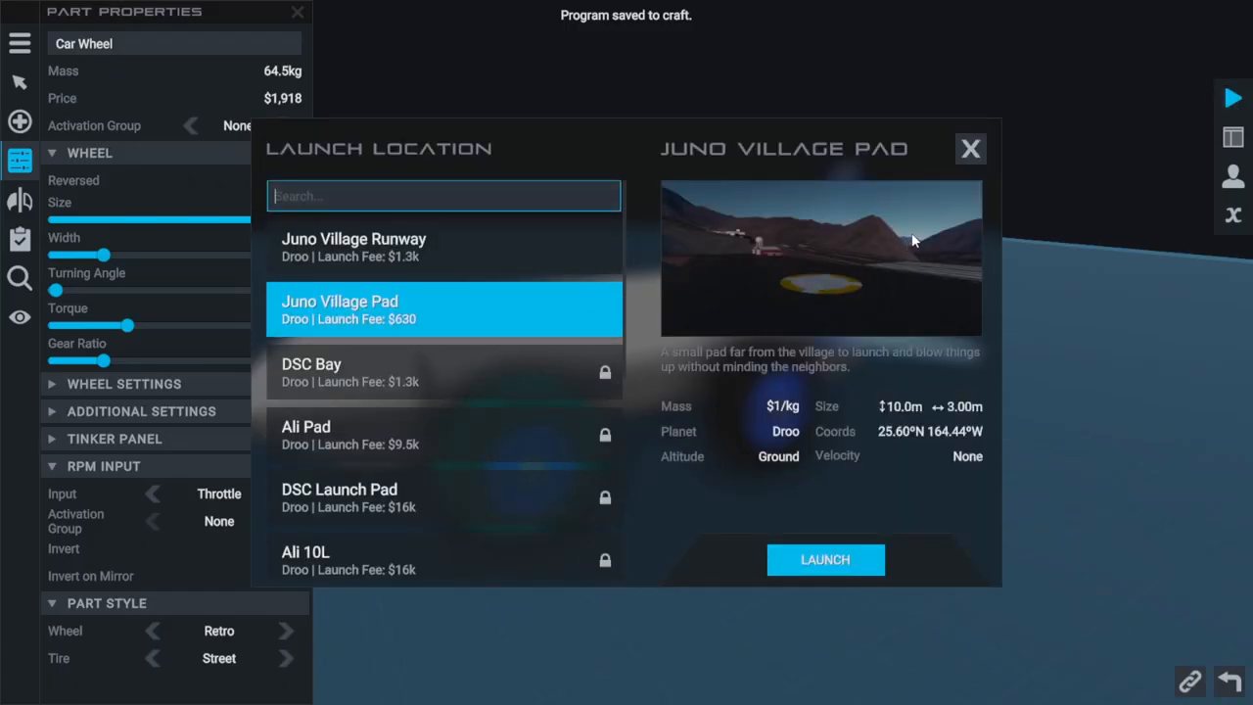
See the craft-too-wide error for the pad, then launch from Juno Village Runway
click(825, 559)
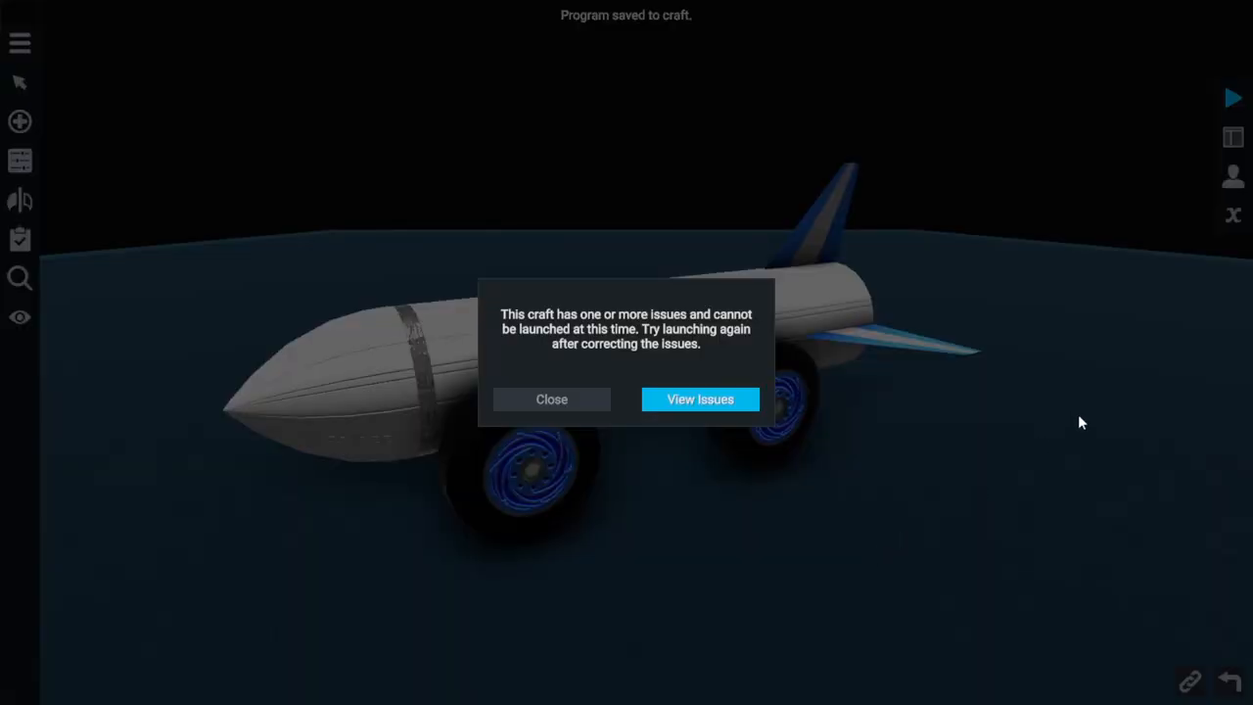
mouse_move(587, 343)
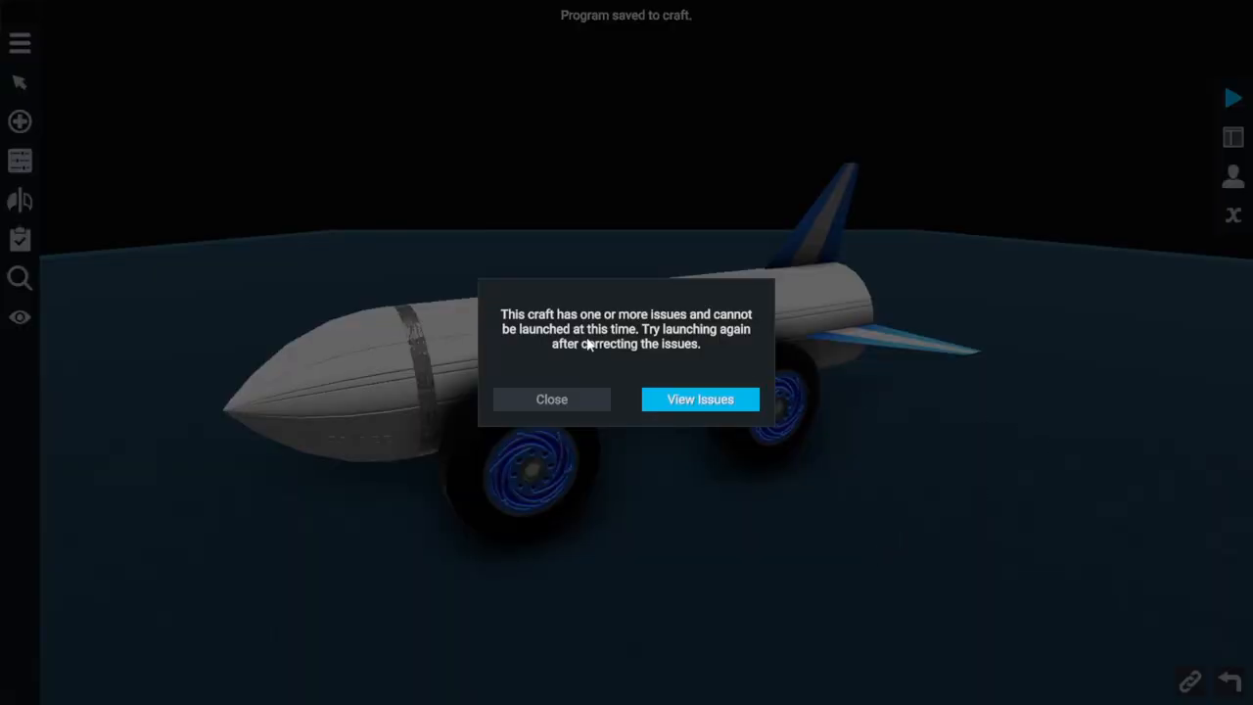
mouse_move(663, 419)
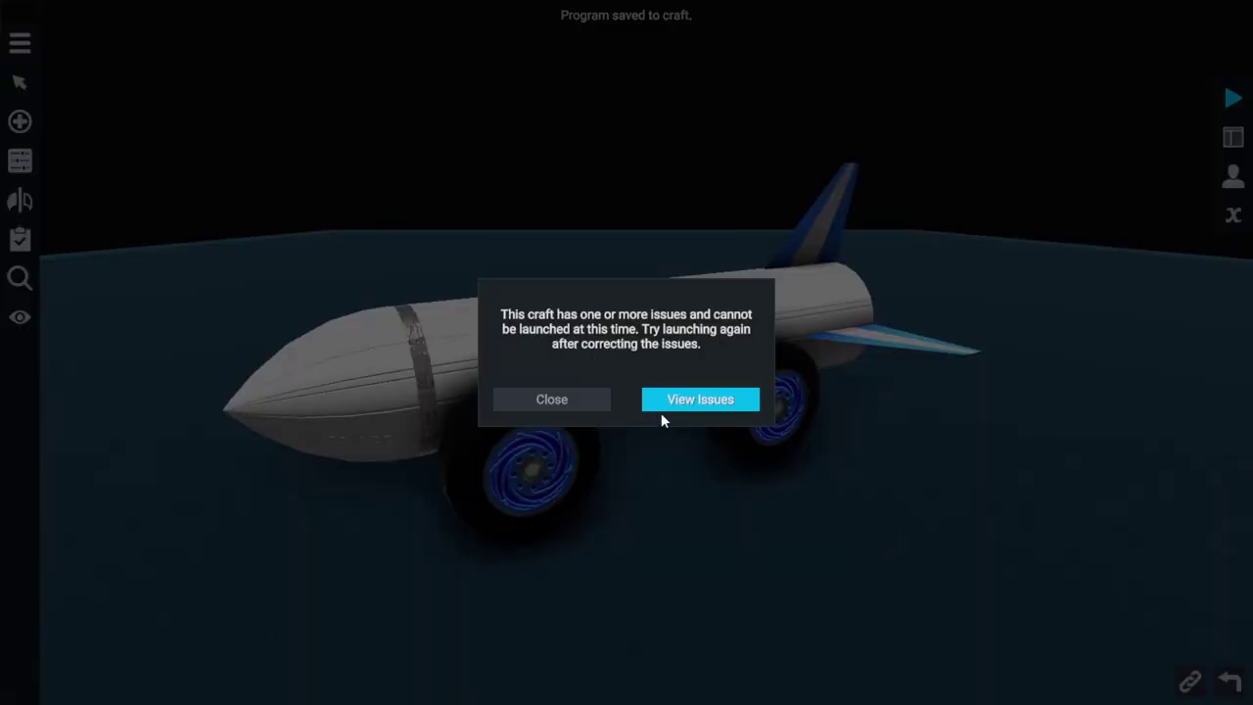
click(700, 399)
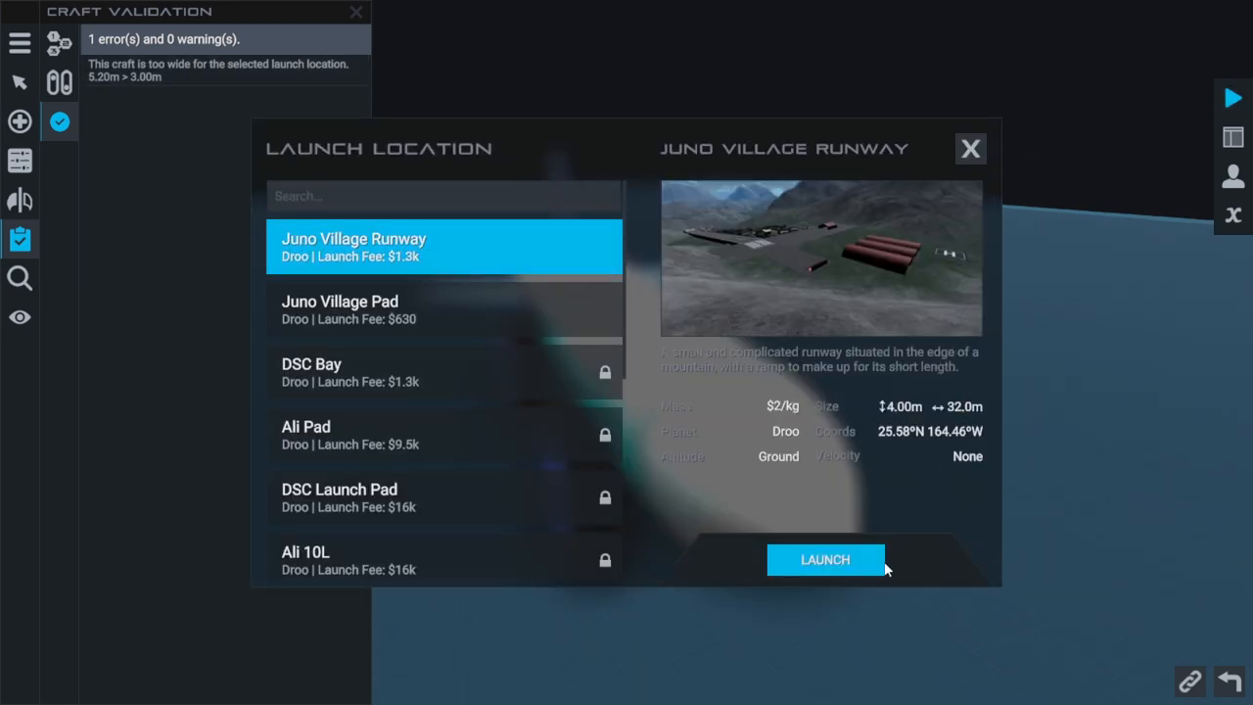
click(824, 559)
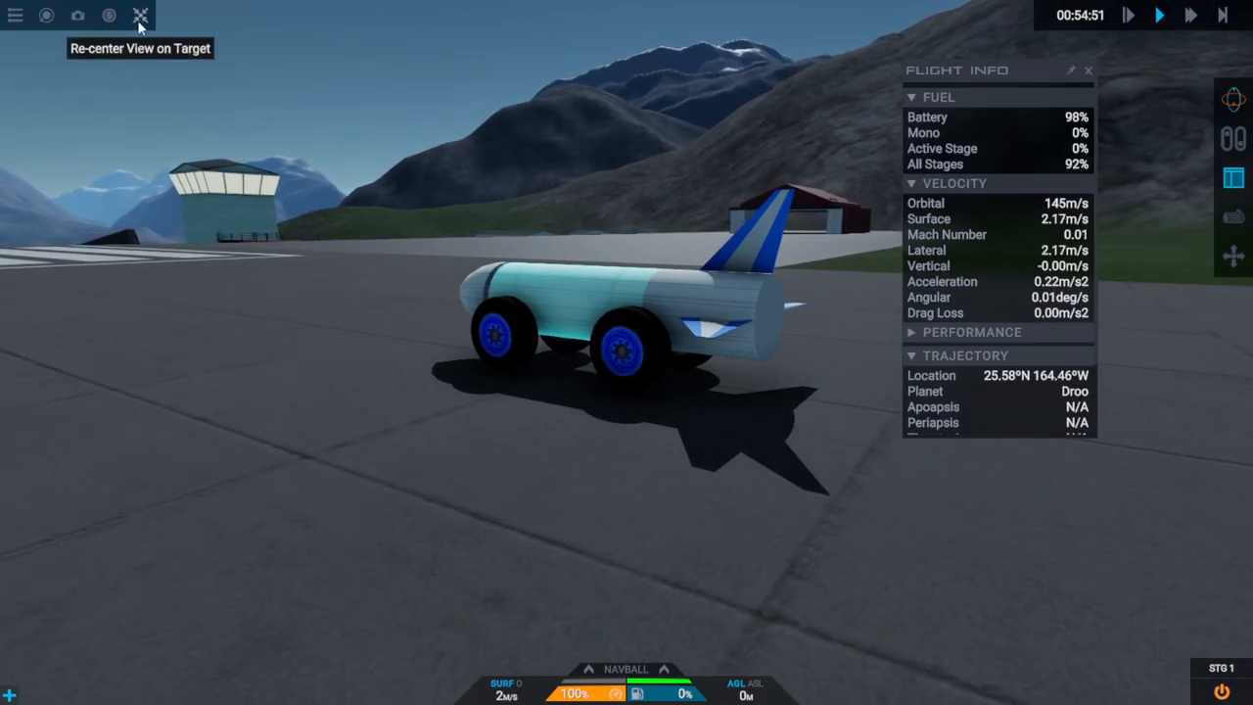
Exit the flight to the designer and review the on-start countdown blocks in Vizzy
click(109, 16)
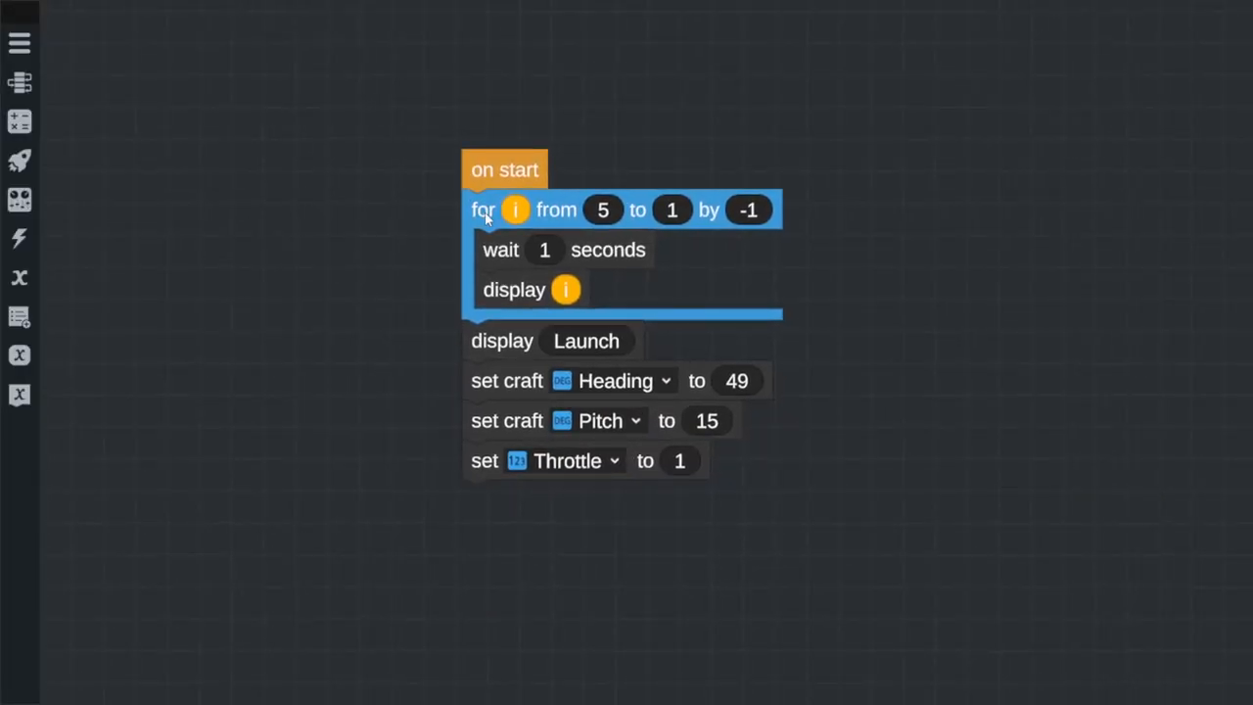
mouse_move(526, 215)
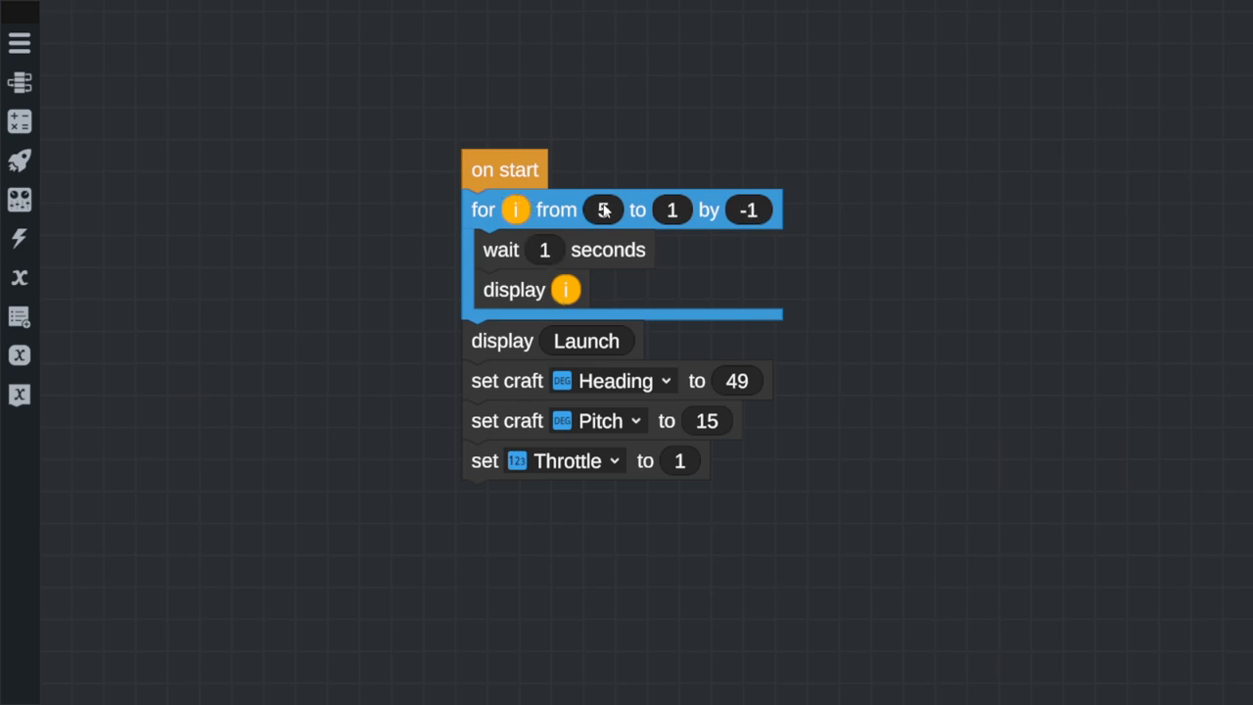
drag(500, 250, 514, 290)
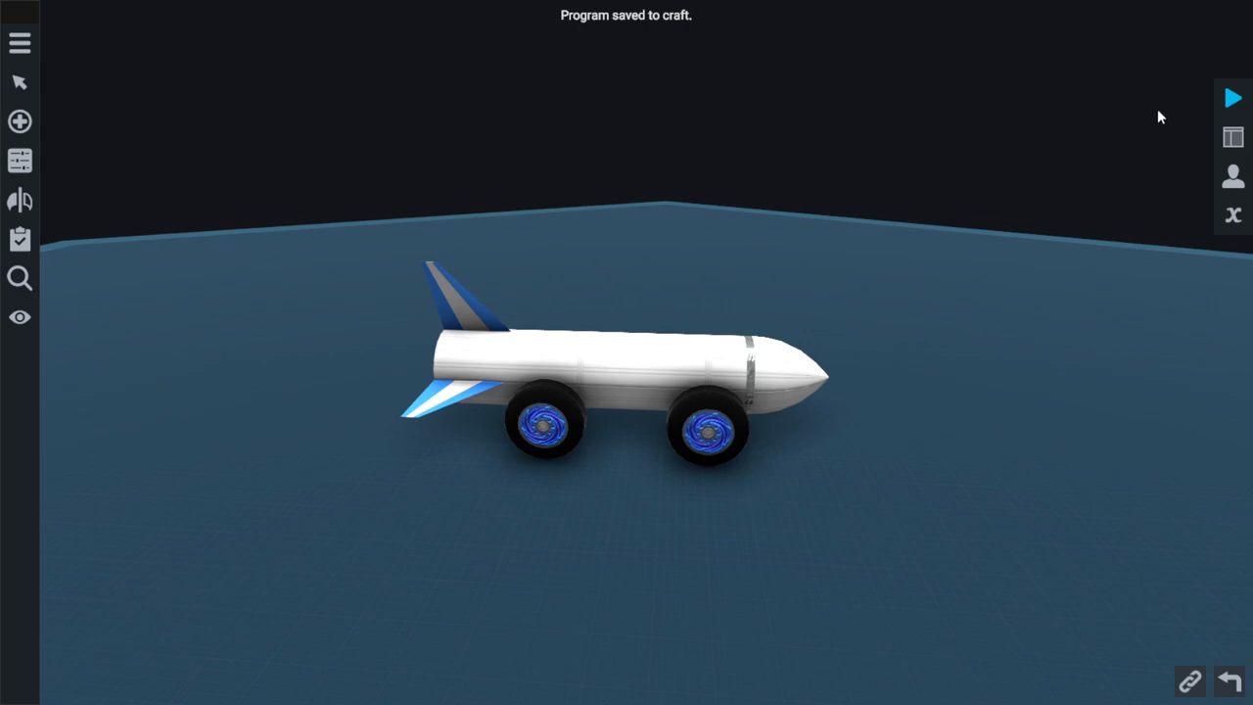
Launch the car on the runway and time-warp until Fast Roller completes
click(1233, 97)
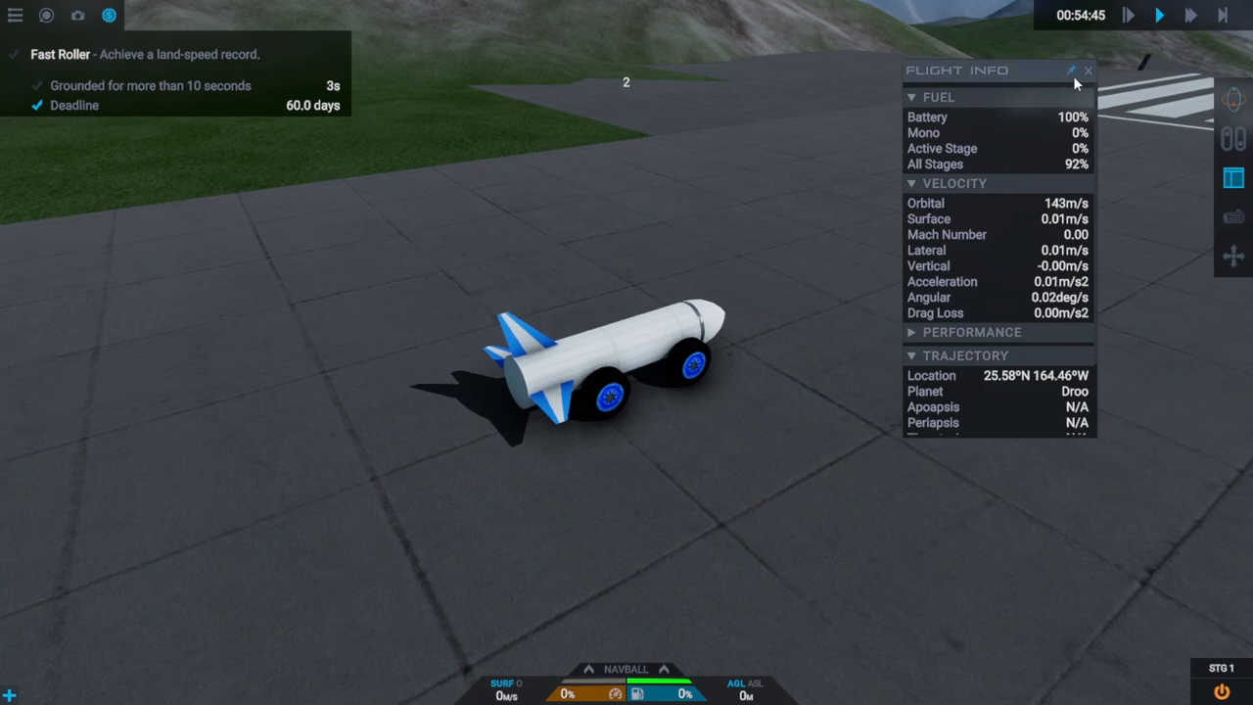
click(1087, 71)
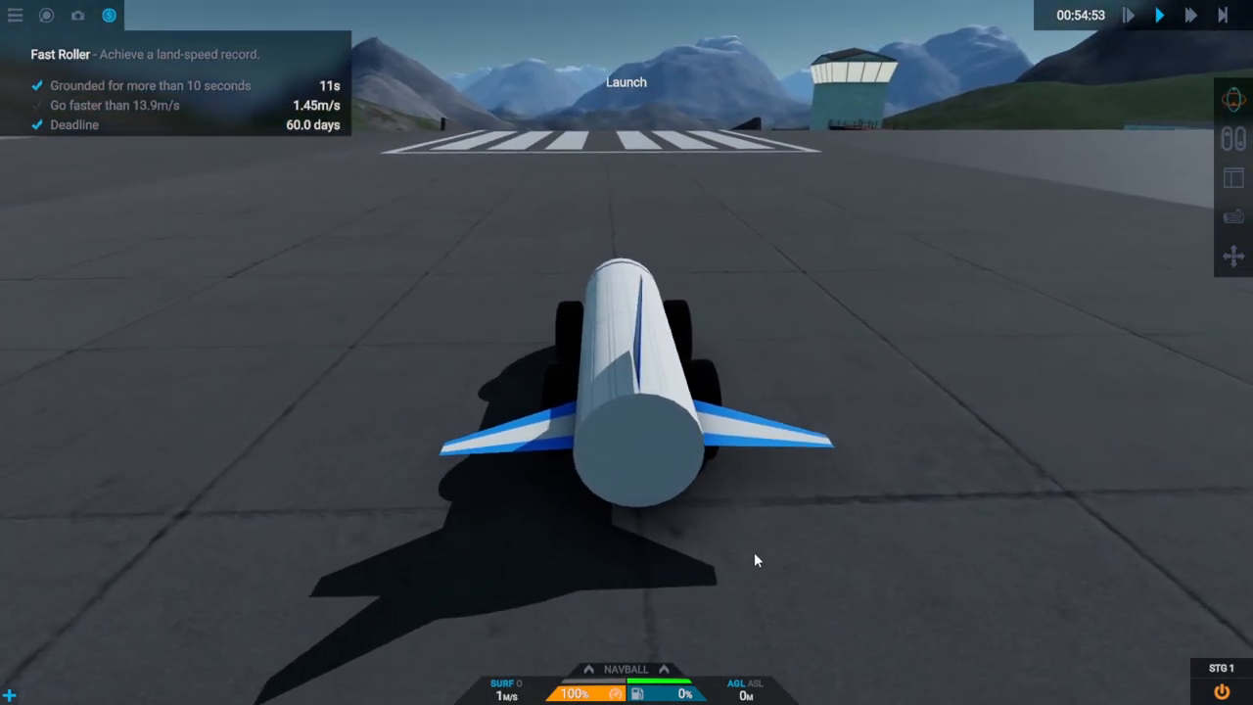
click(1190, 14)
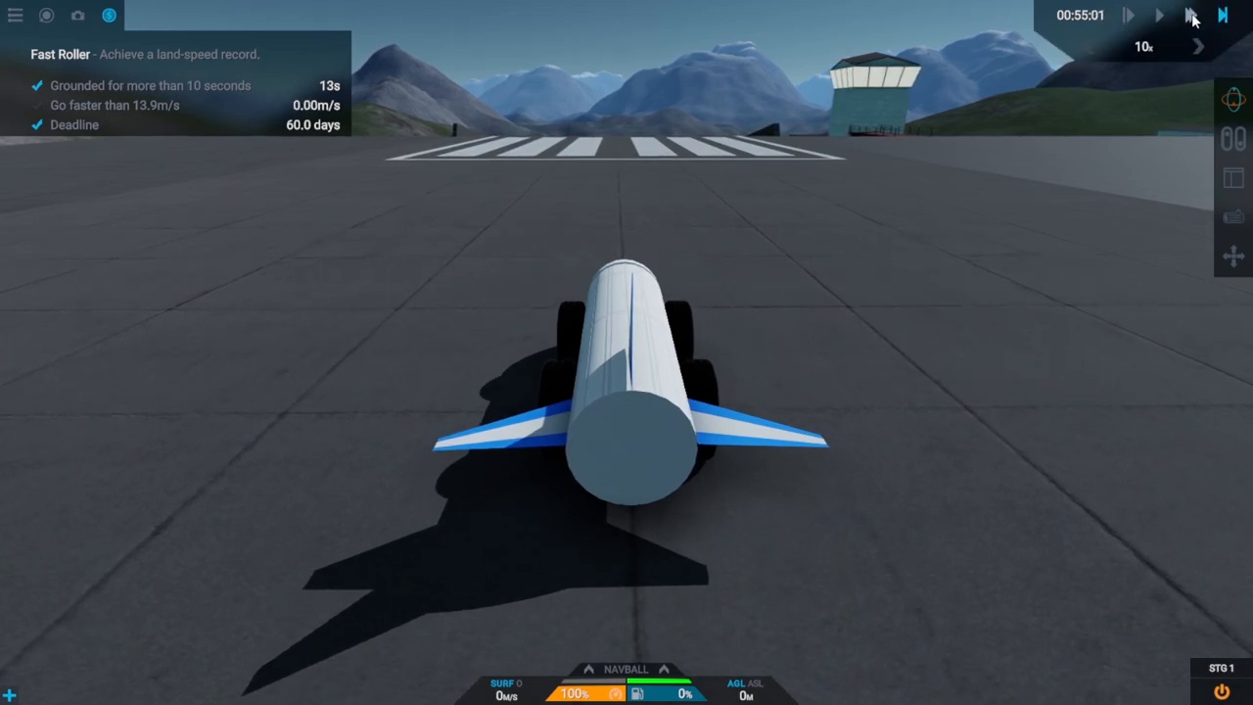
click(1189, 15)
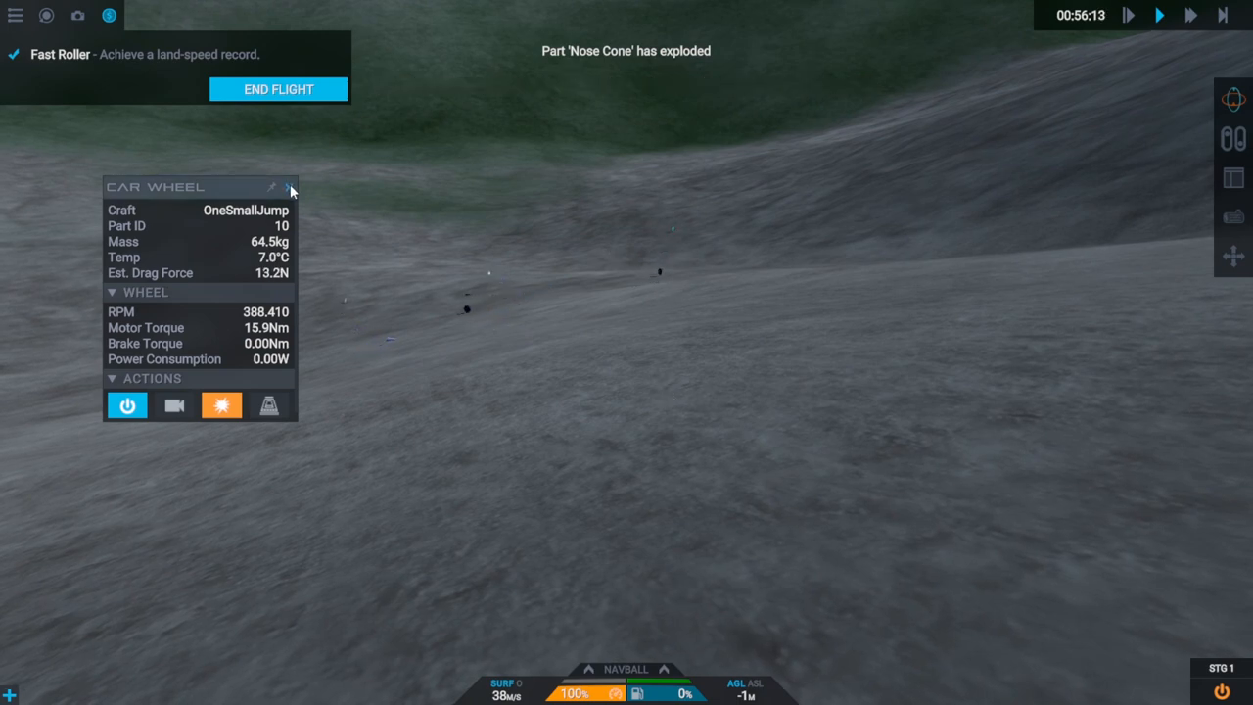
End the car's flight, save it, and close the Contracts list
click(290, 187)
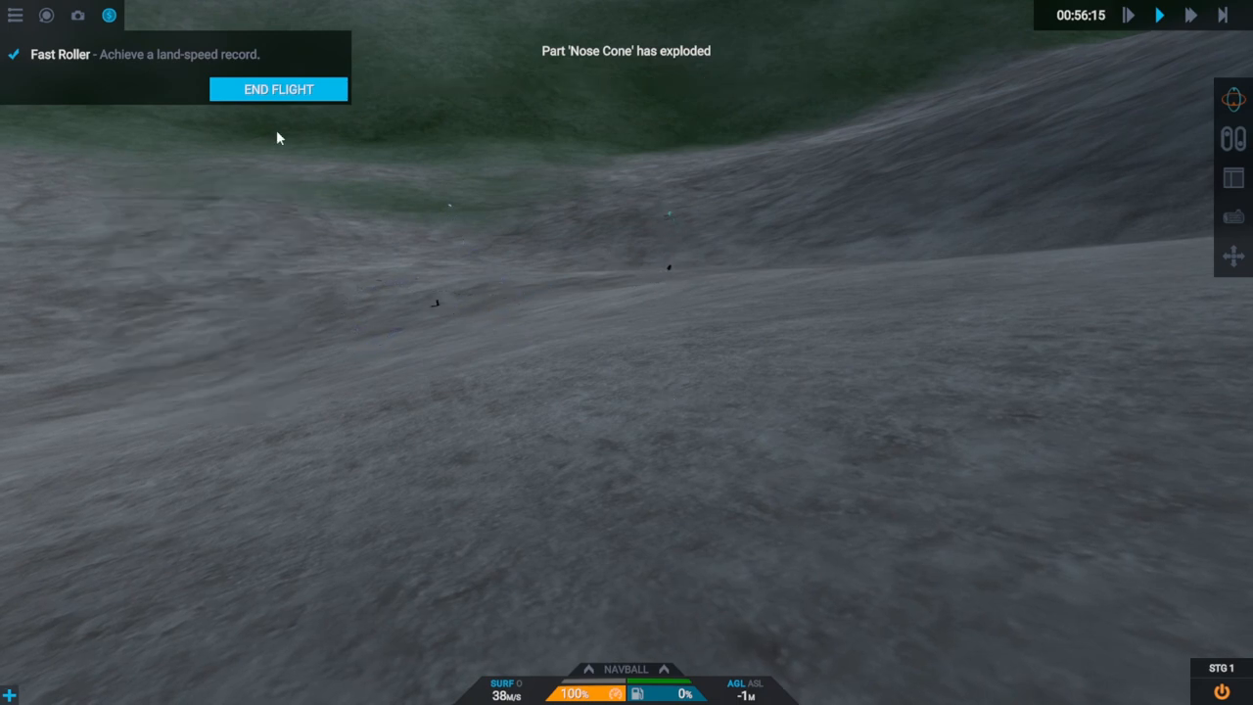
click(278, 89)
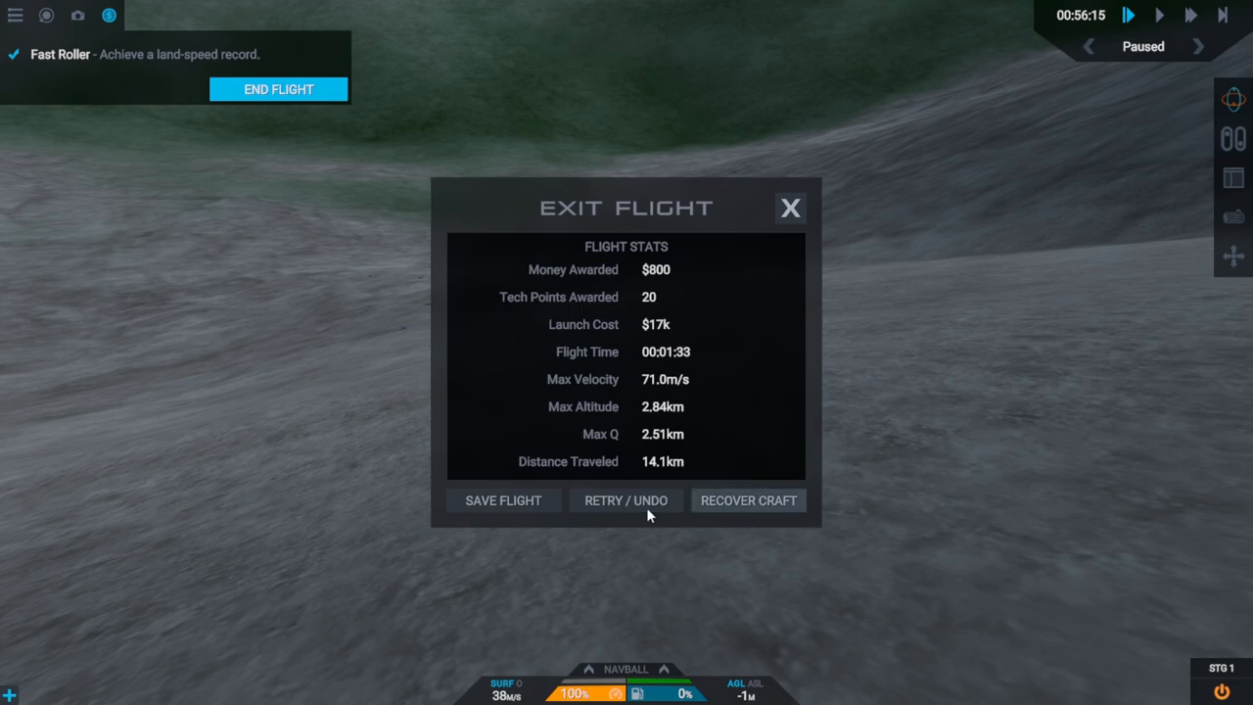
click(748, 499)
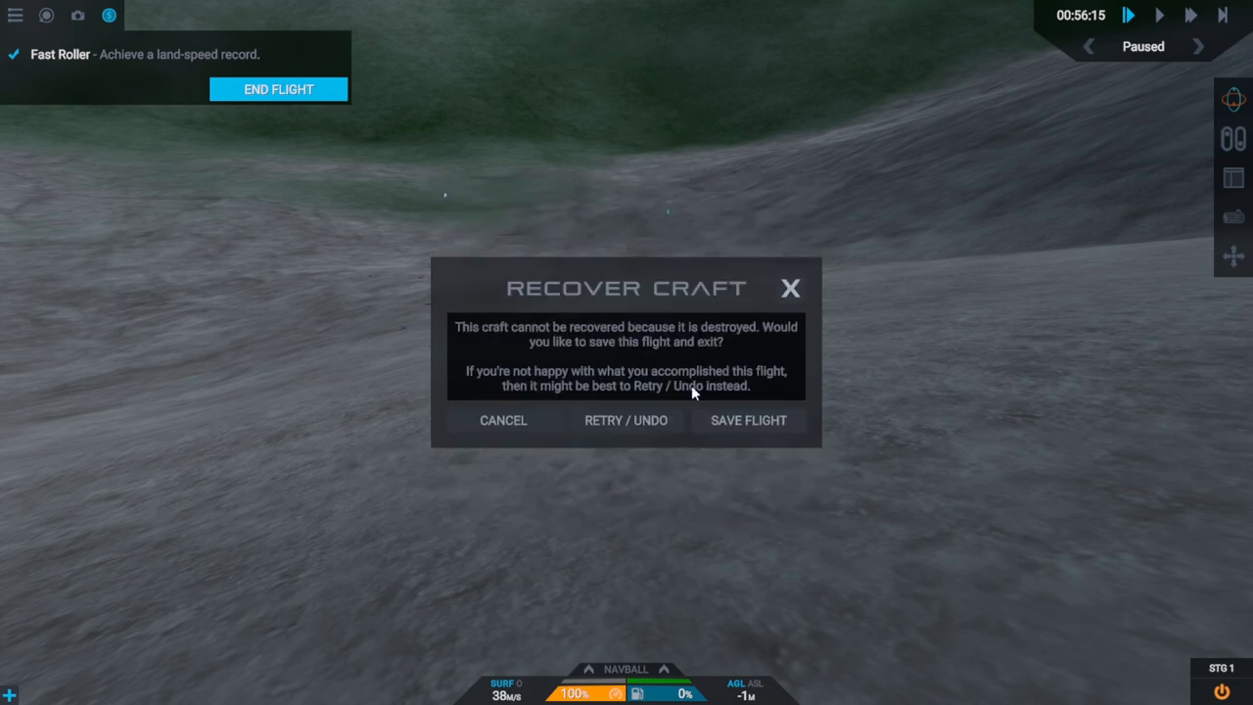
mouse_move(747, 420)
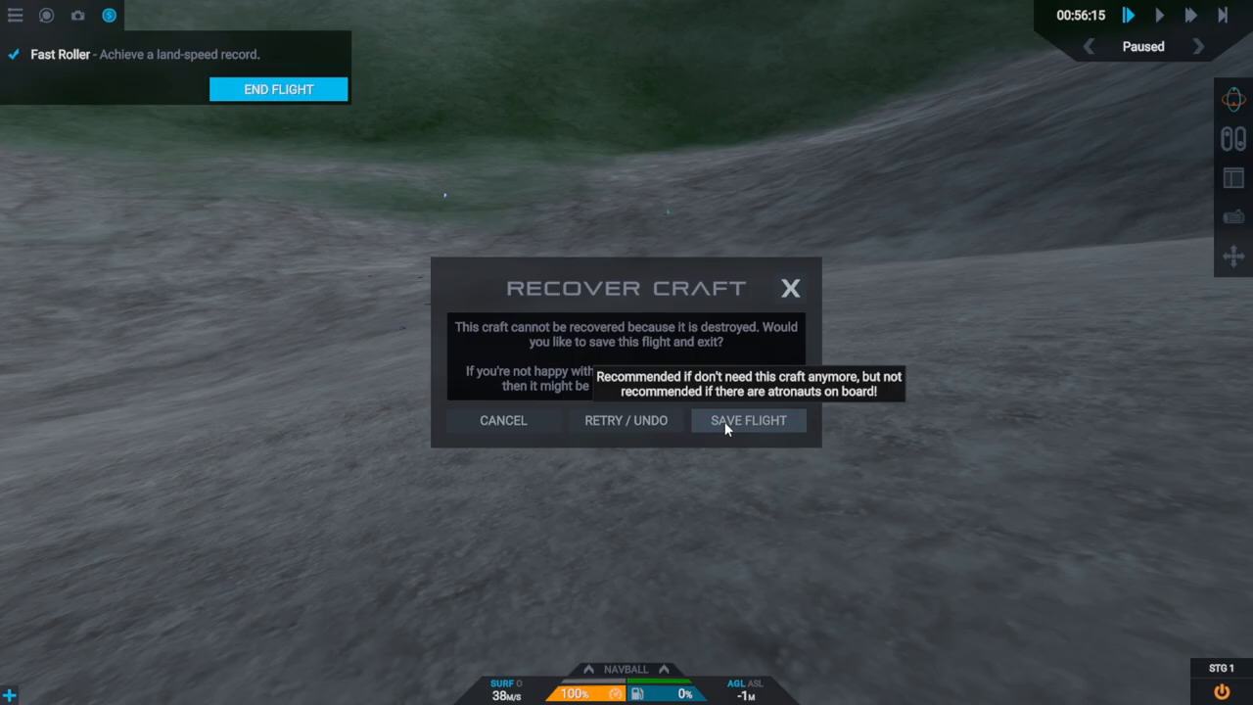
click(747, 420)
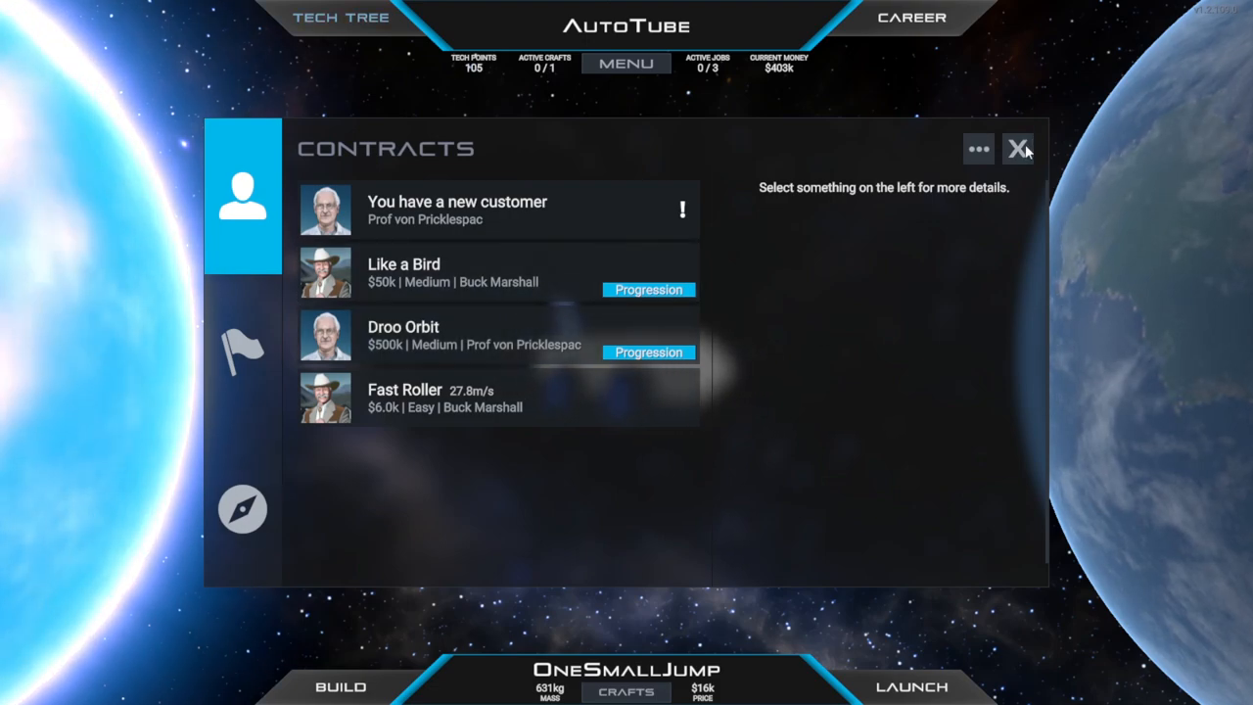
click(1018, 148)
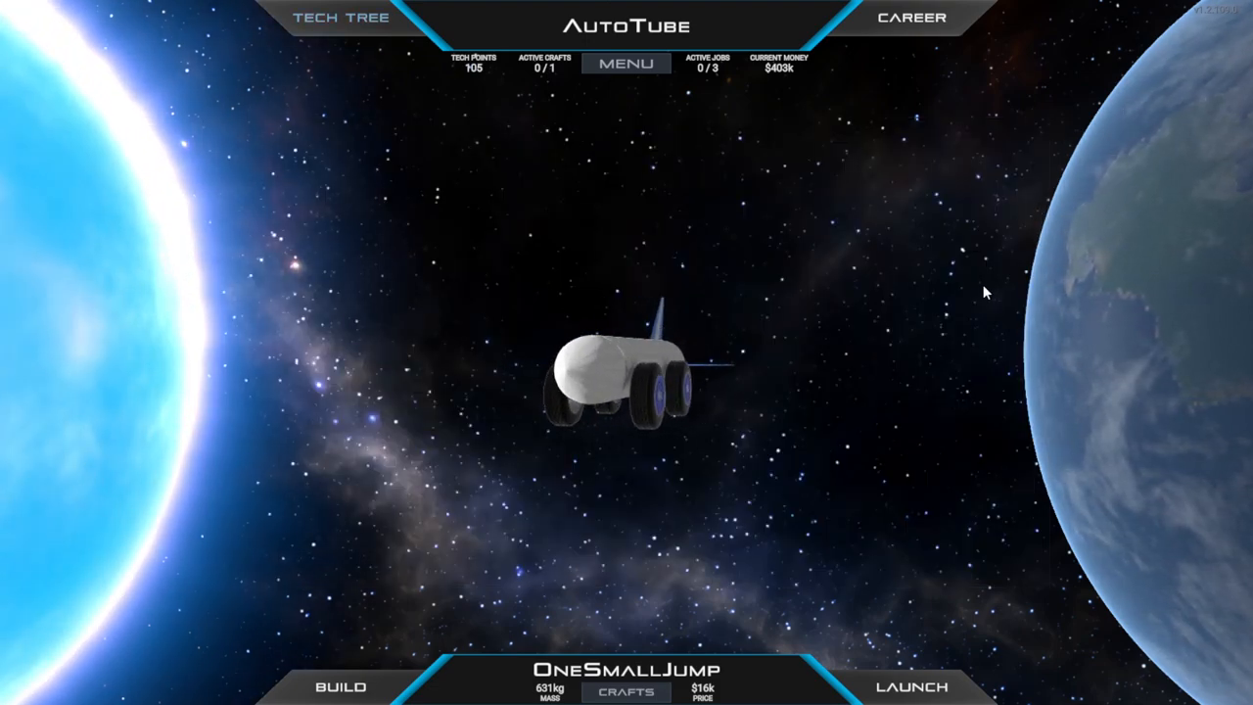